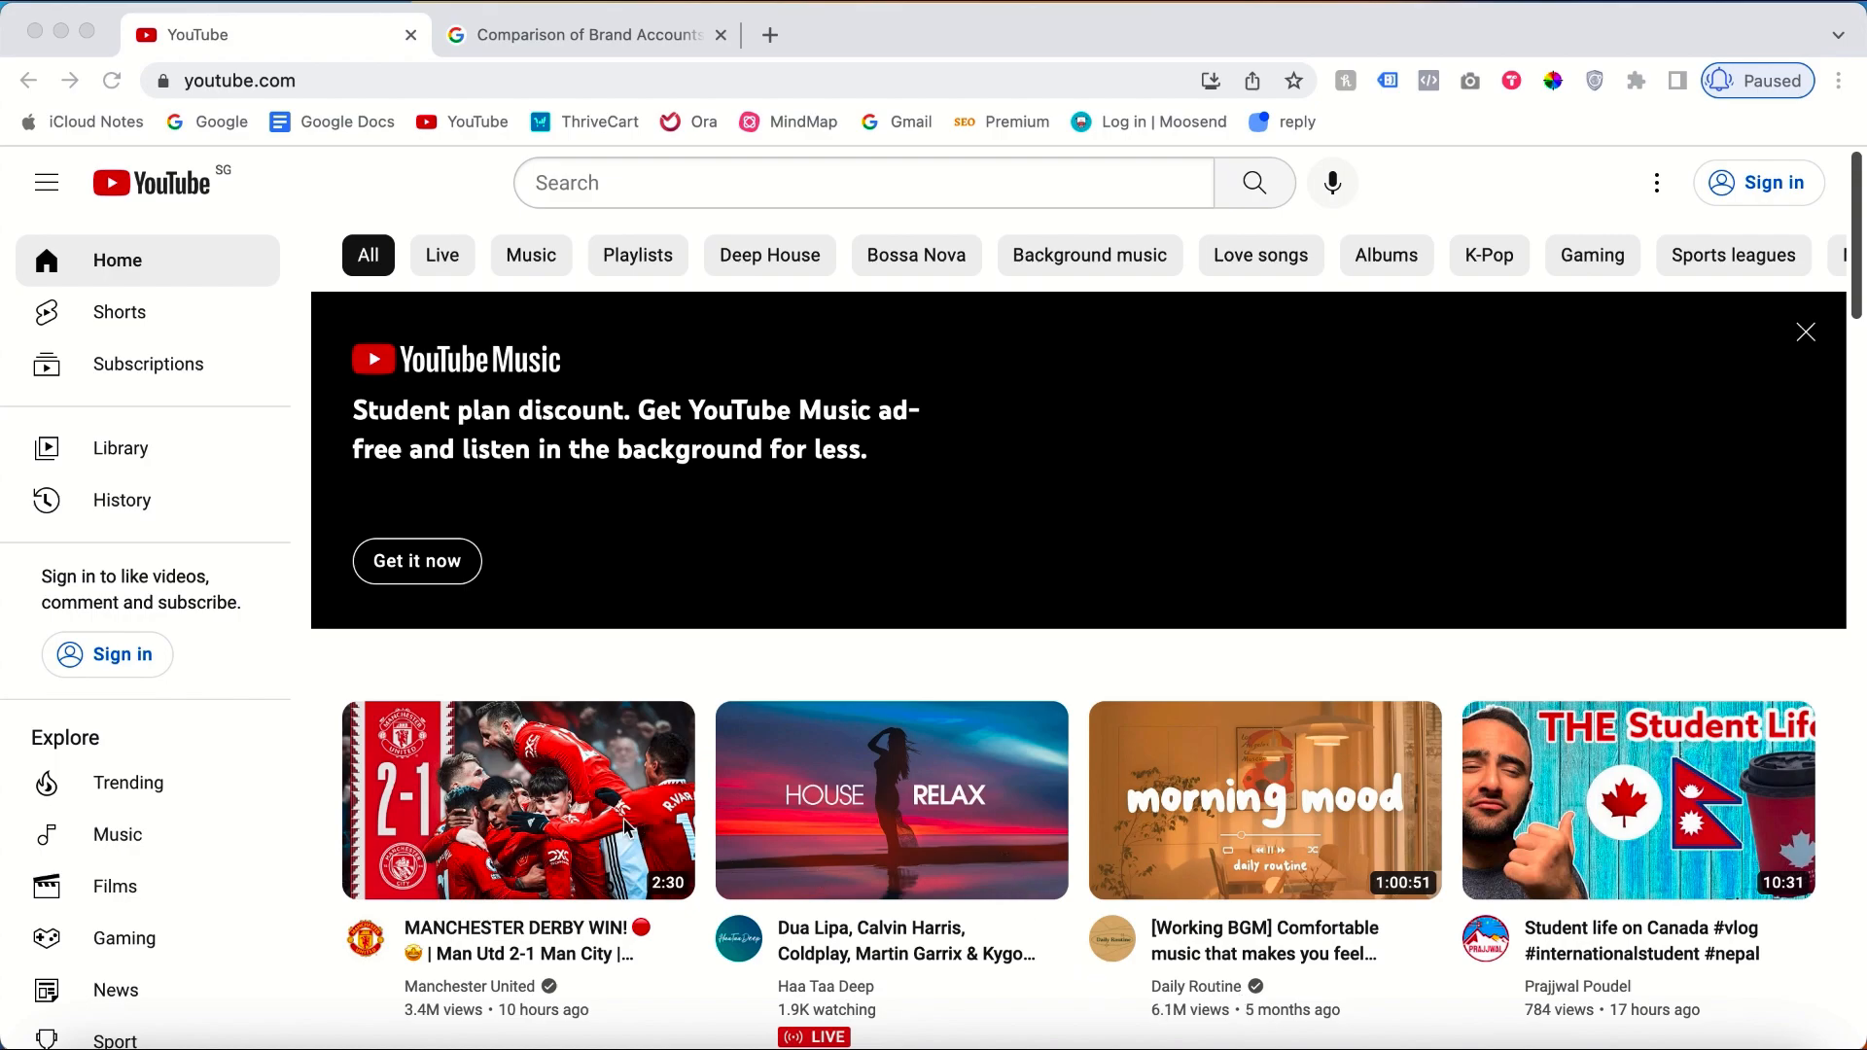
mouse_move(375, 89)
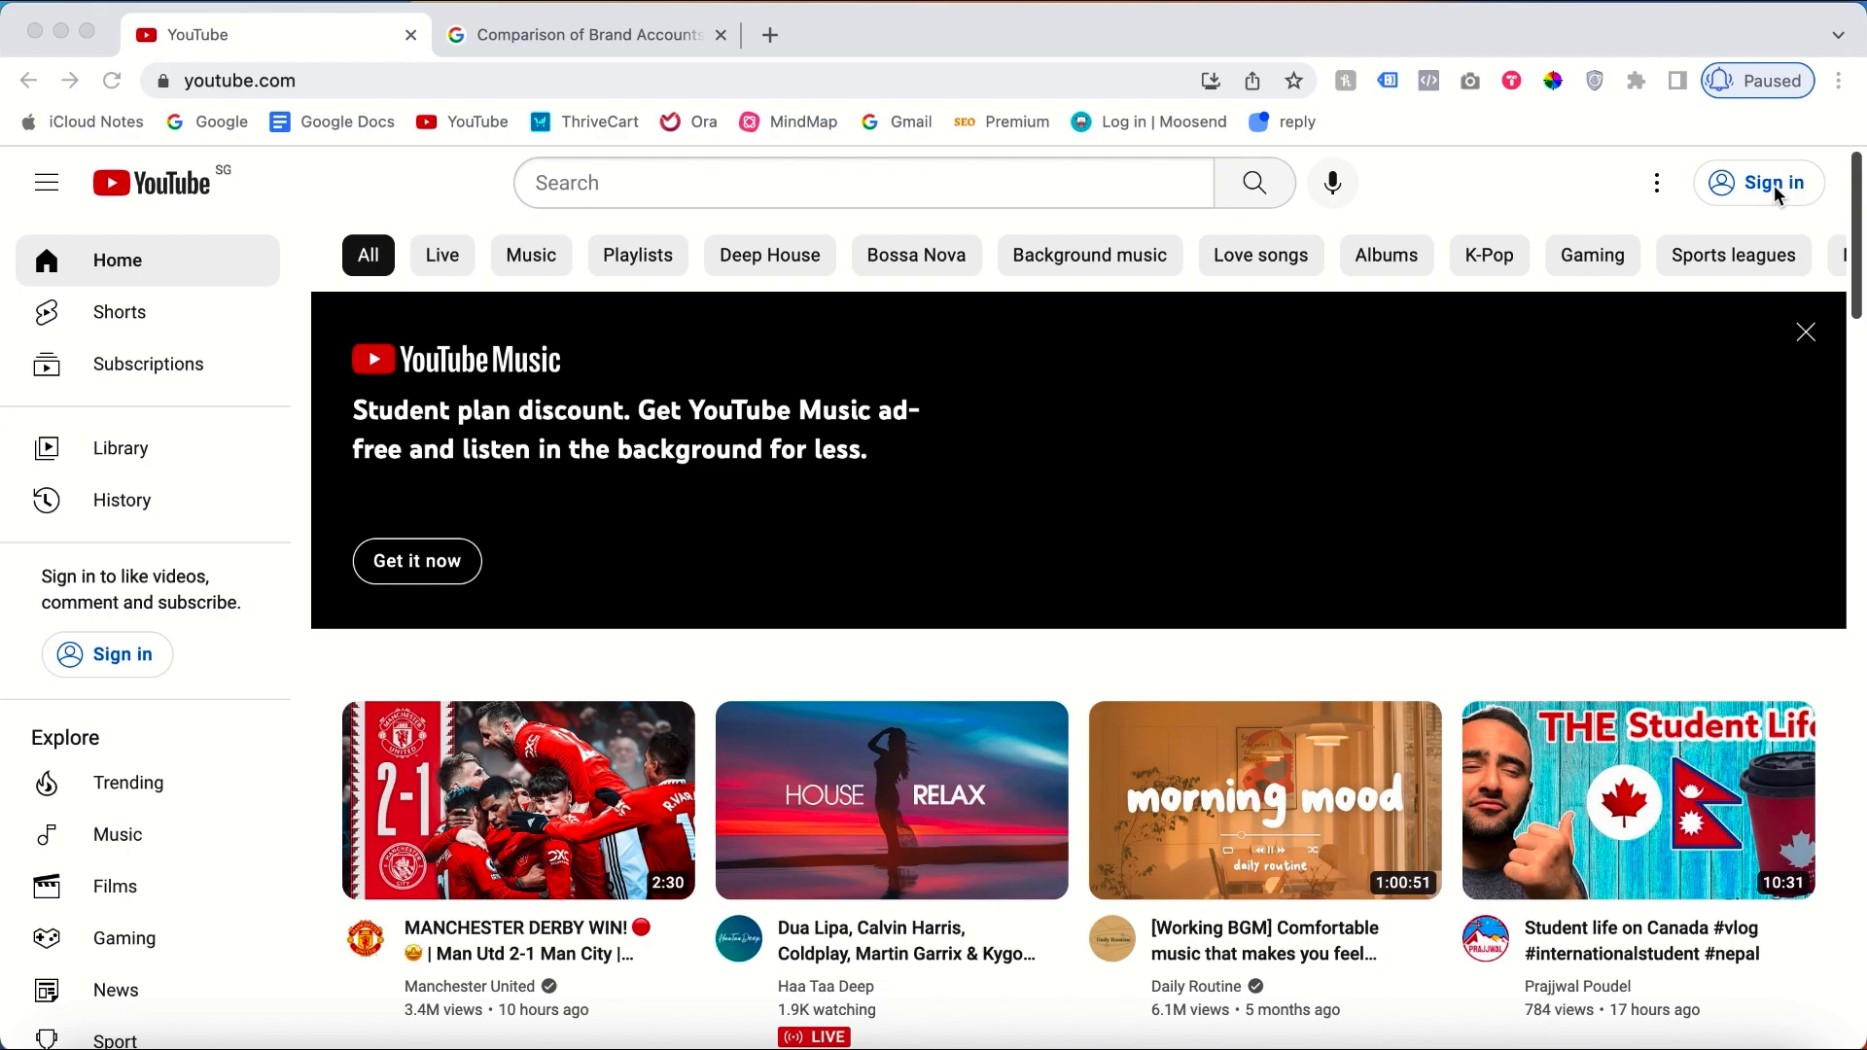
click(1759, 183)
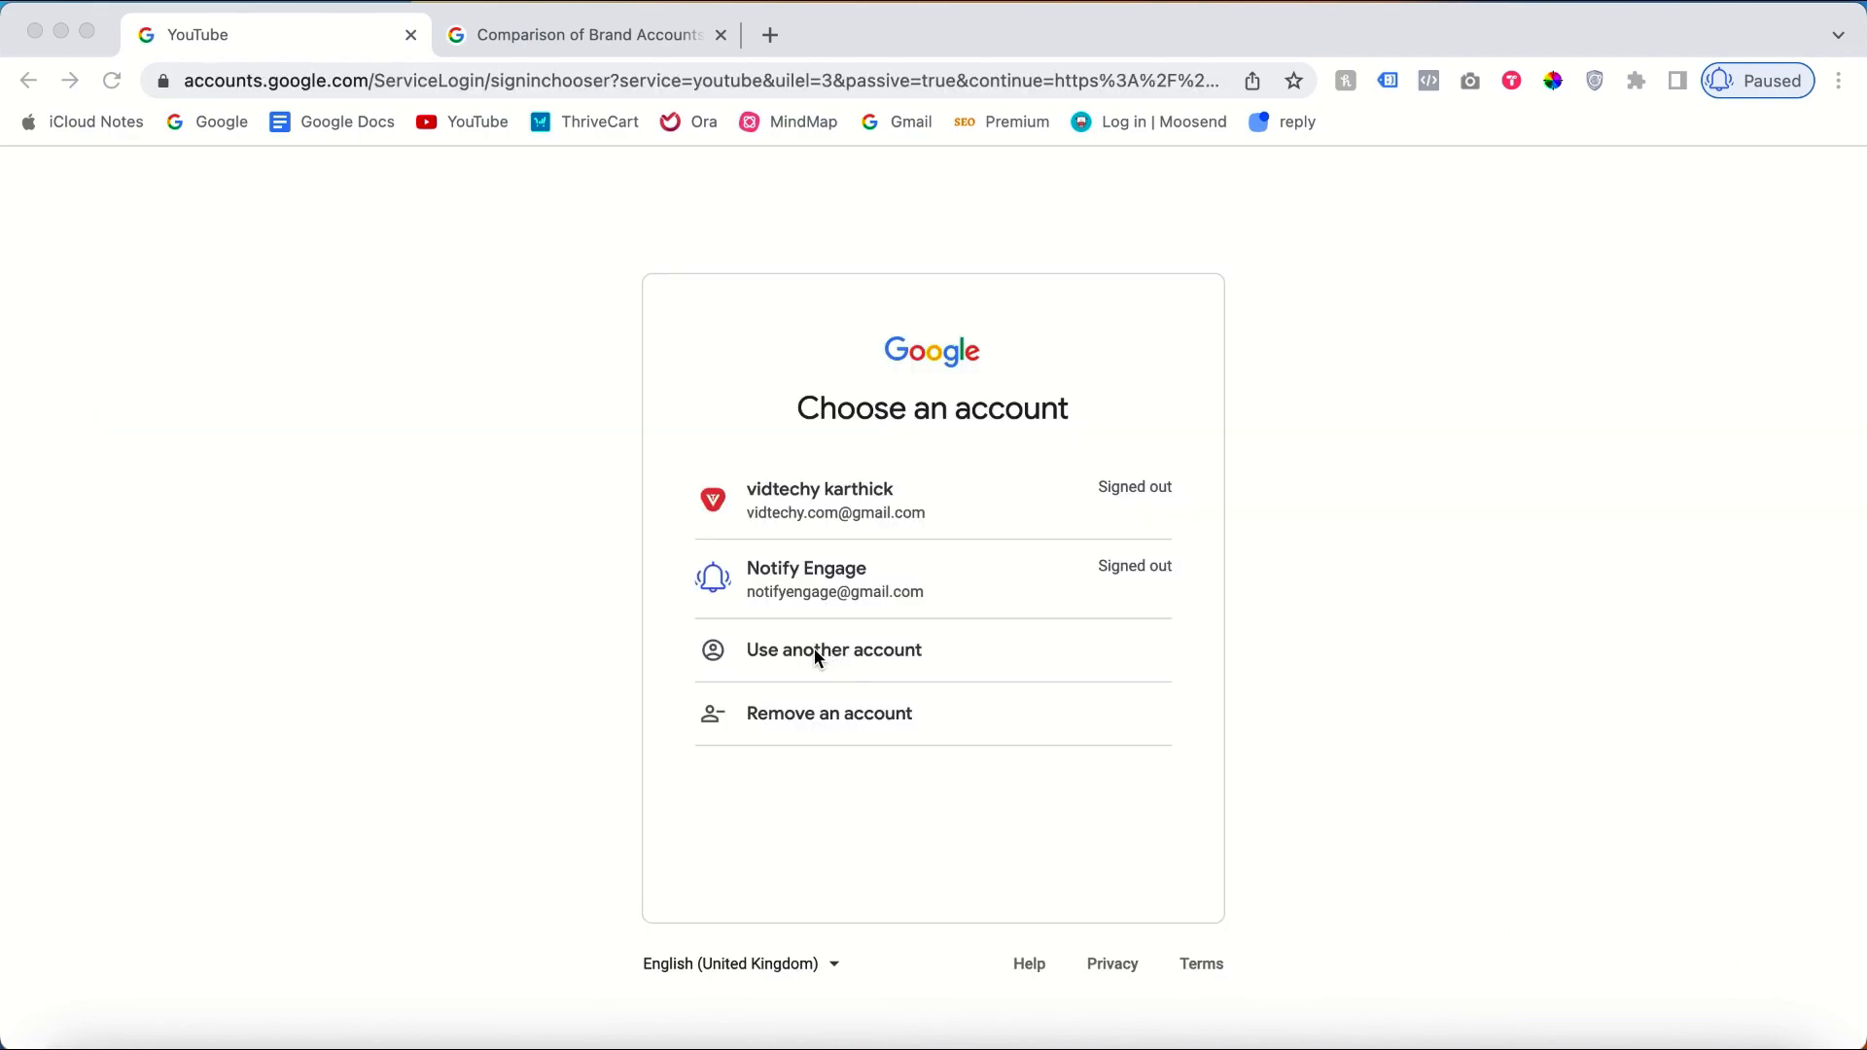
click(834, 649)
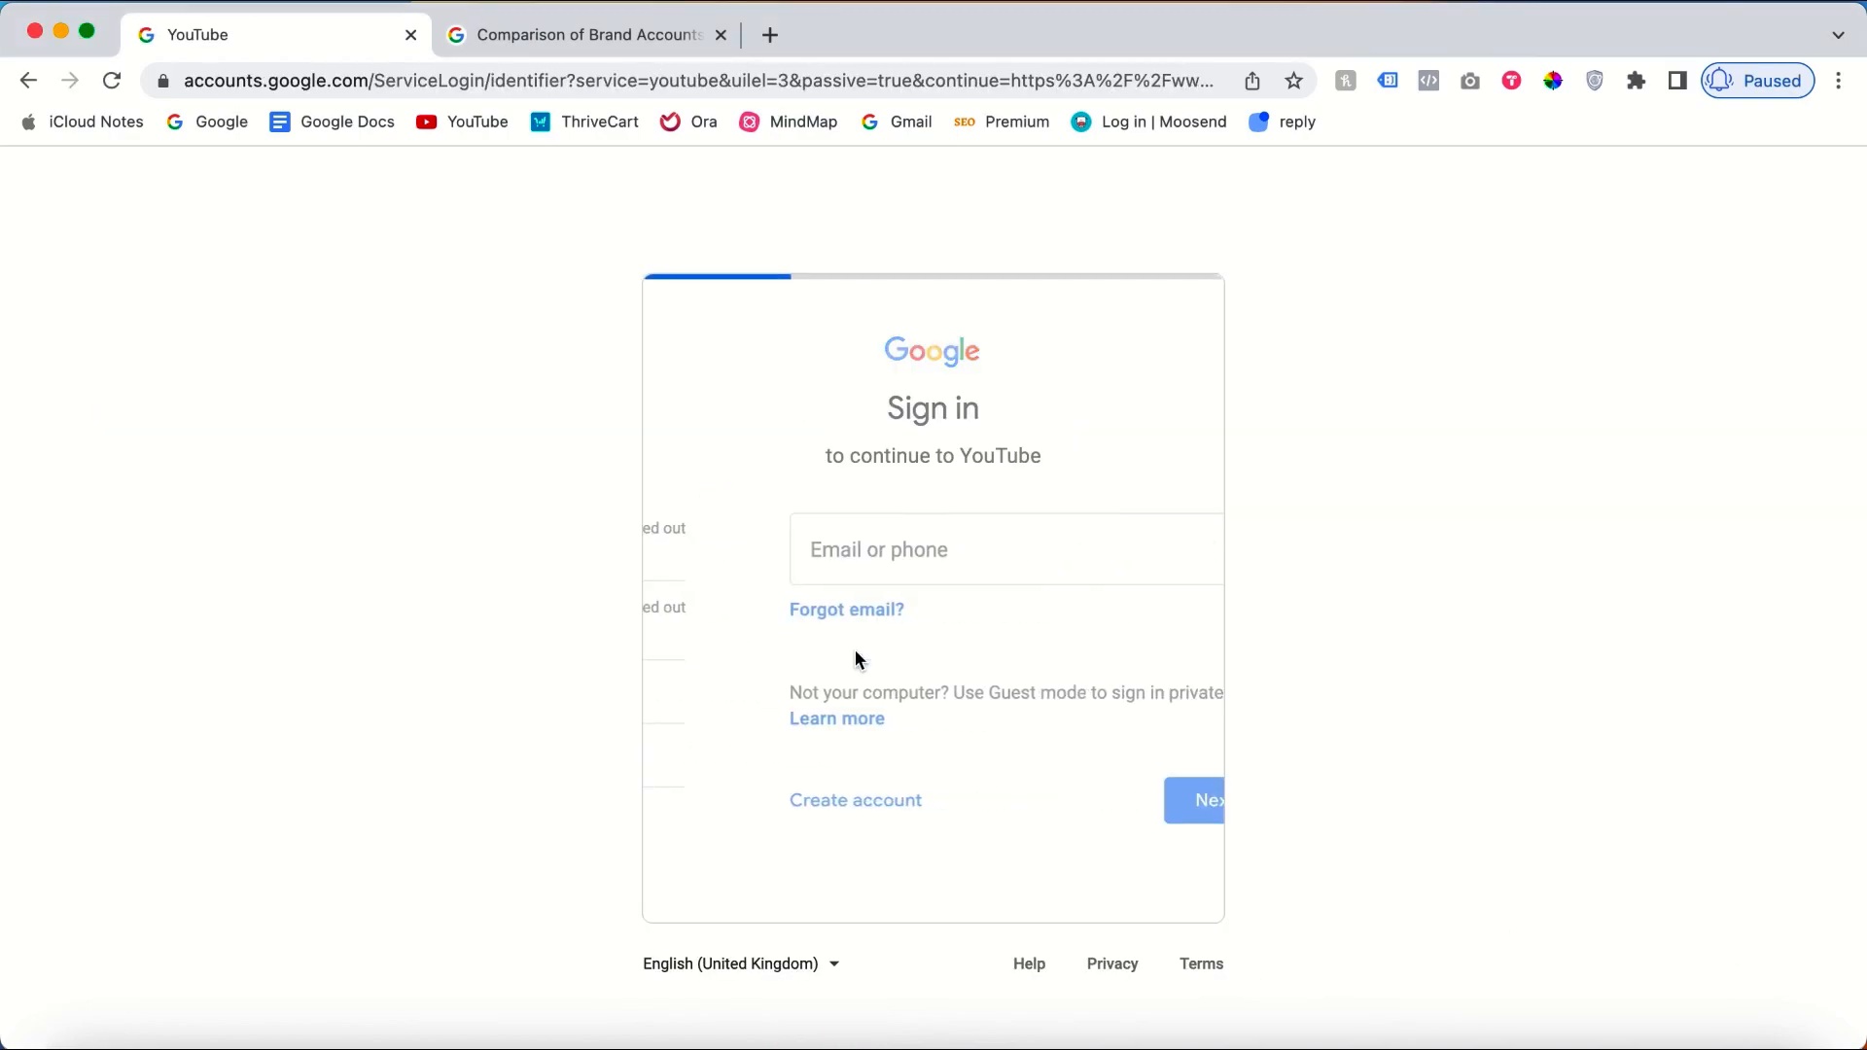
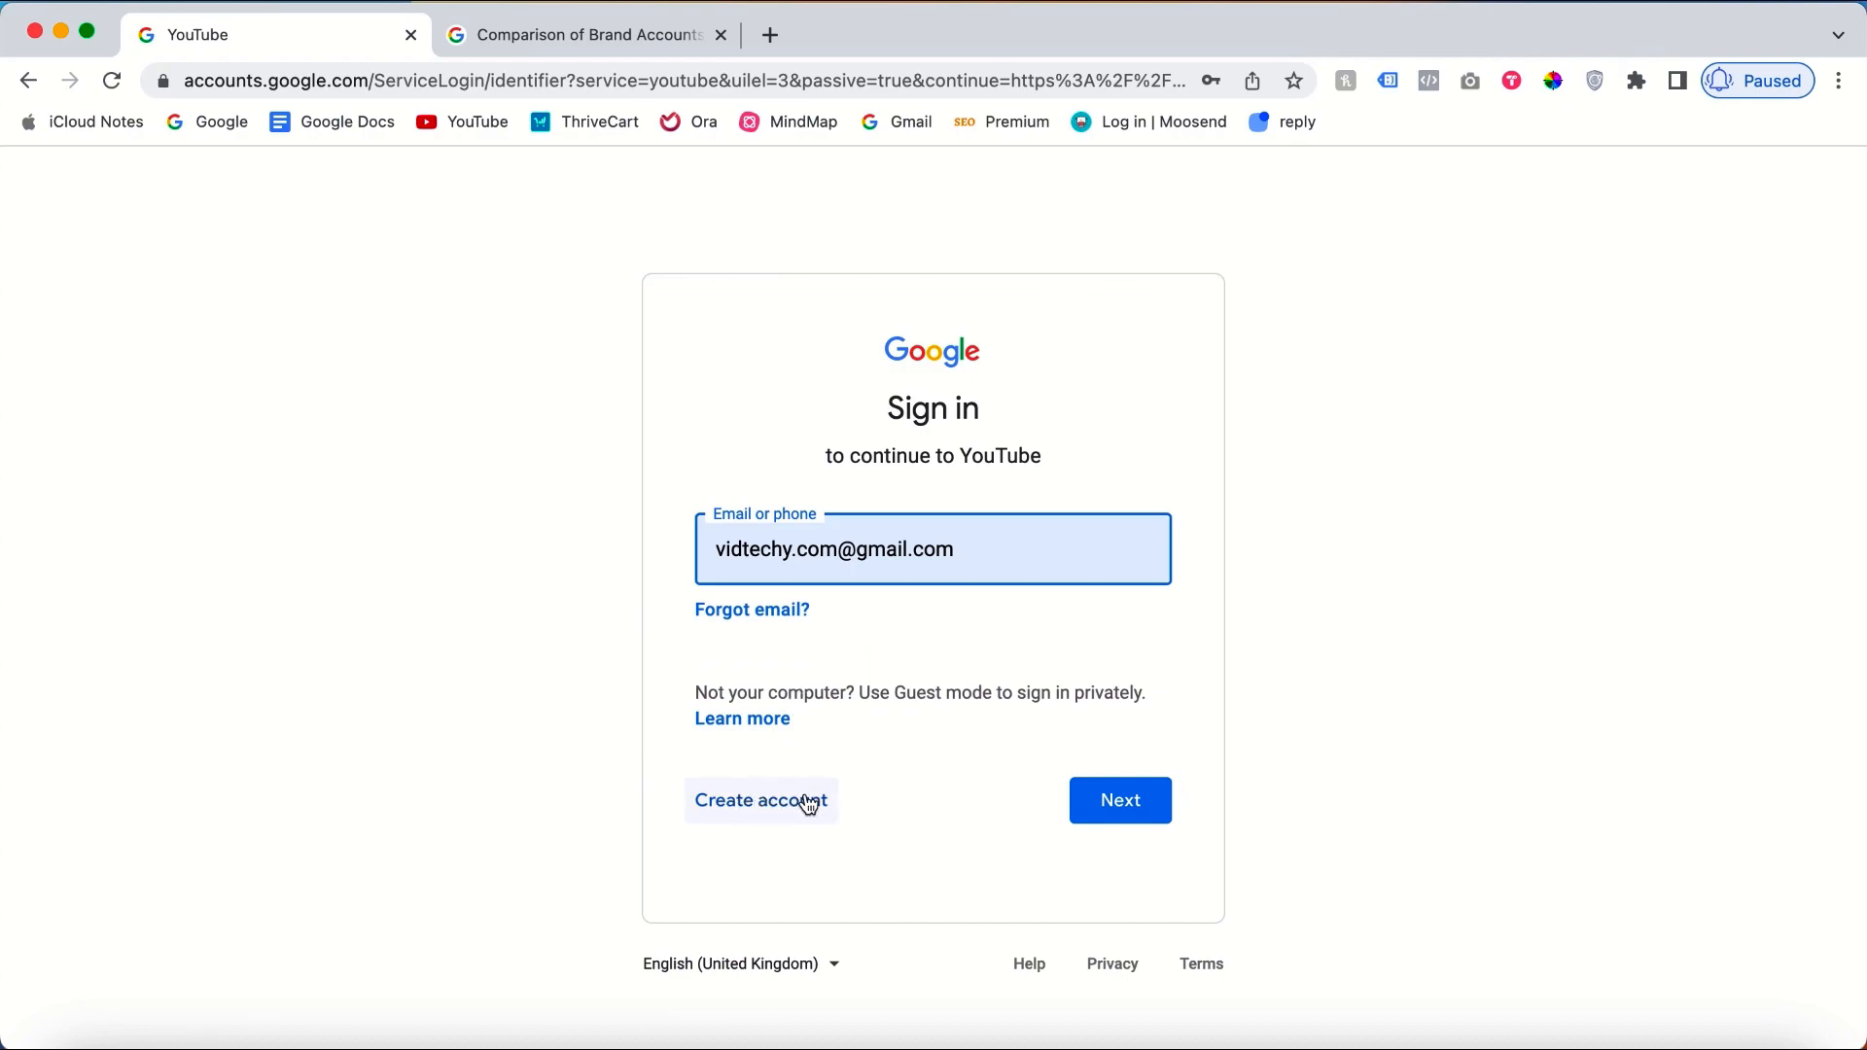
mouse_move(772, 809)
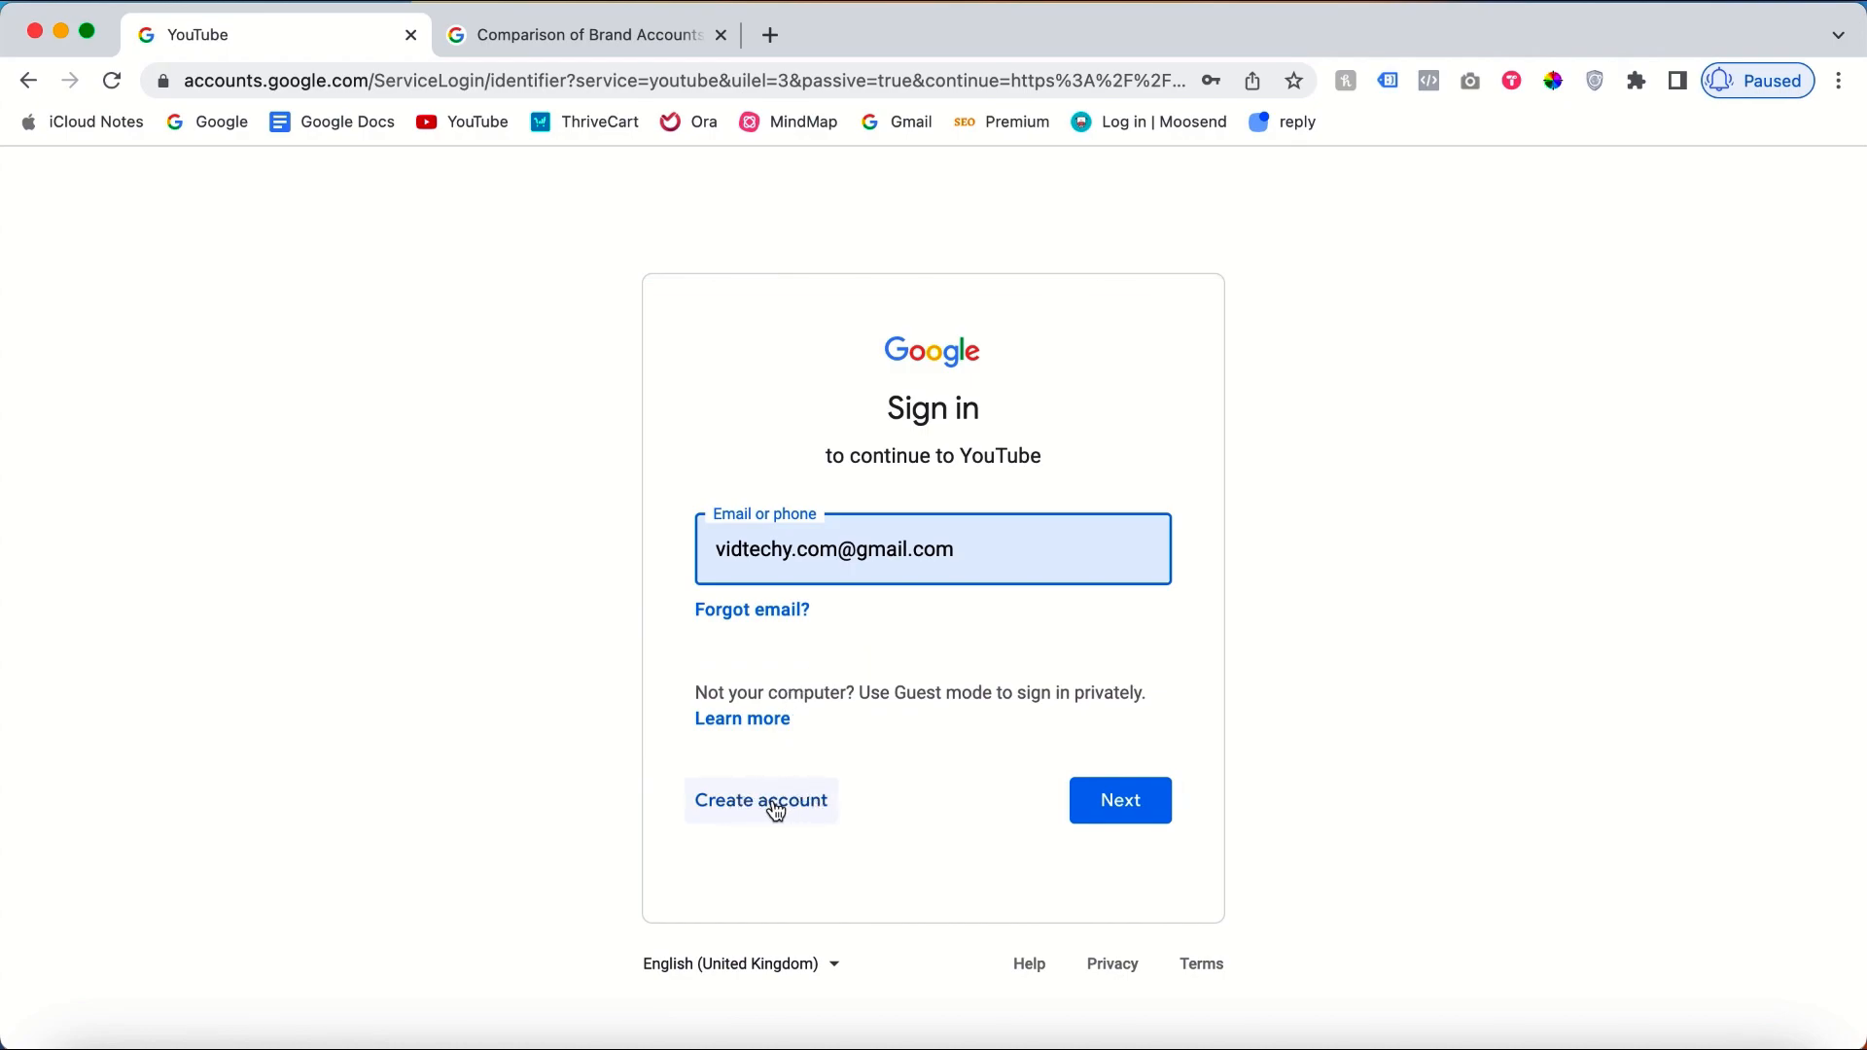
Start creating a new Google account from the sign-in page
click(760, 799)
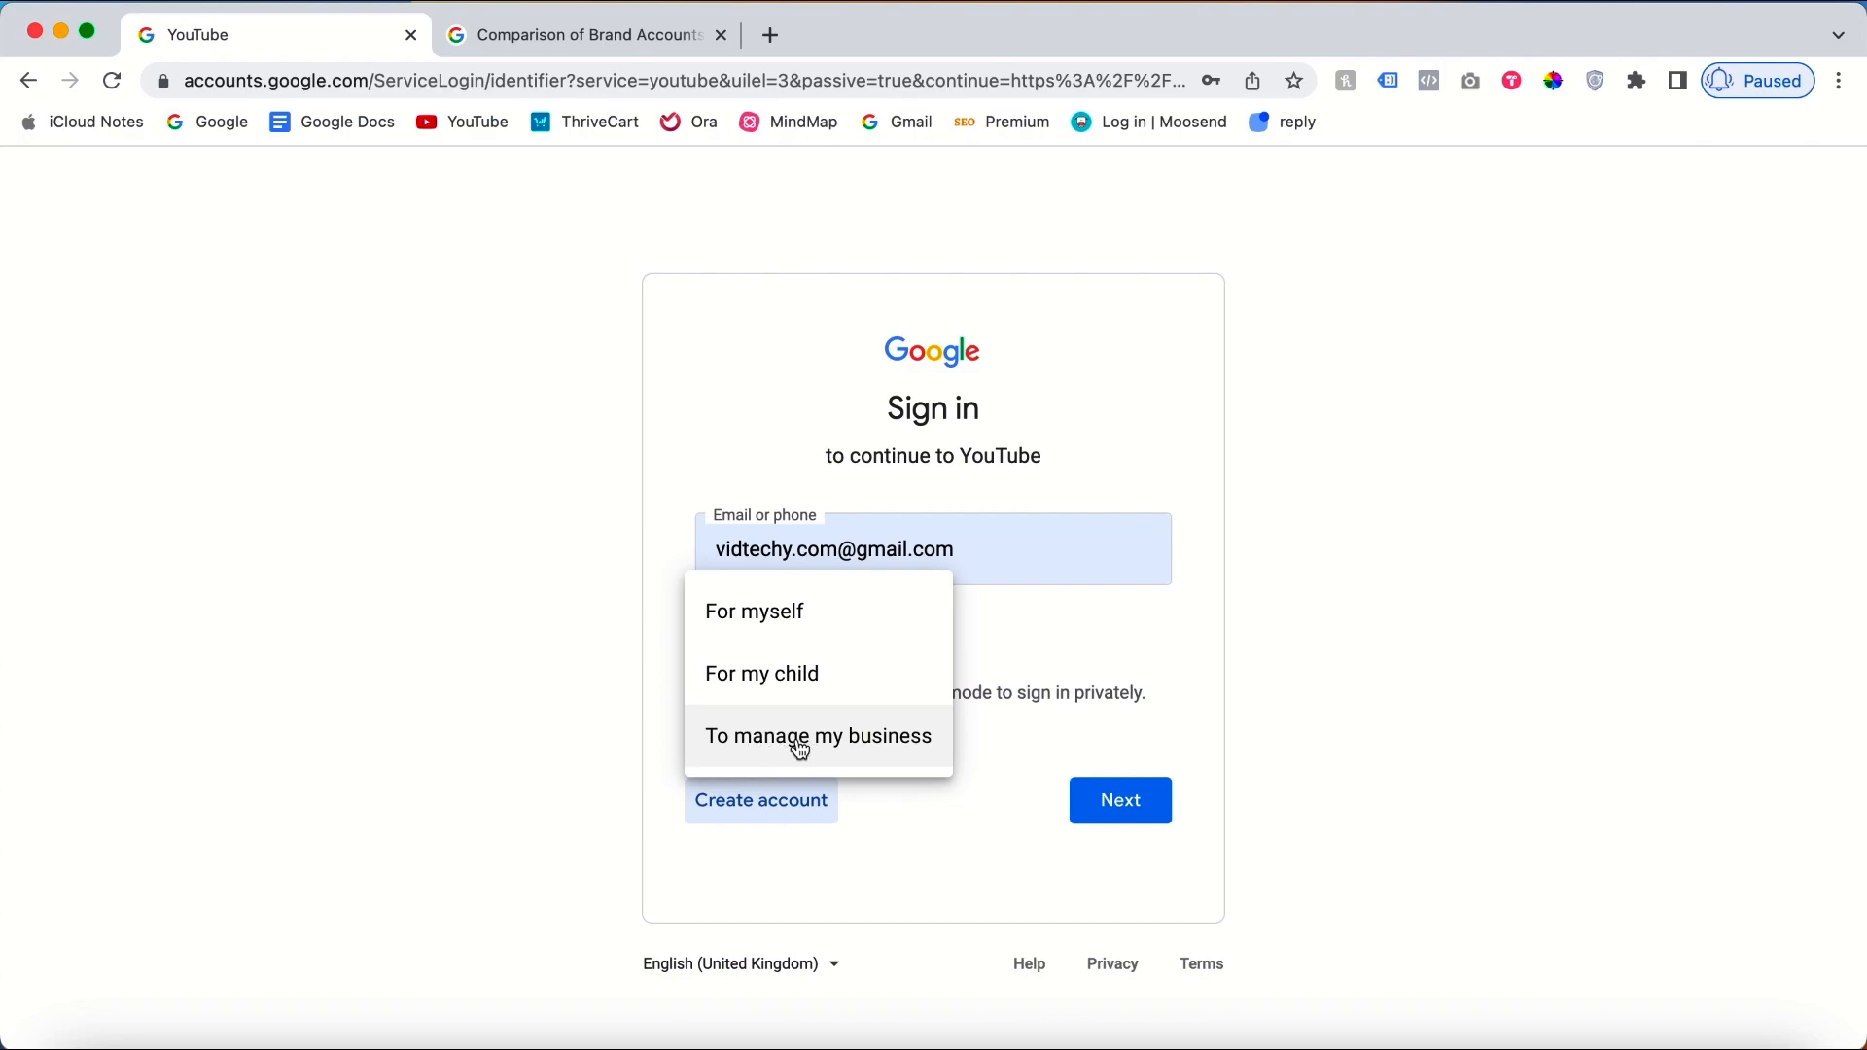
mouse_move(795, 750)
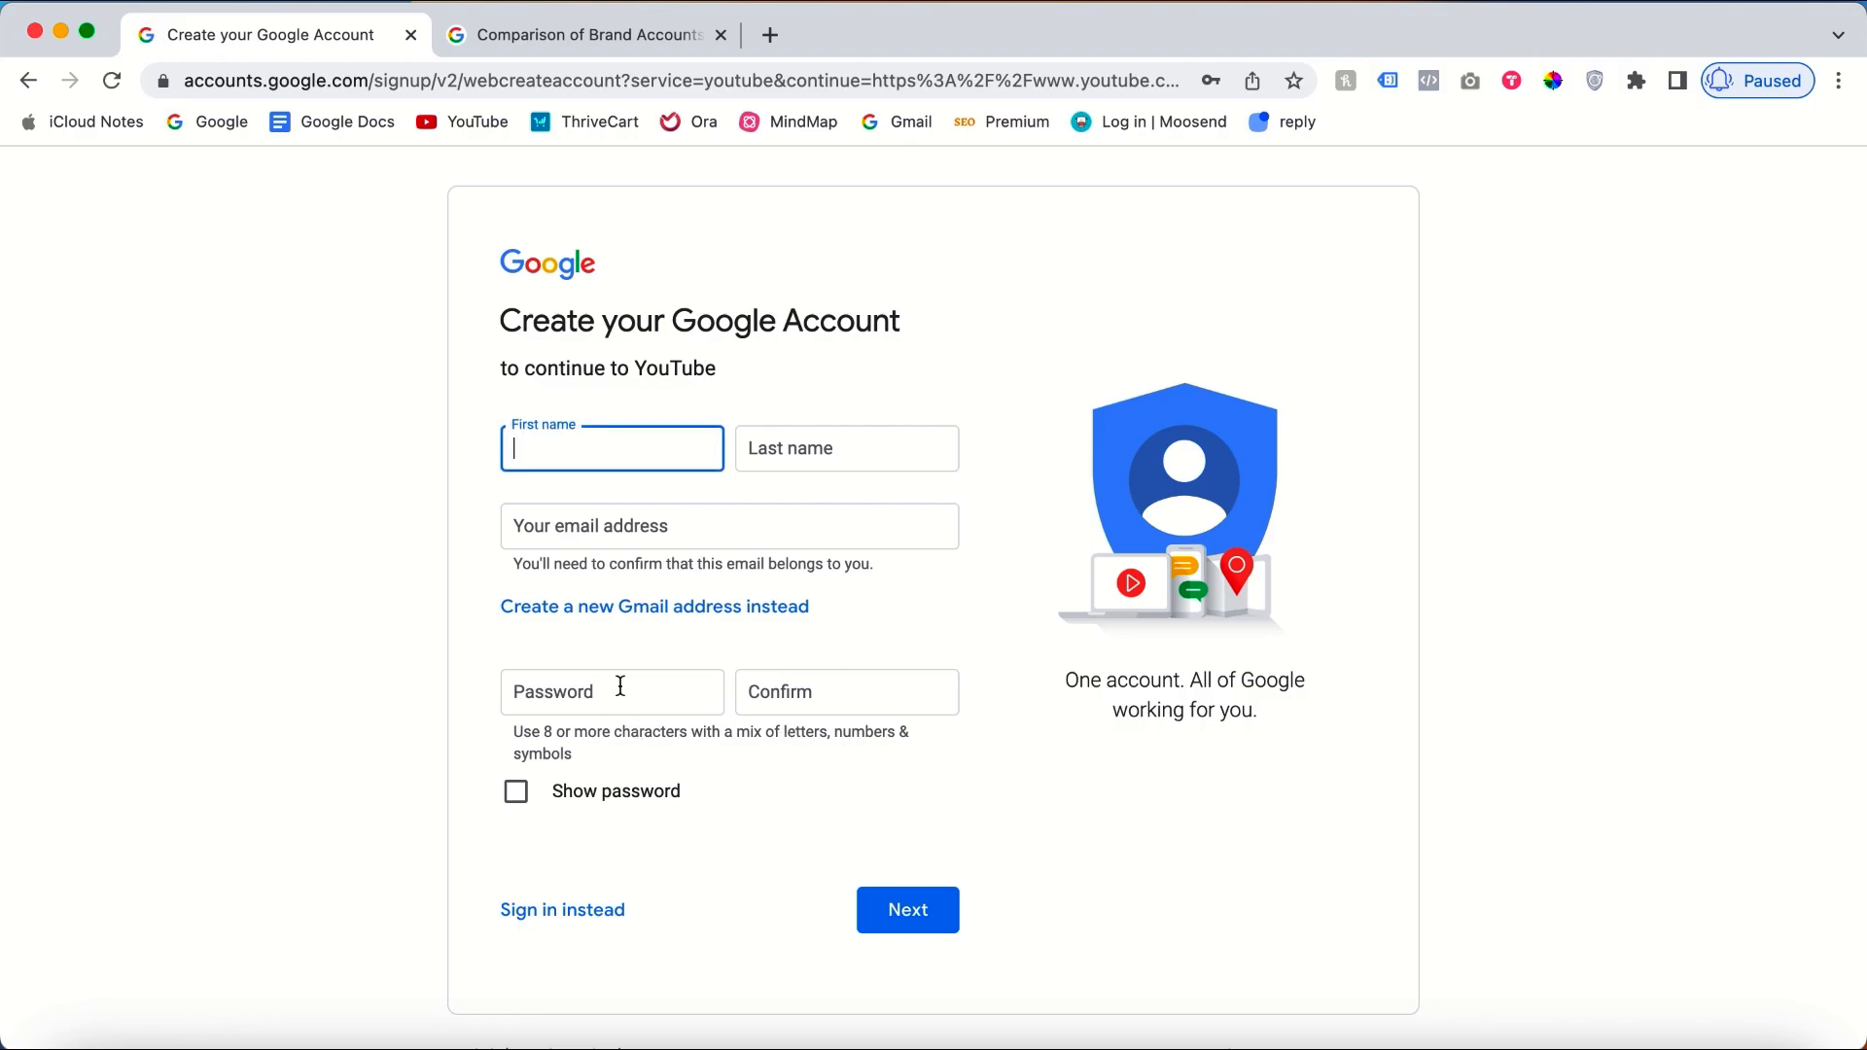
Review the Brand Accounts help article in the other tab
click(584, 33)
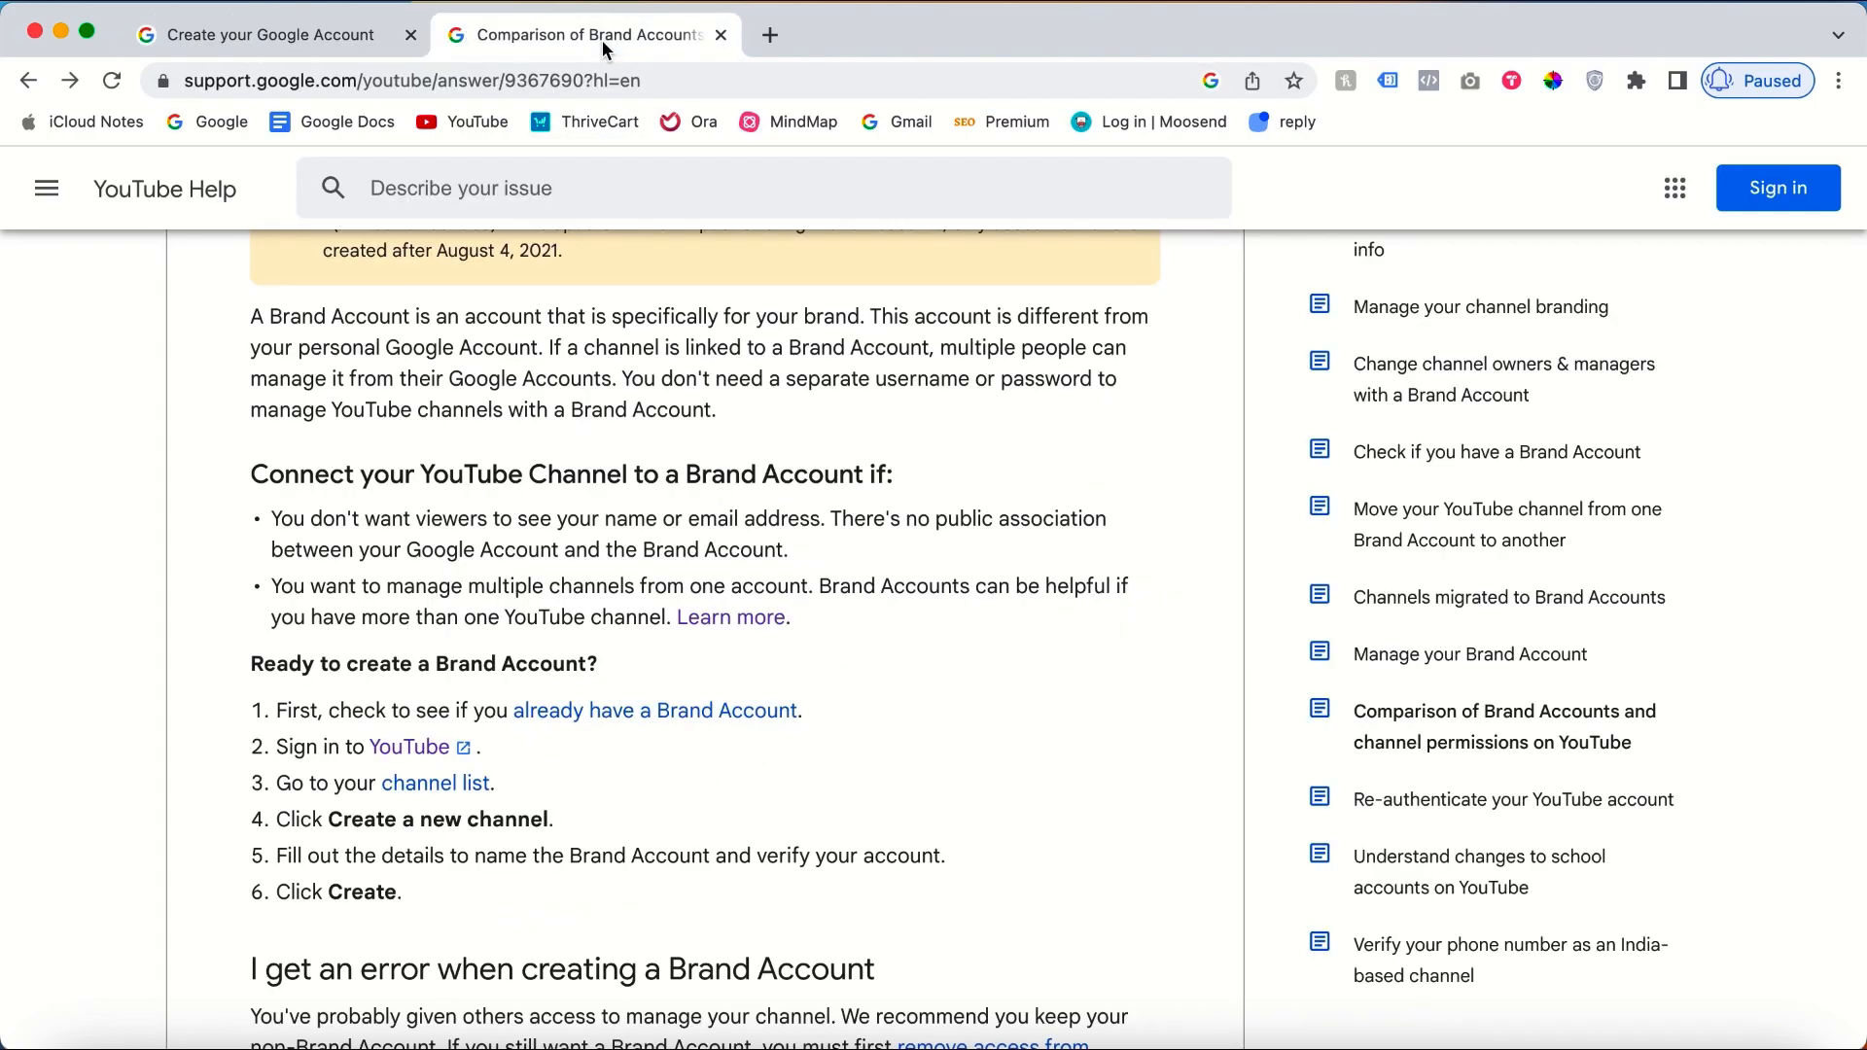
scroll(down, 3)
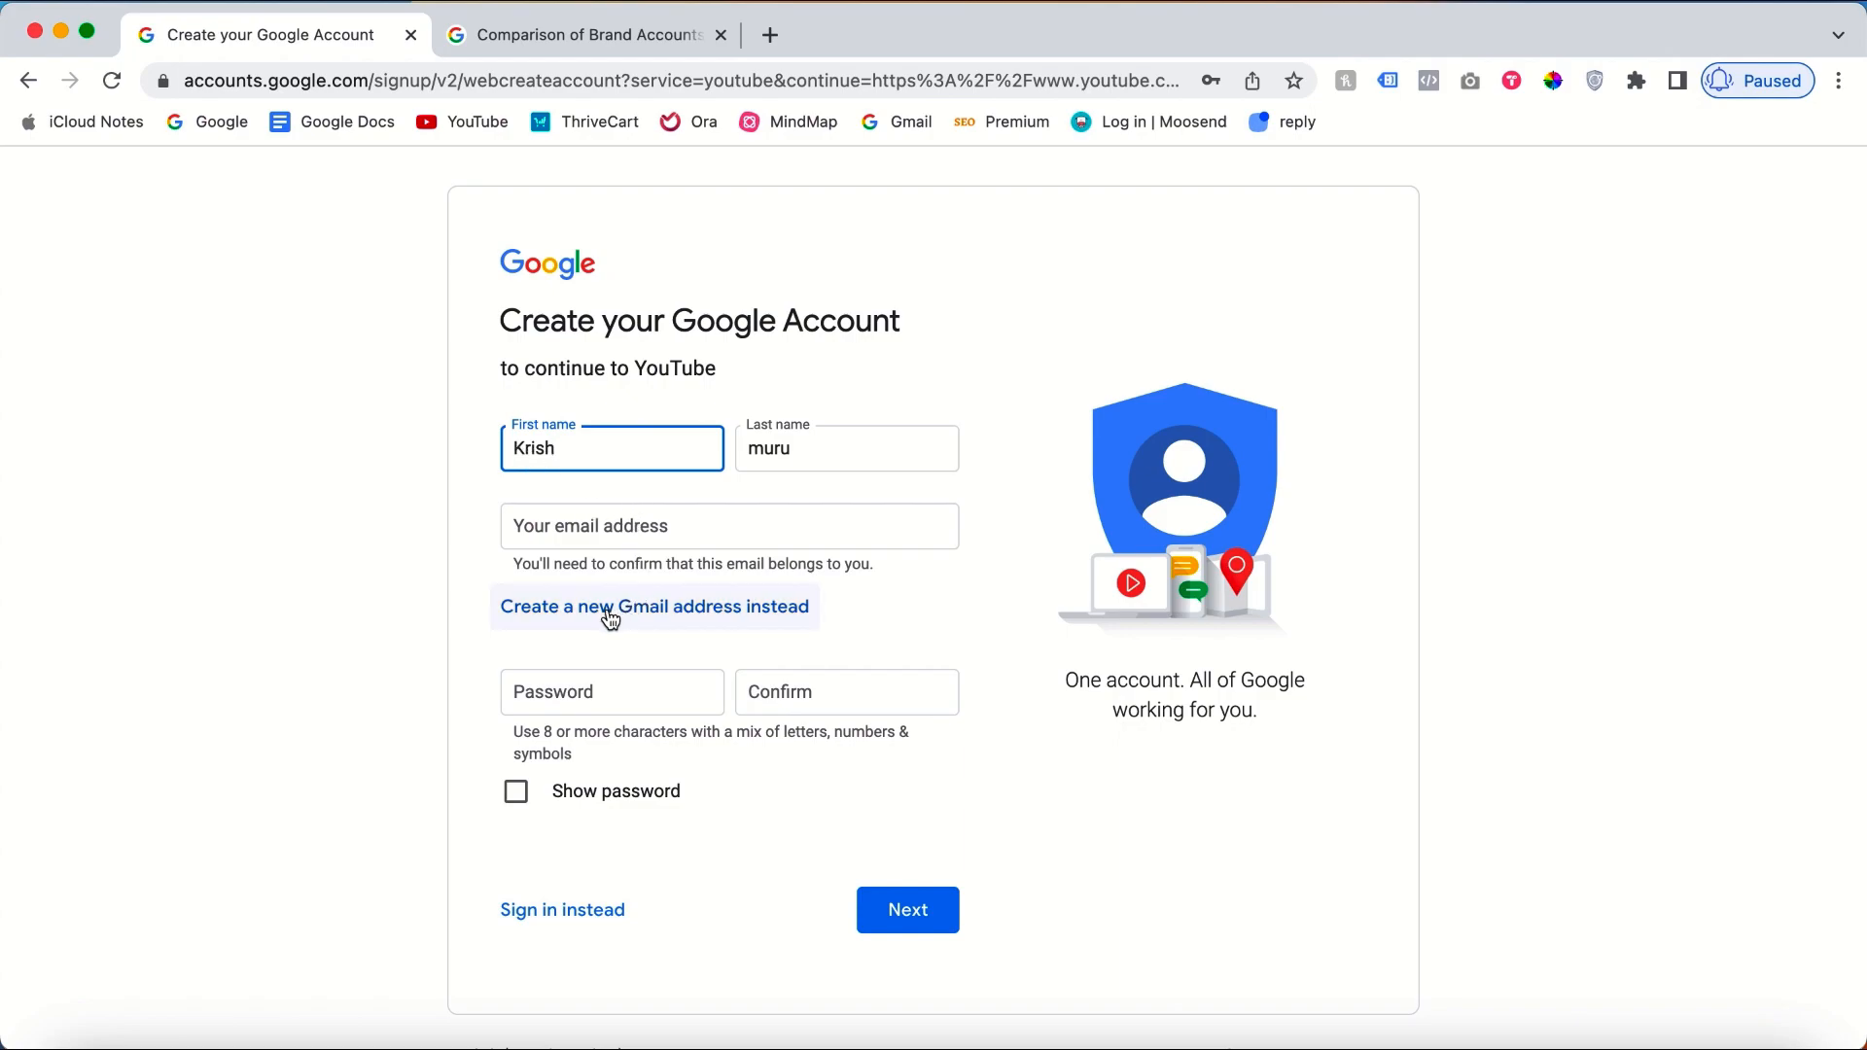
mouse_move(607, 591)
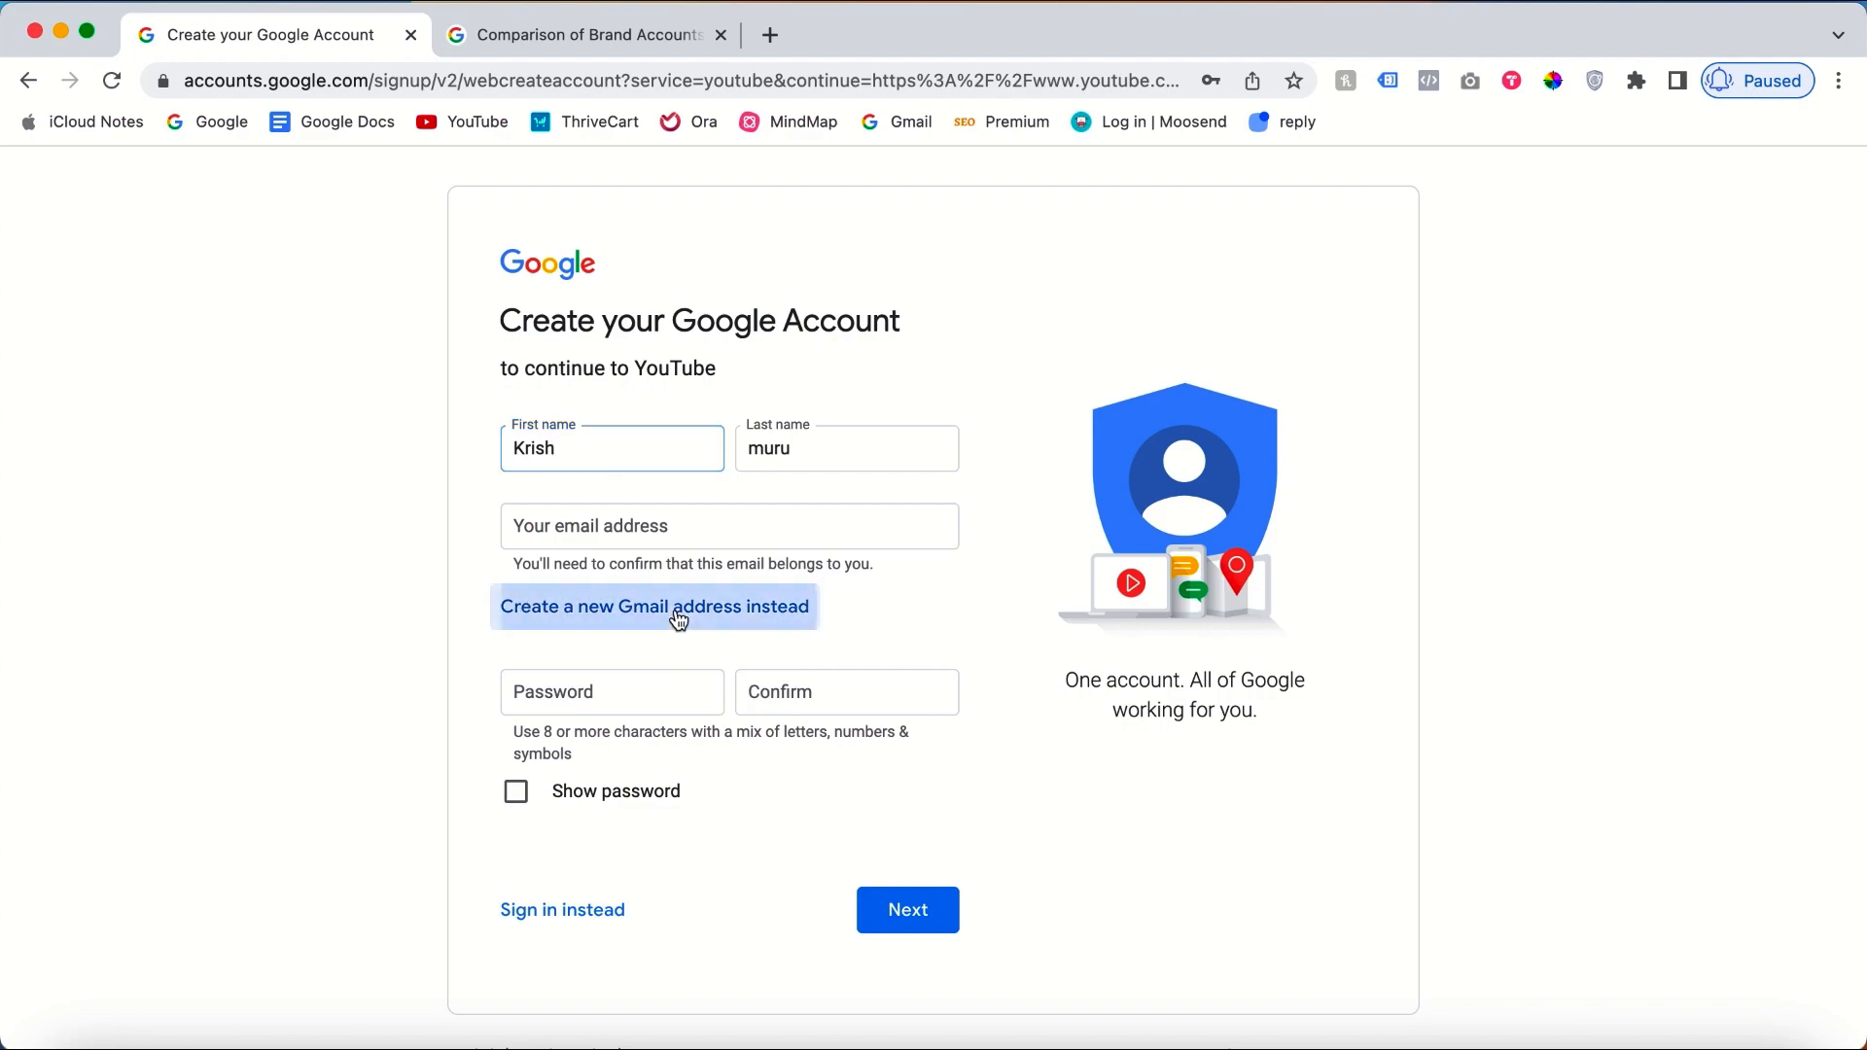
click(654, 606)
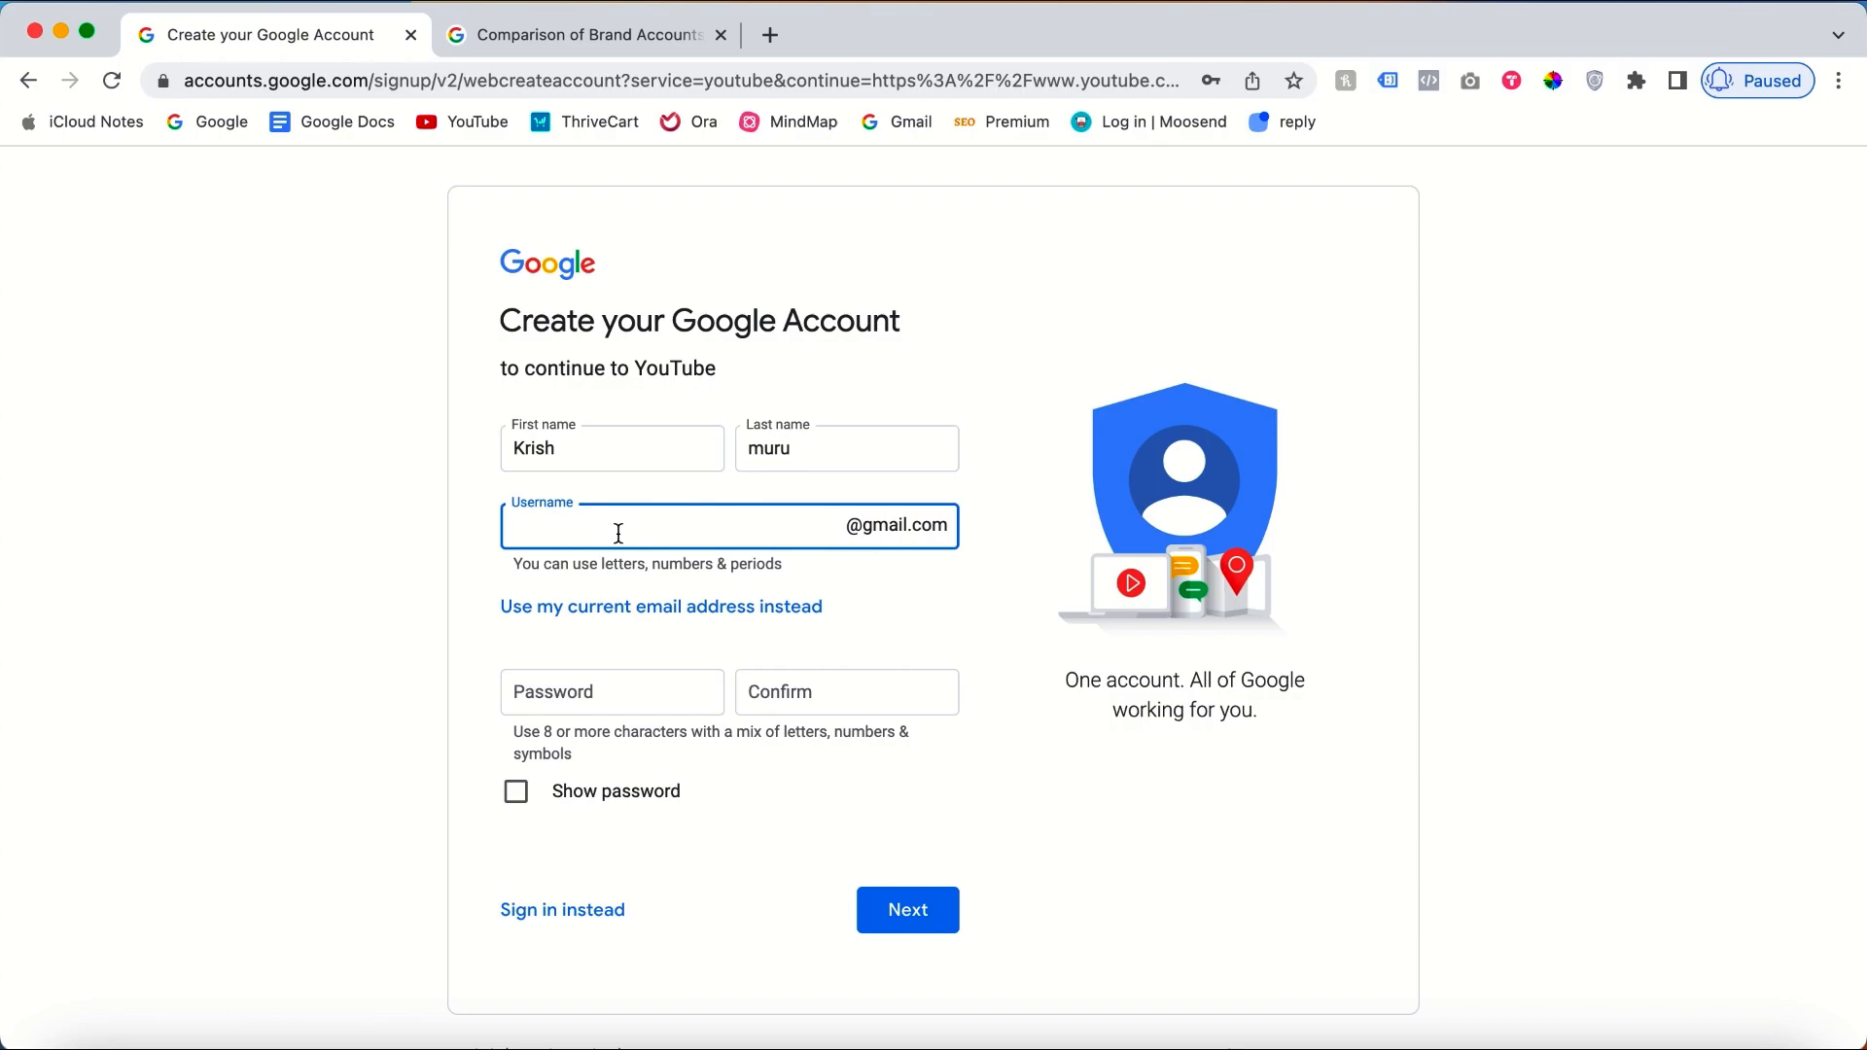
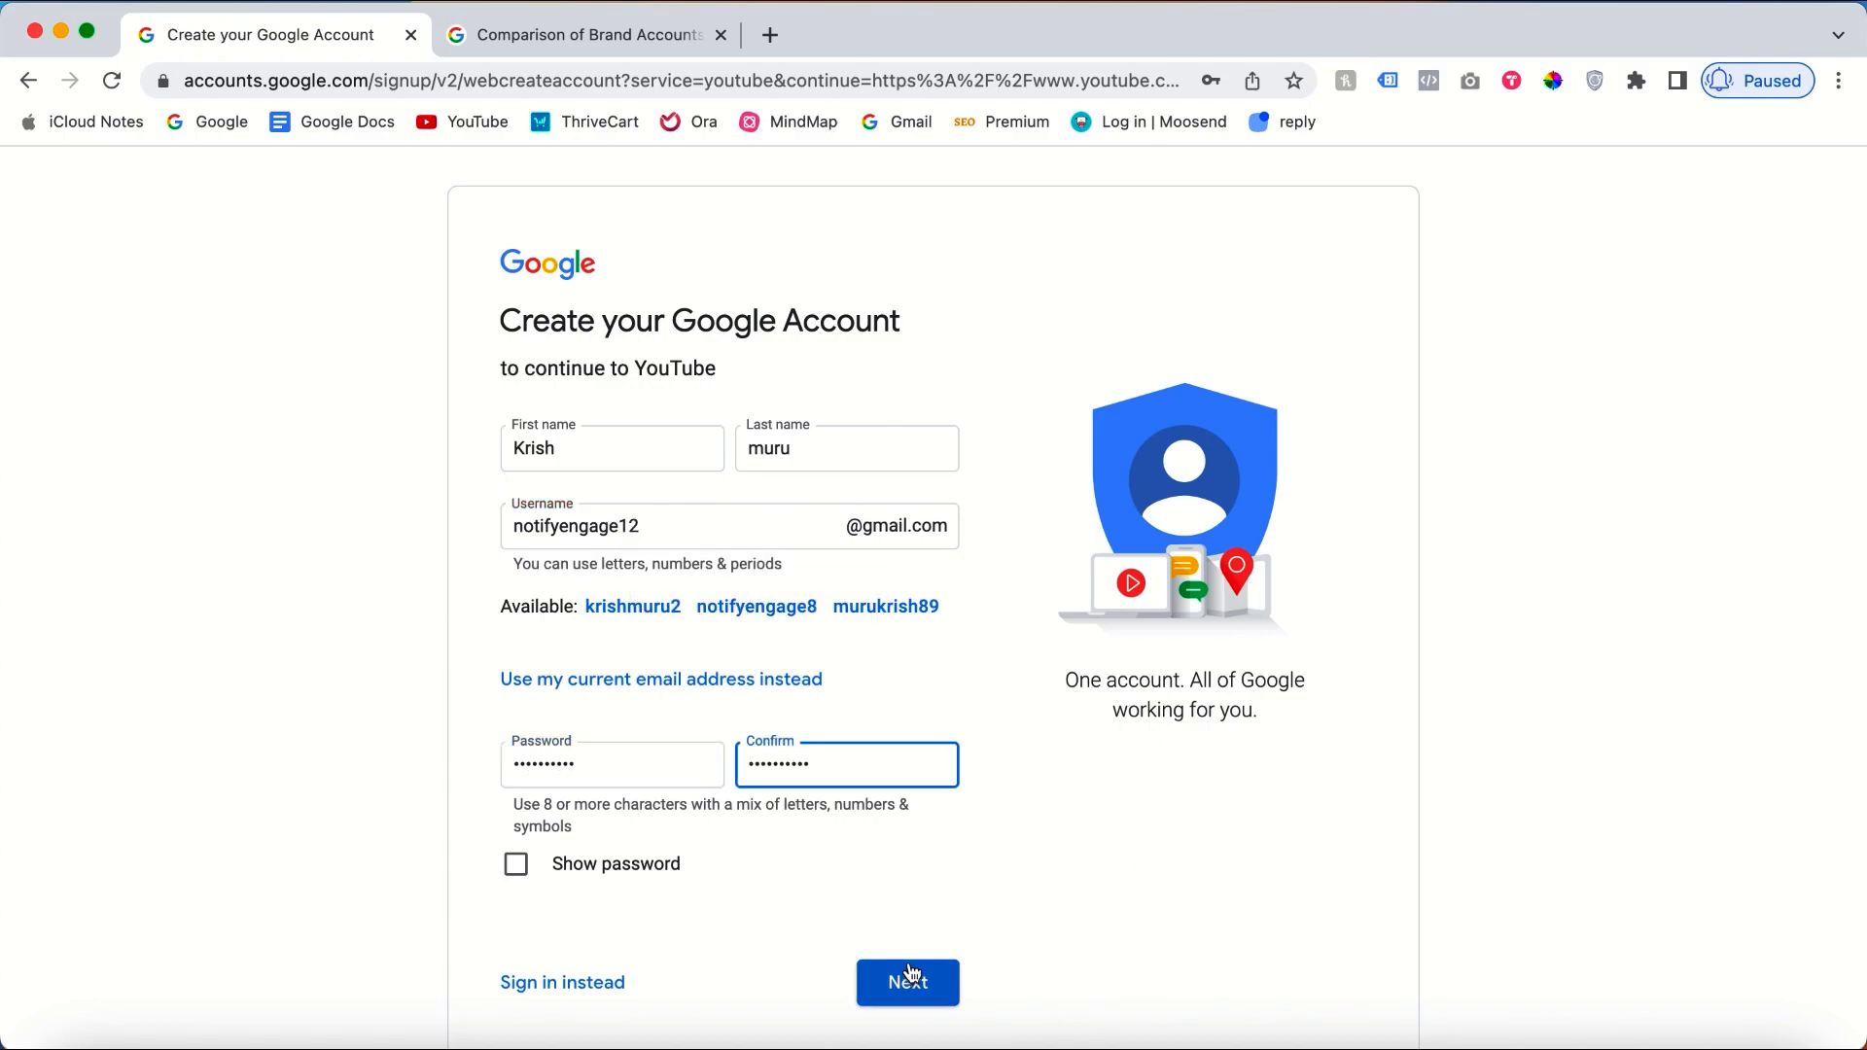
click(909, 982)
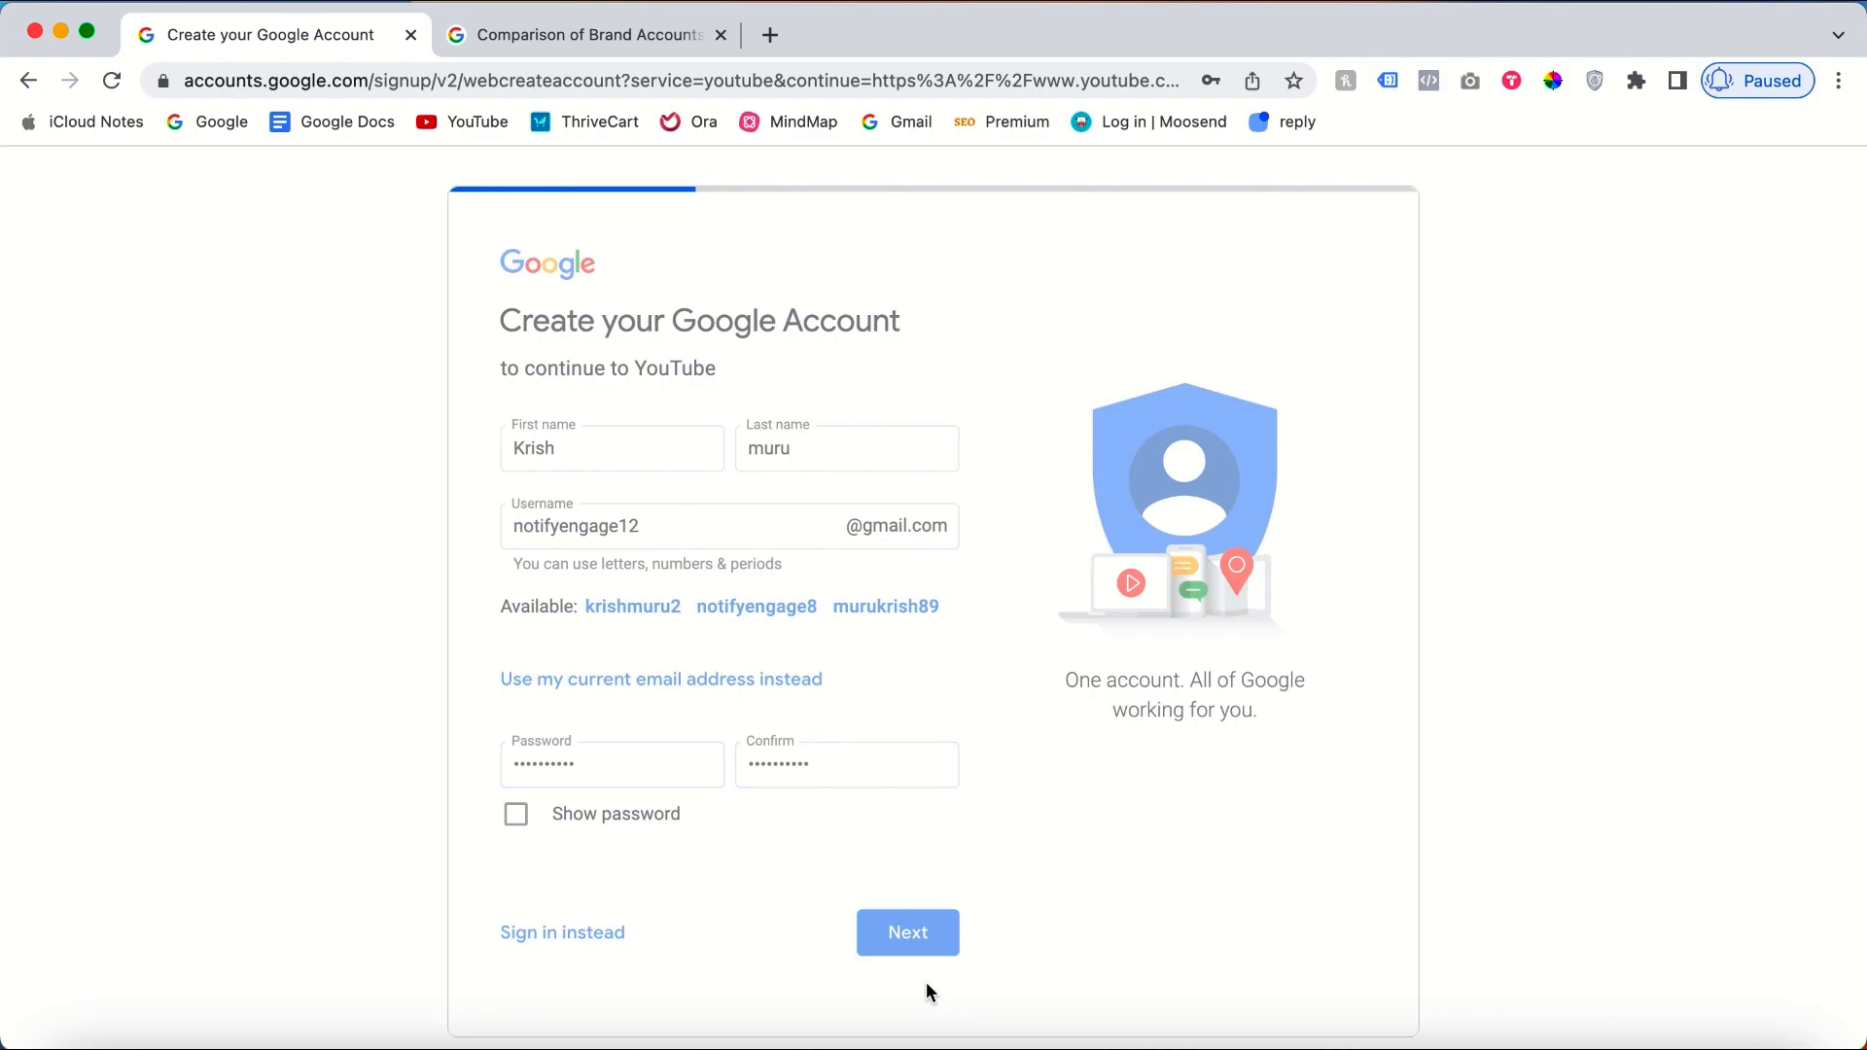
Skip the optional phone and recovery details and agree to the privacy terms to create the account
click(909, 932)
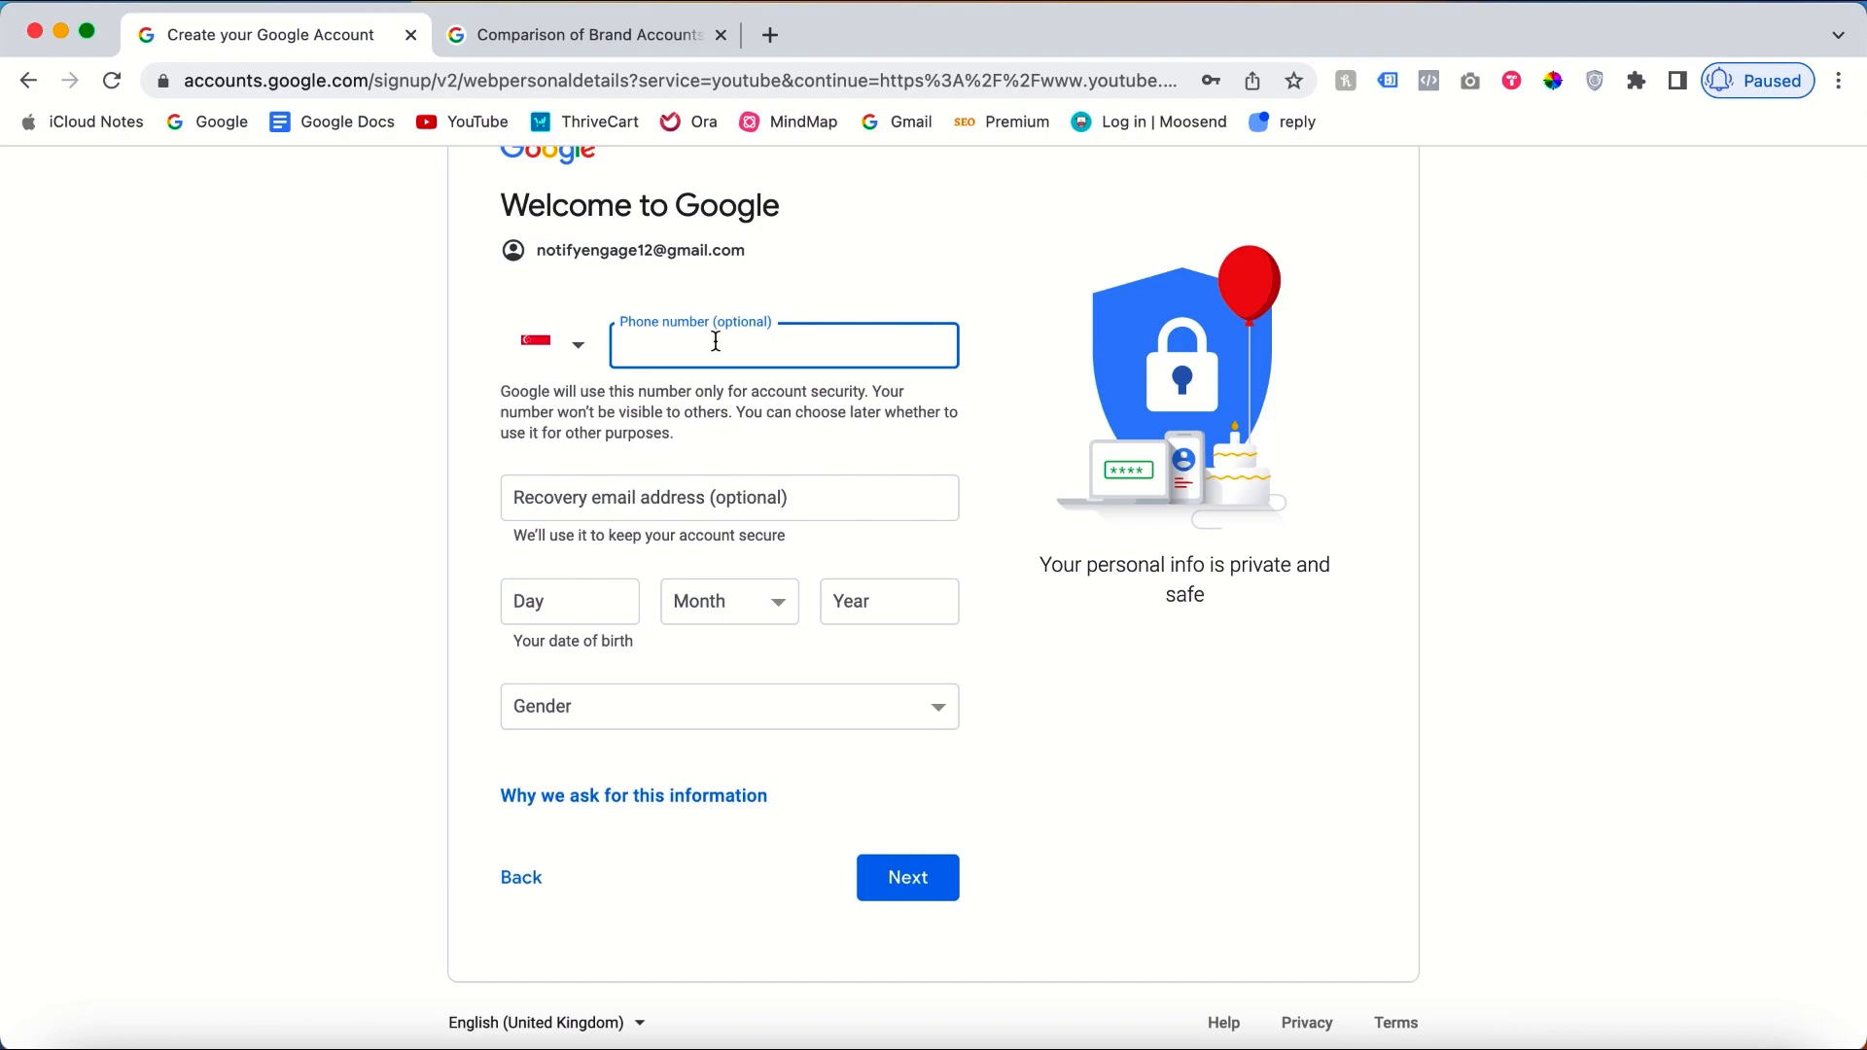
mouse_move(630, 537)
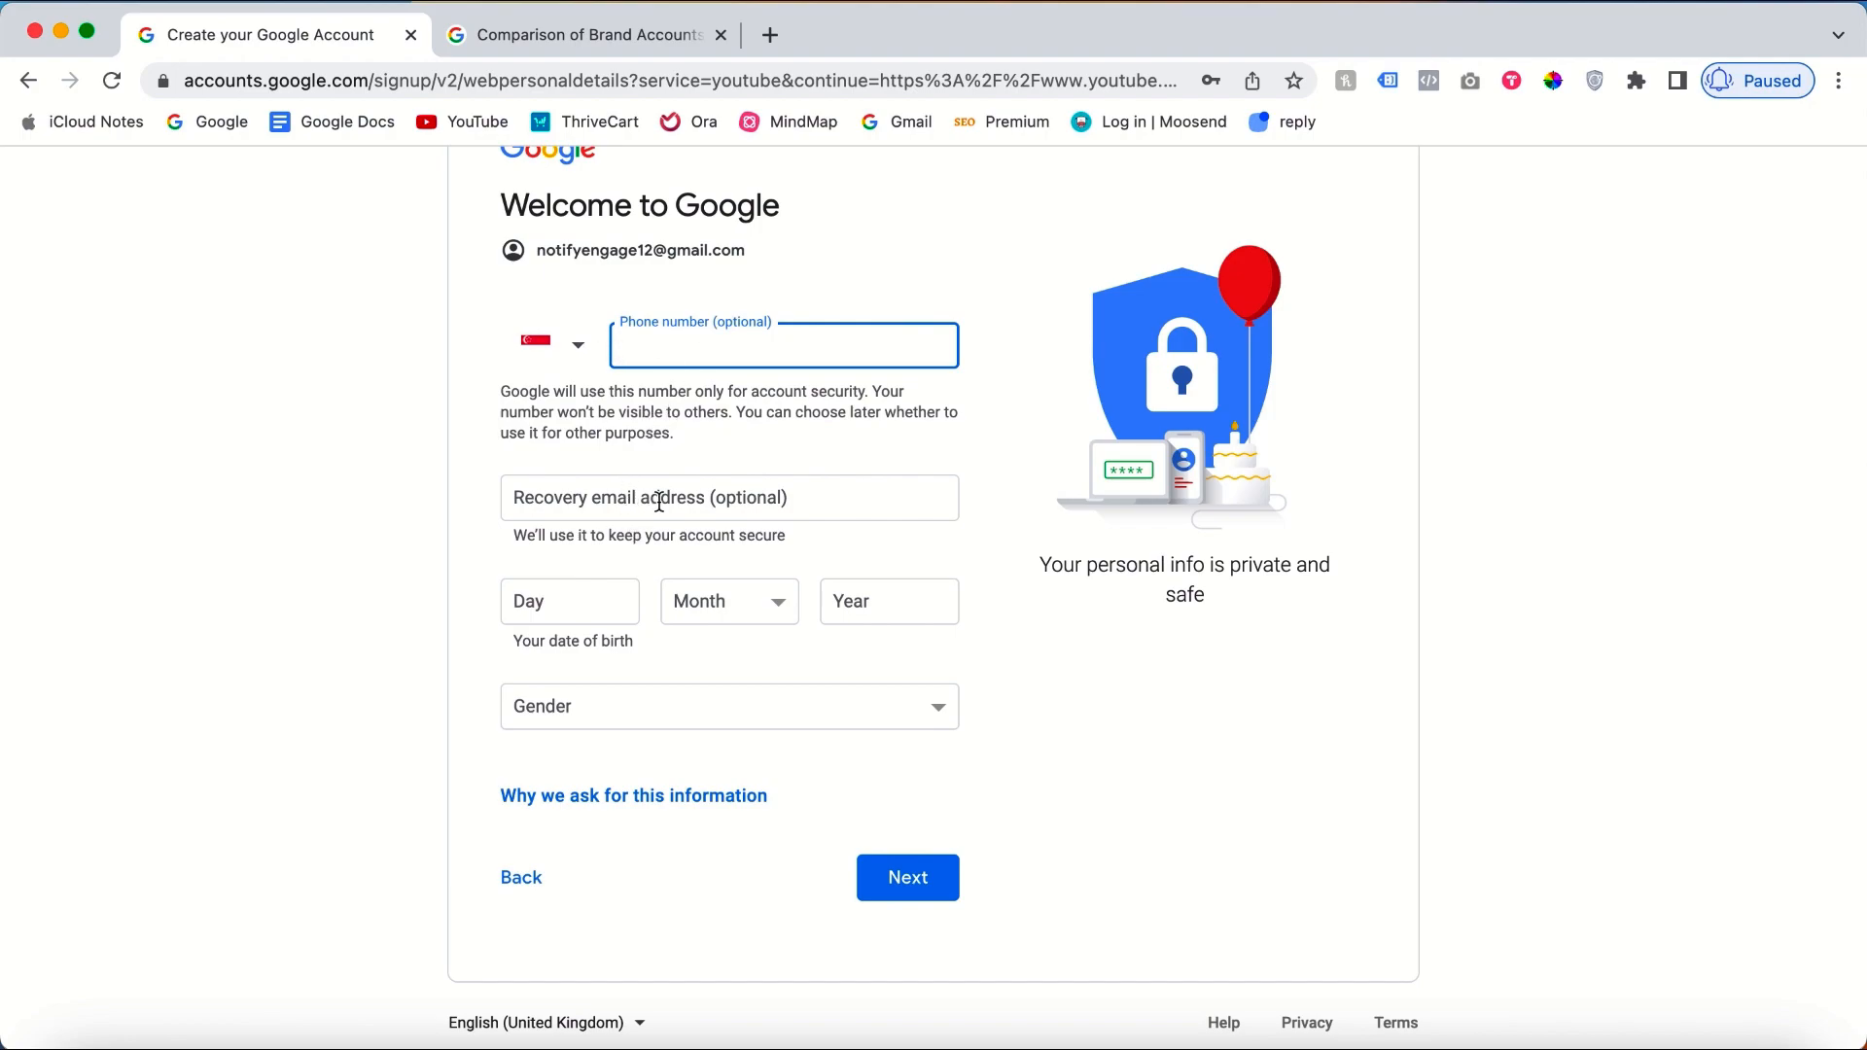
mouse_move(661, 584)
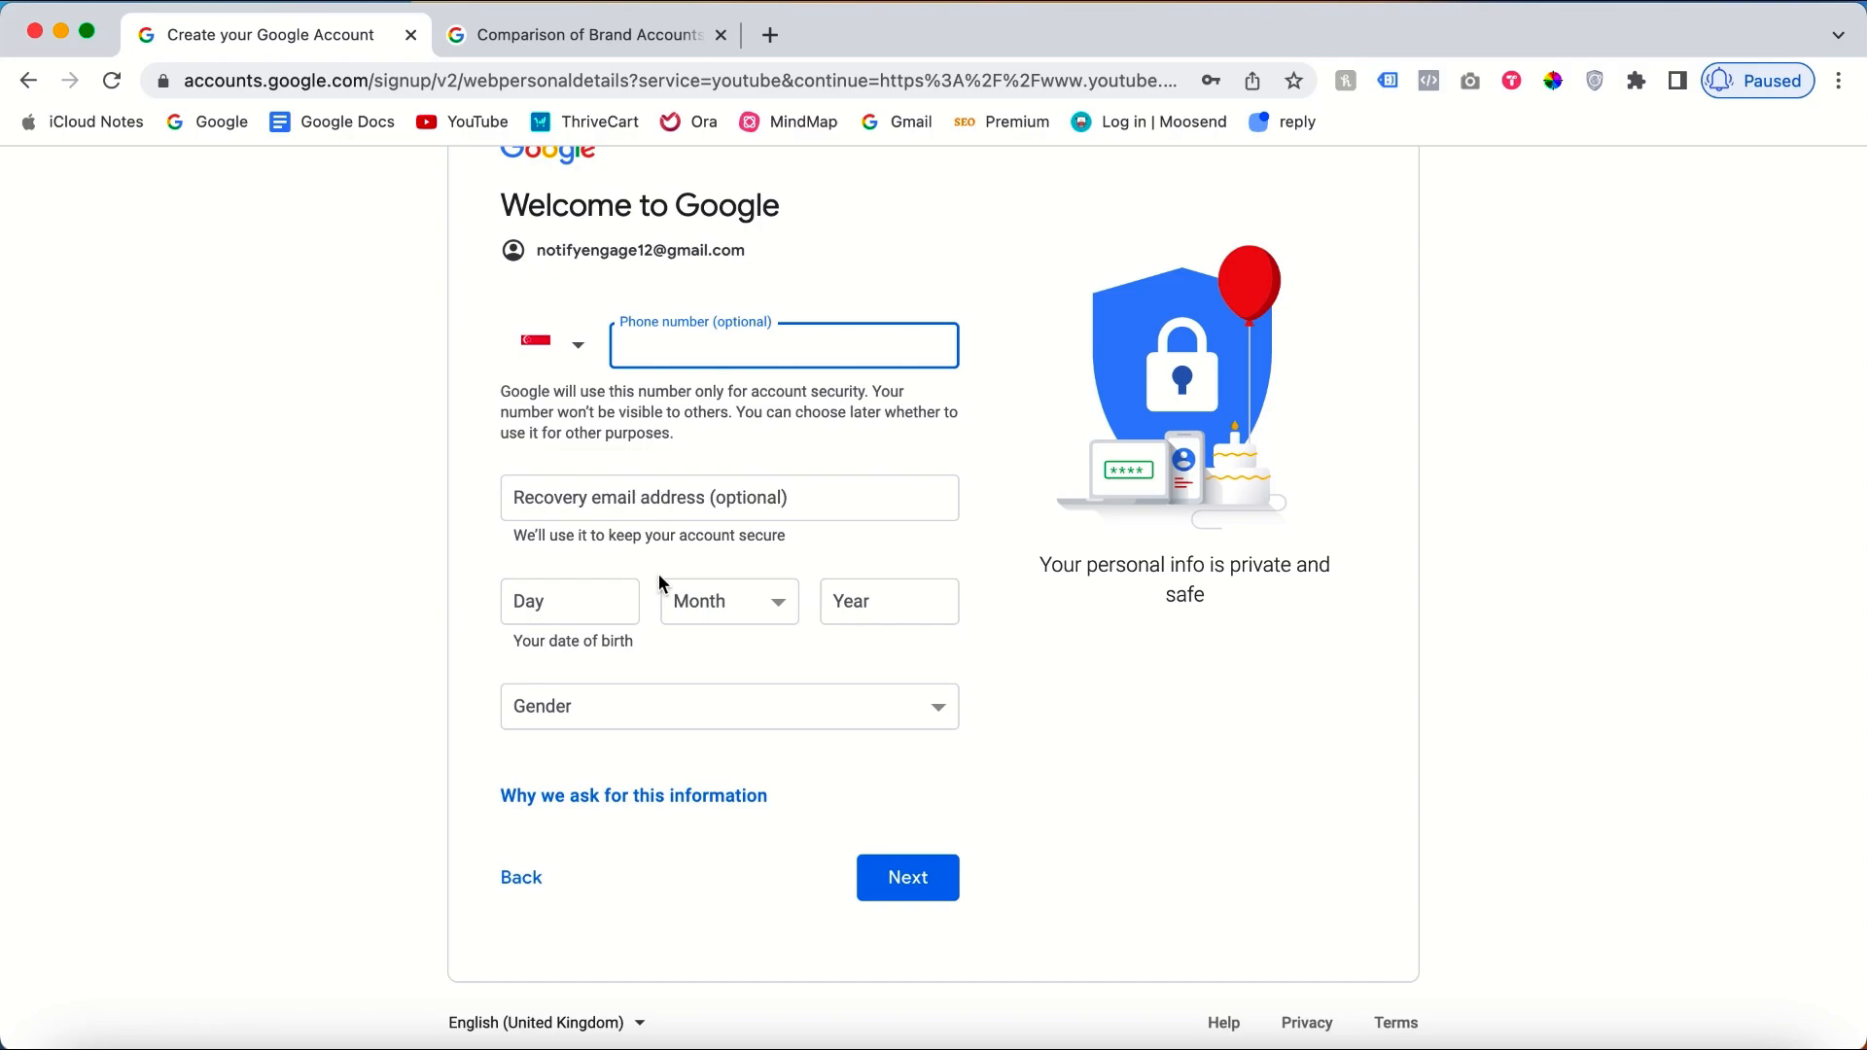
click(907, 877)
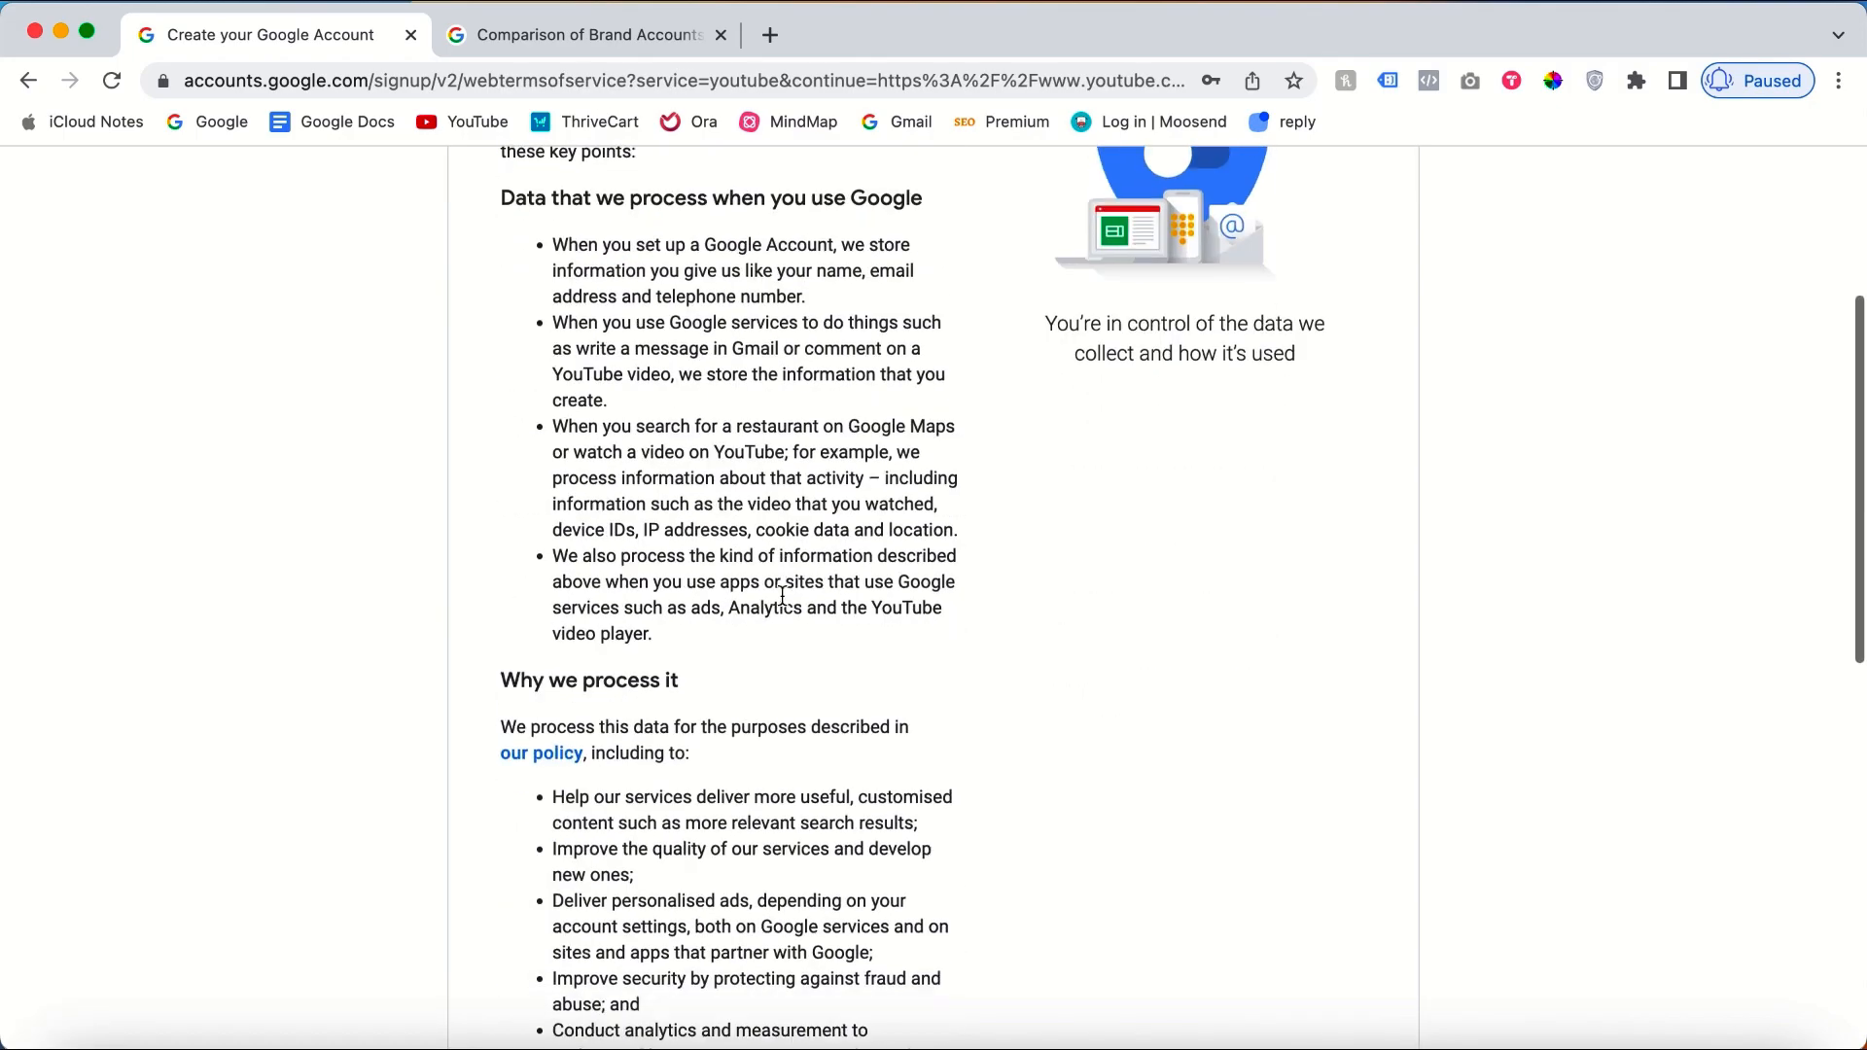
scroll(down, 3)
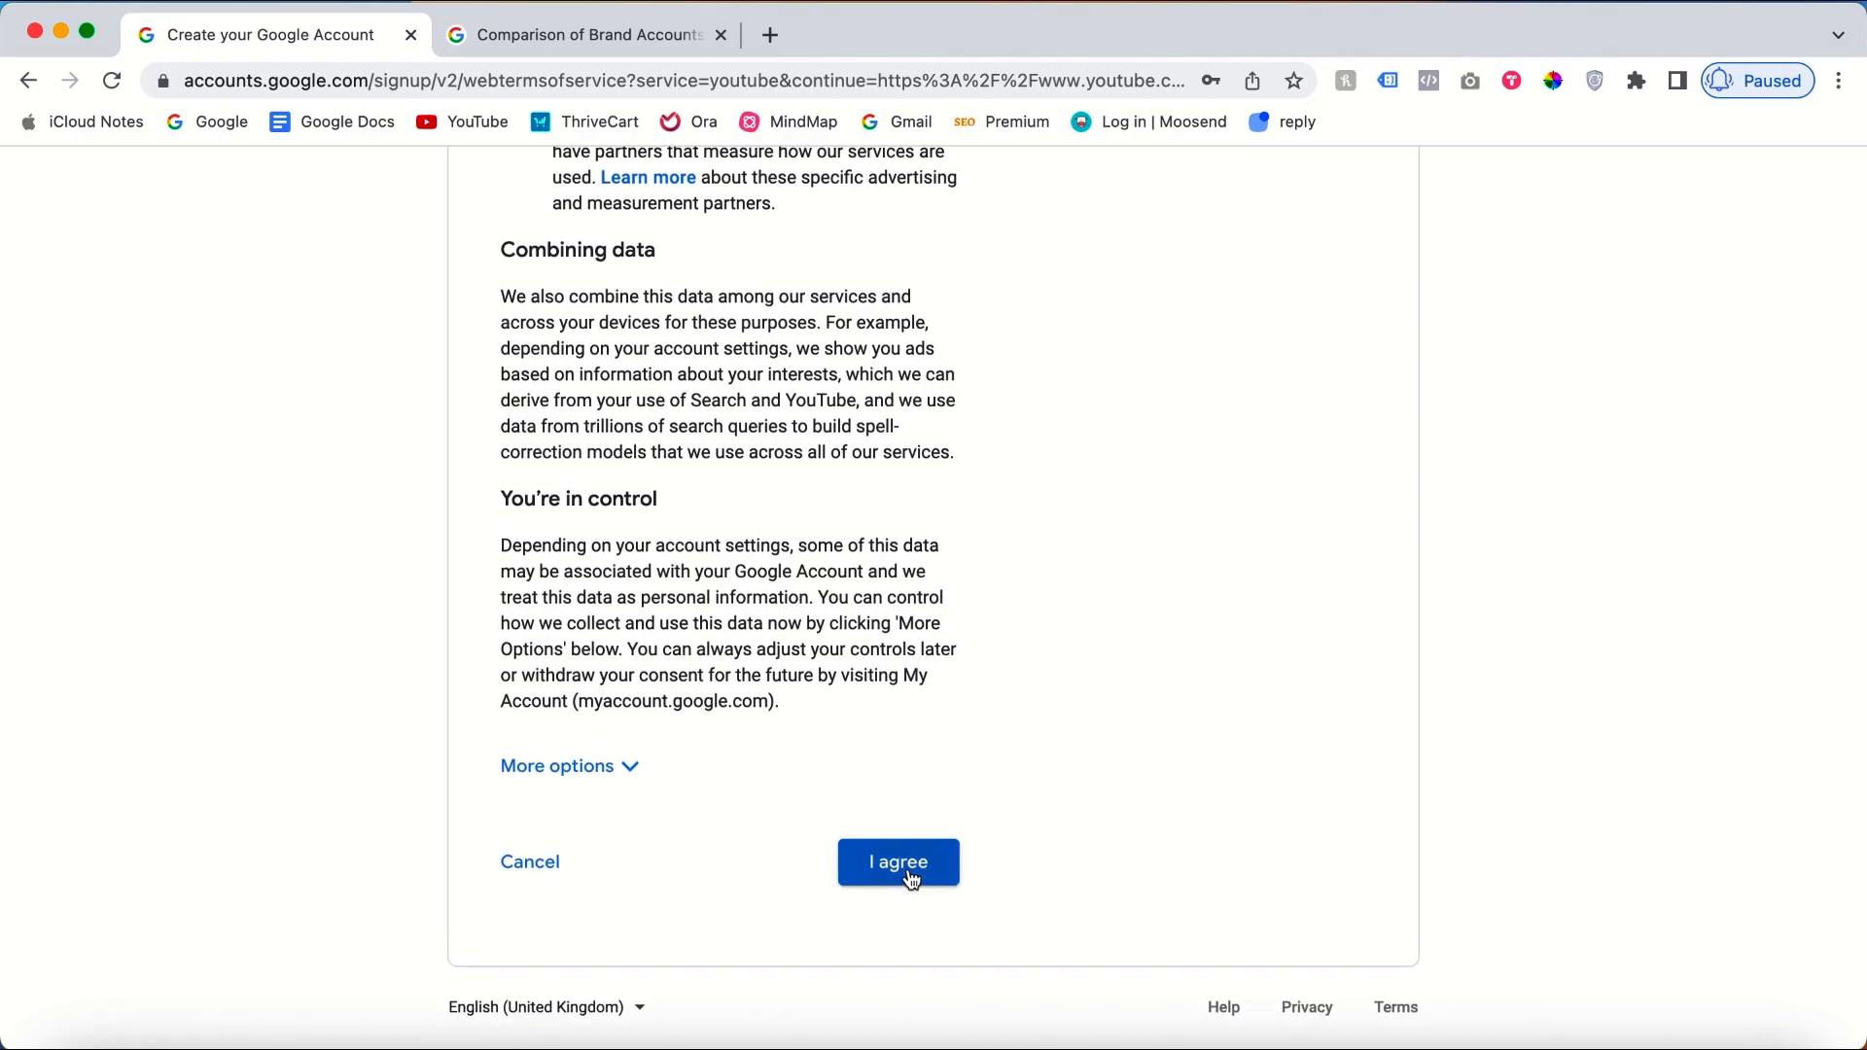
click(896, 861)
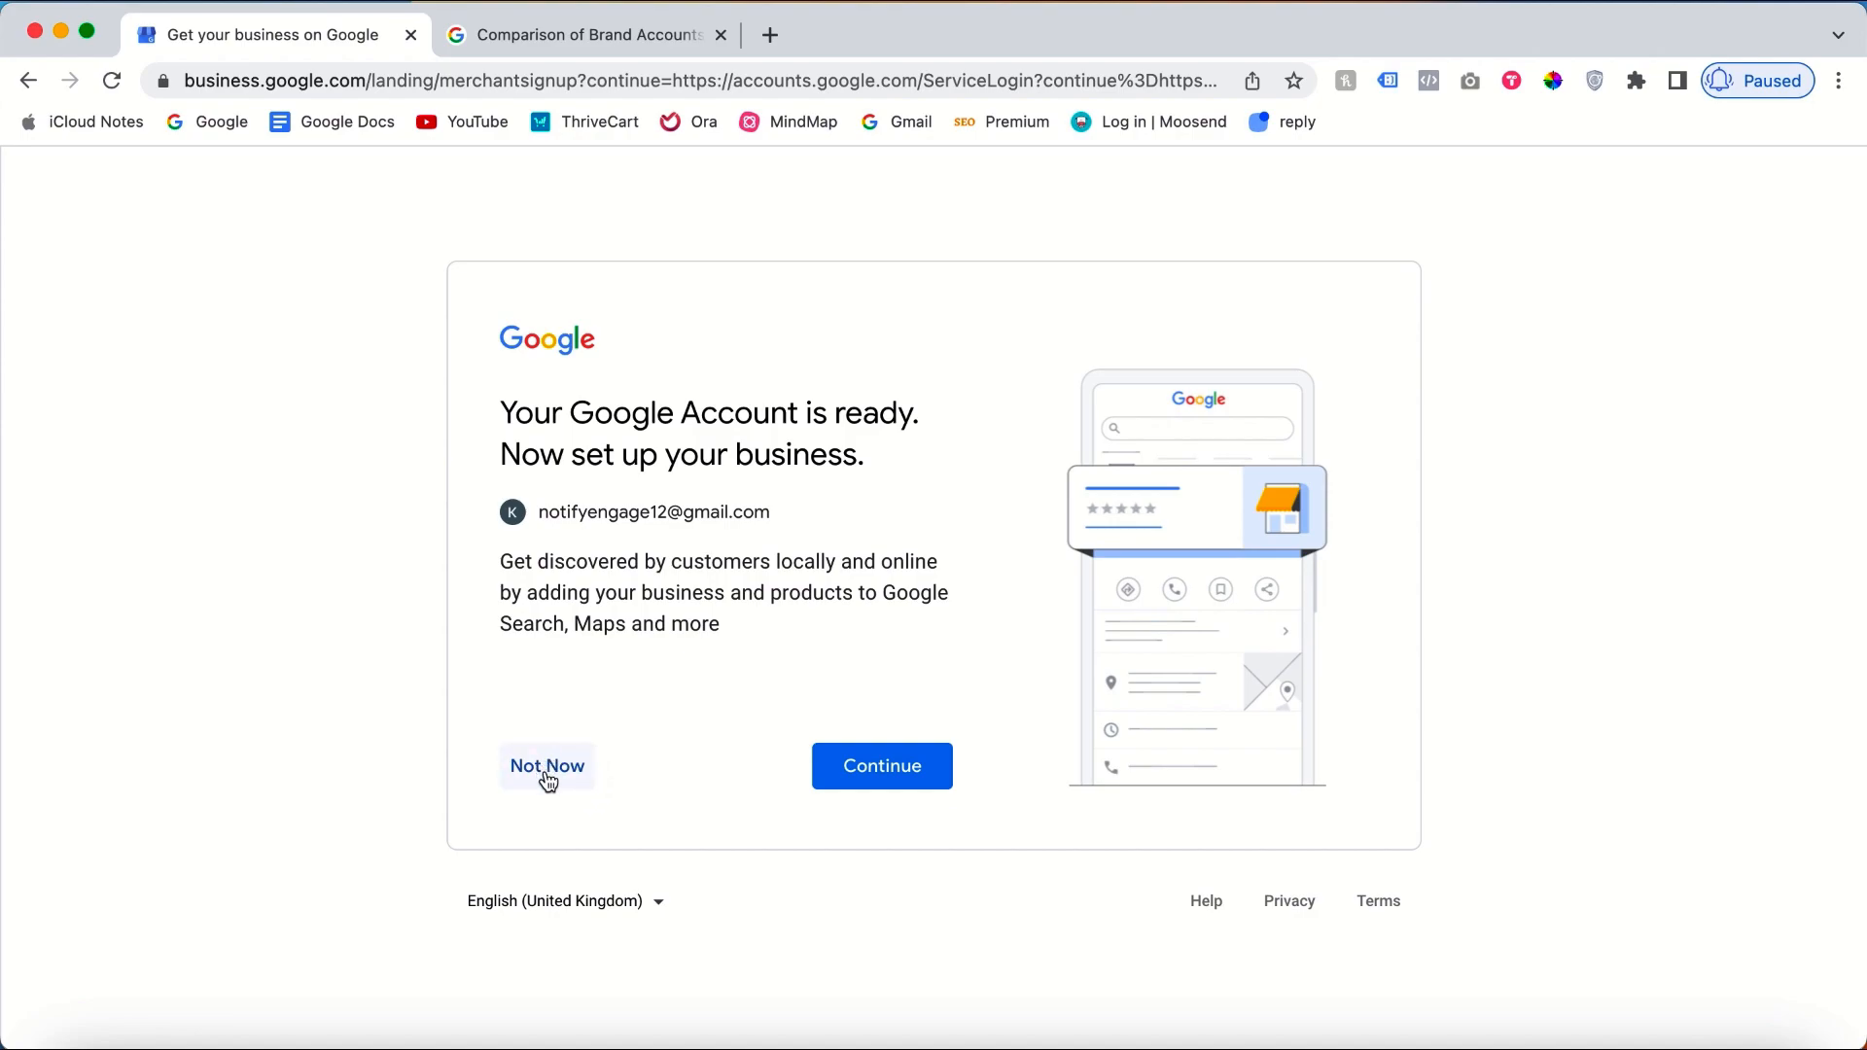
mouse_move(554, 778)
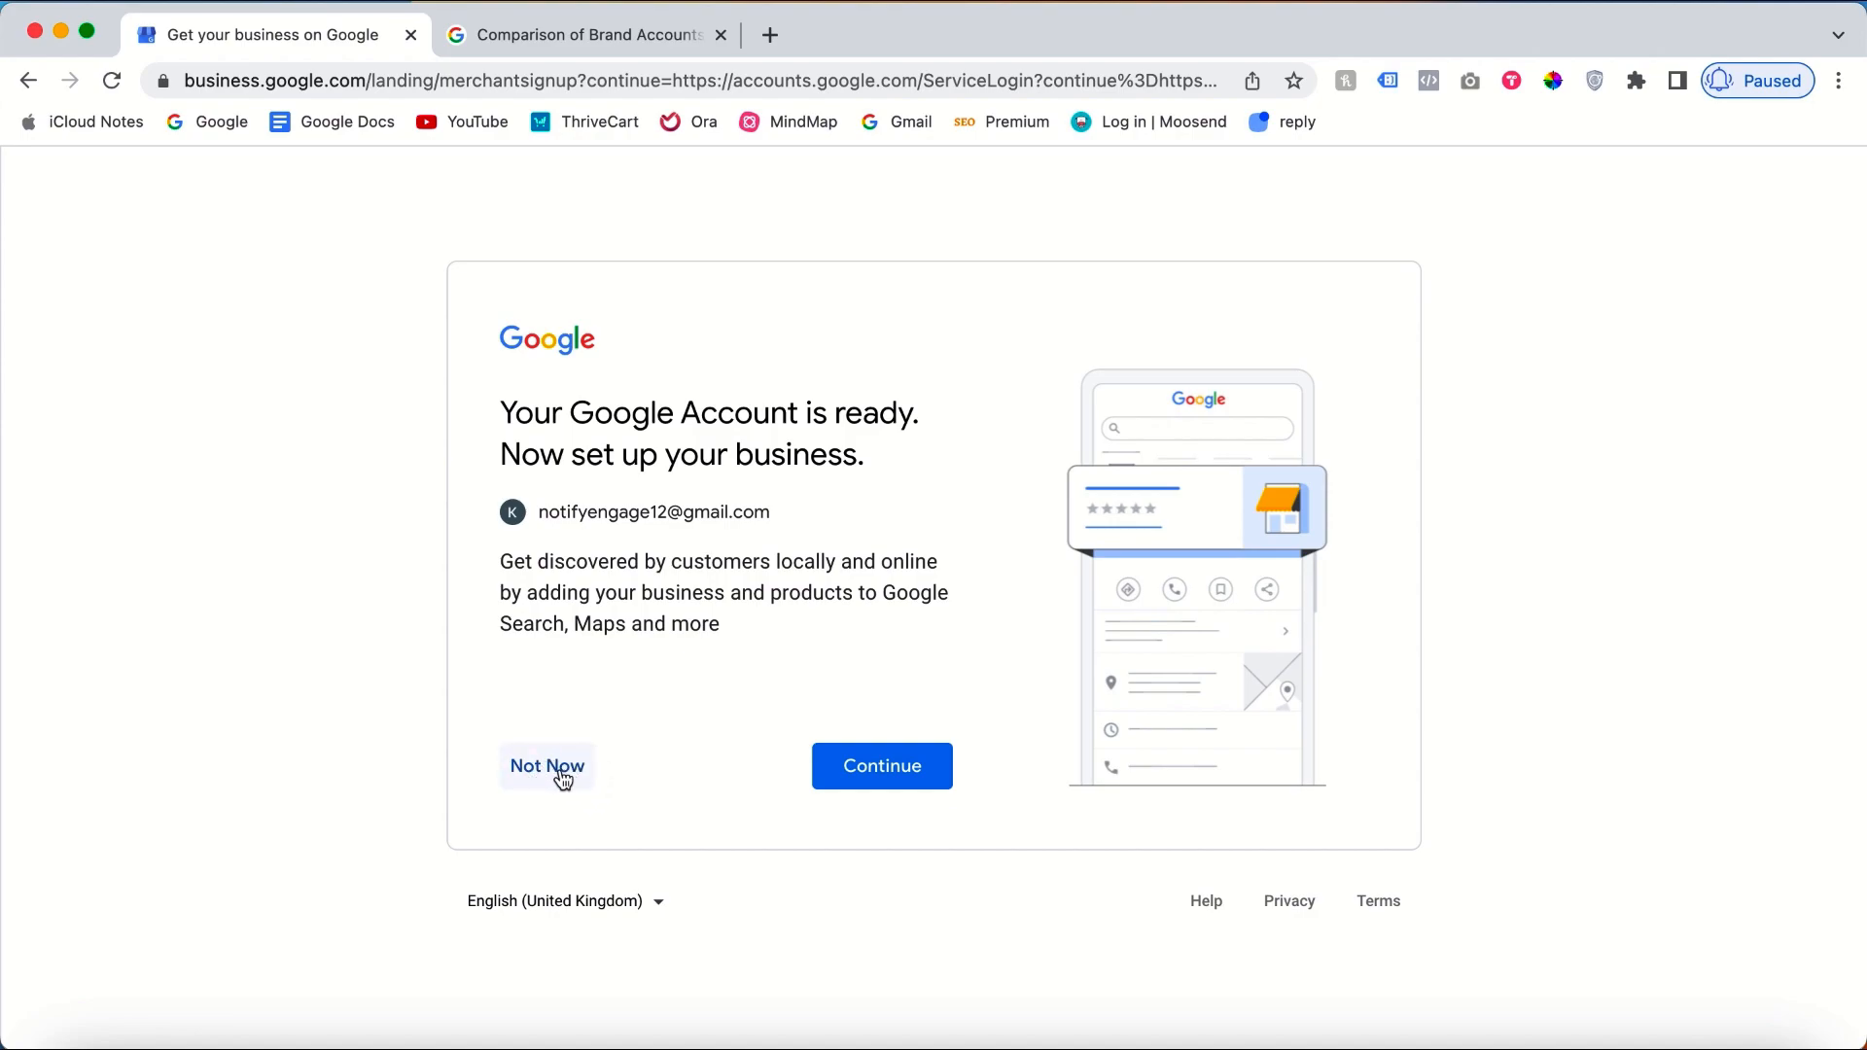
Choose 'Not Now' on the business setup offer and return to YouTube signed in
click(547, 766)
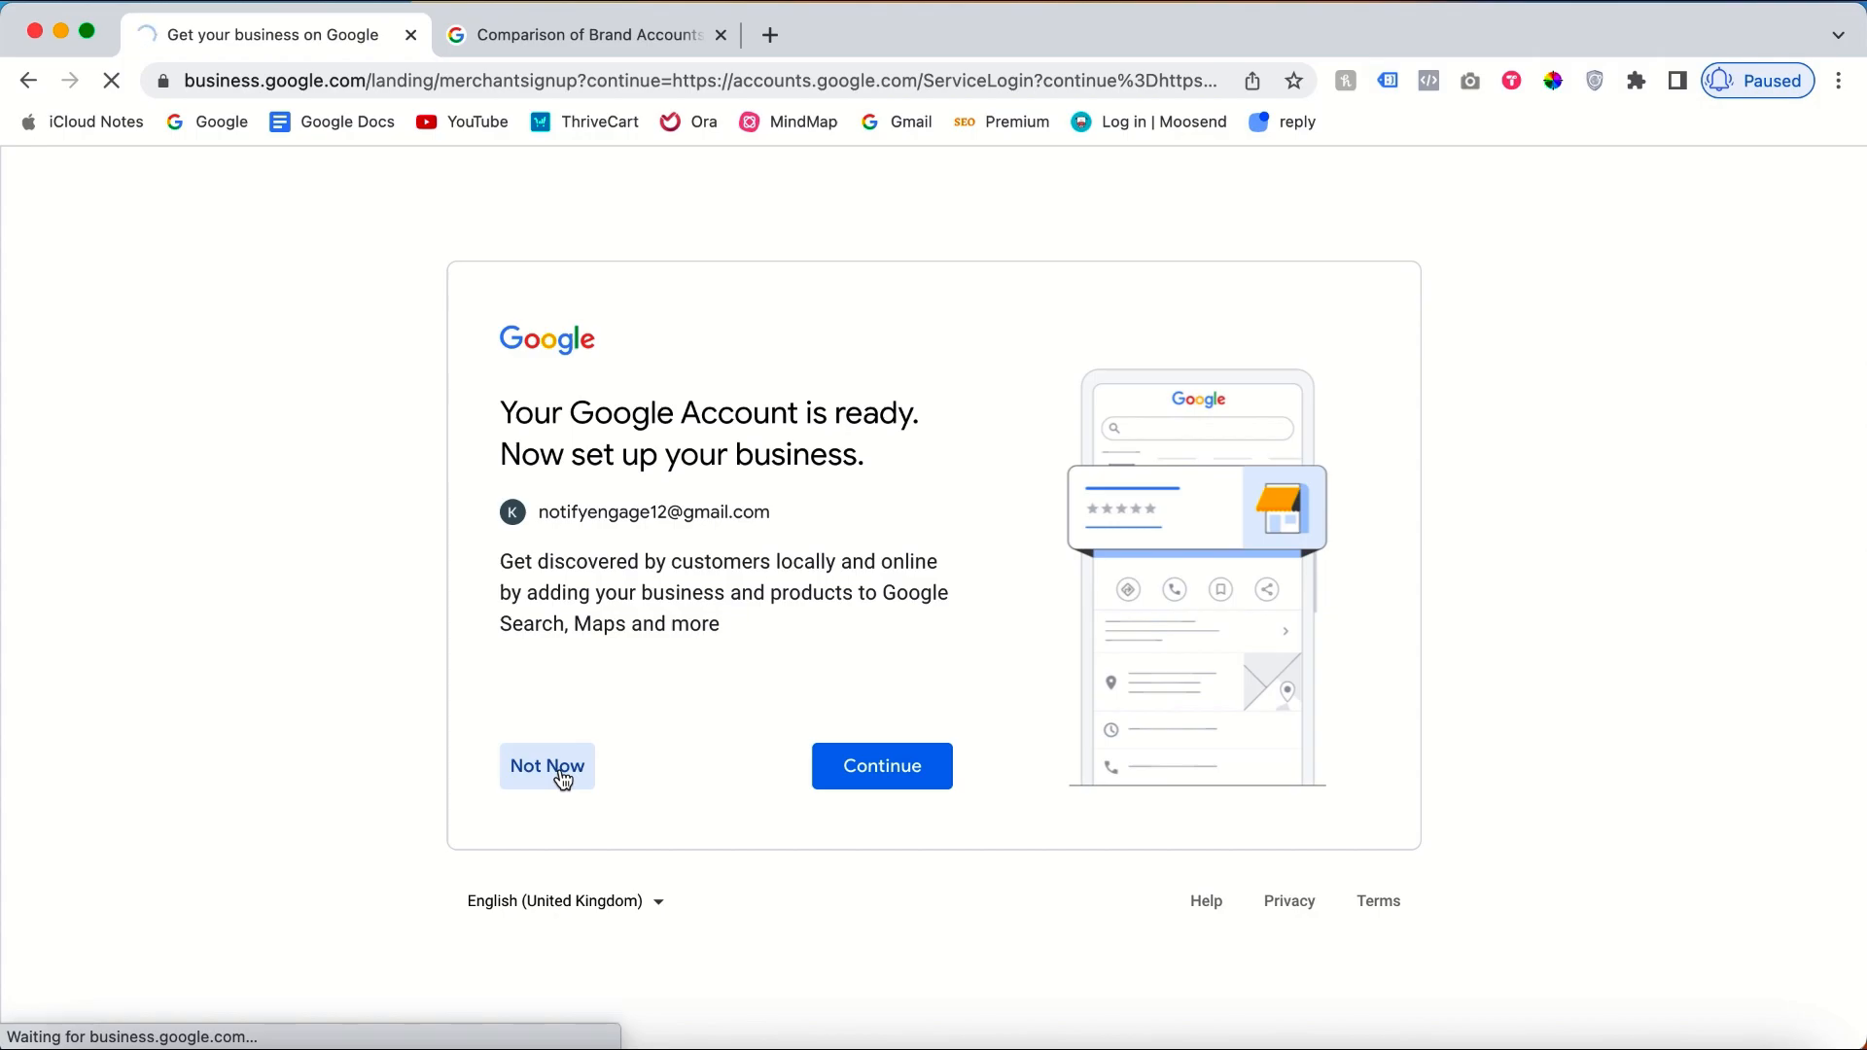
click(547, 767)
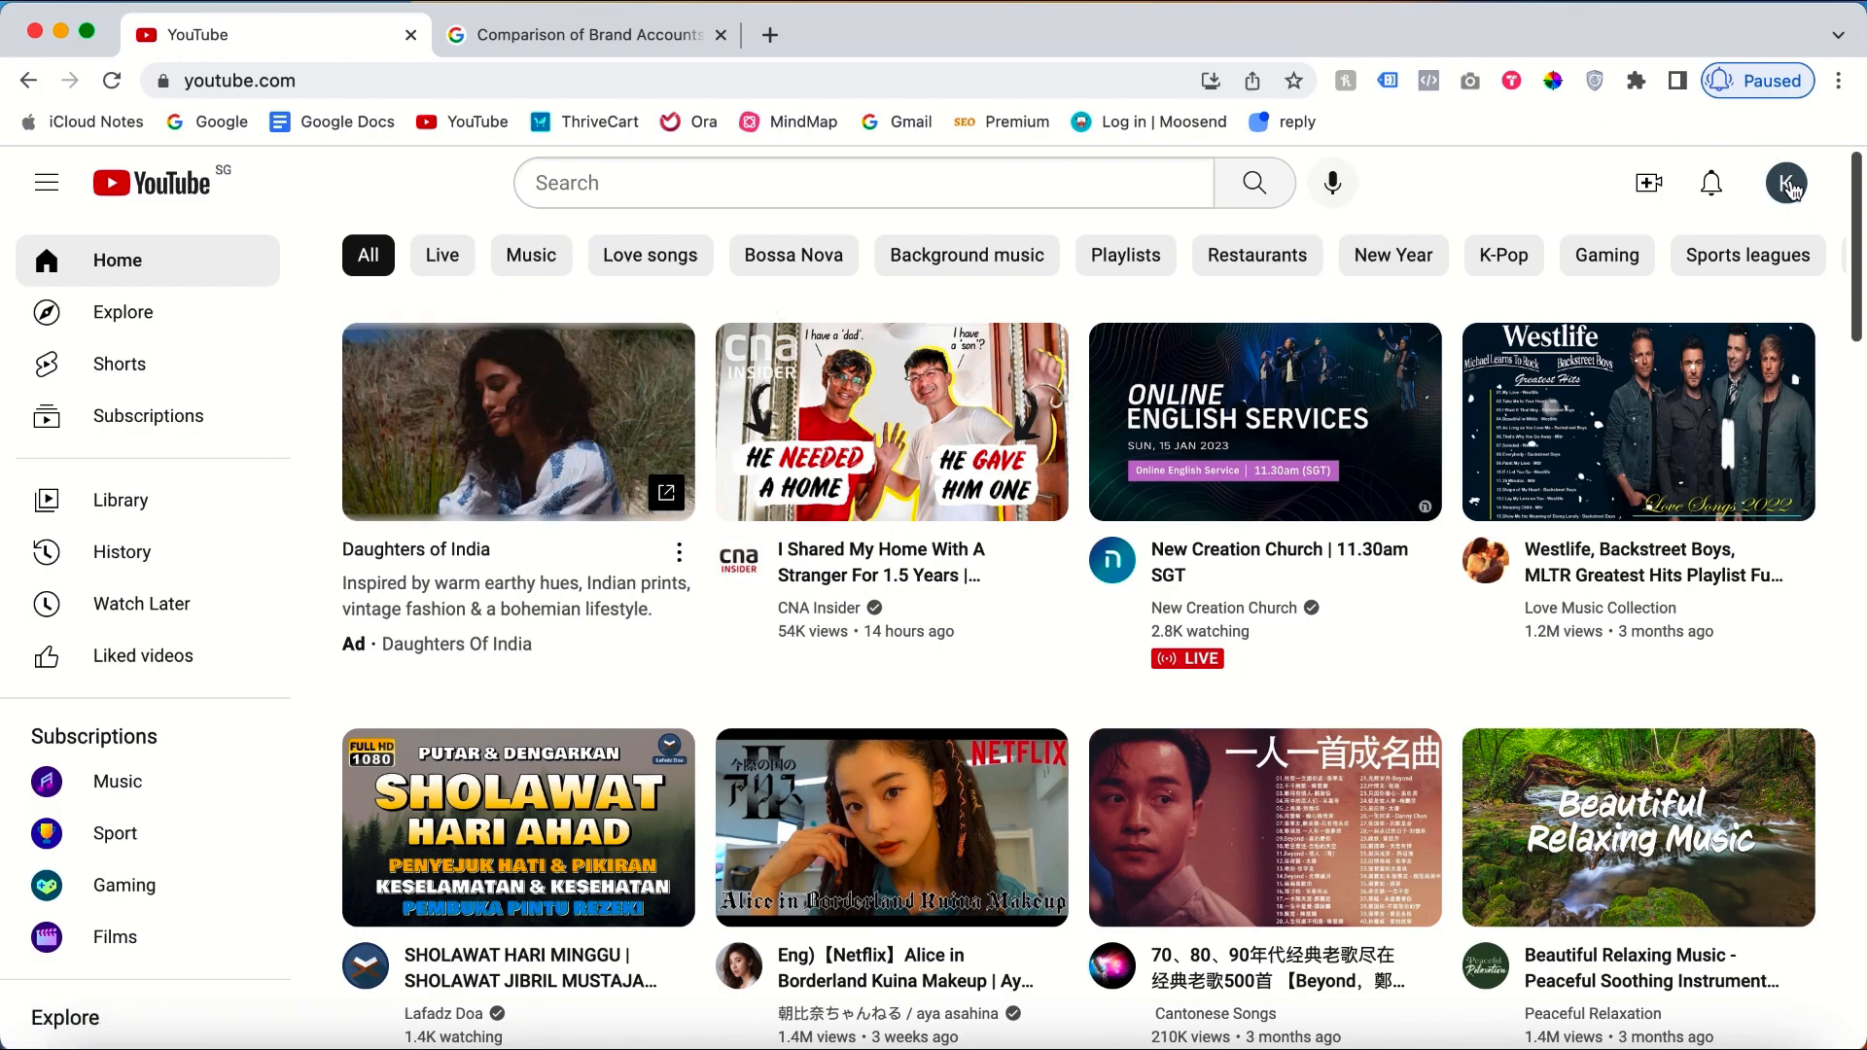
click(1785, 182)
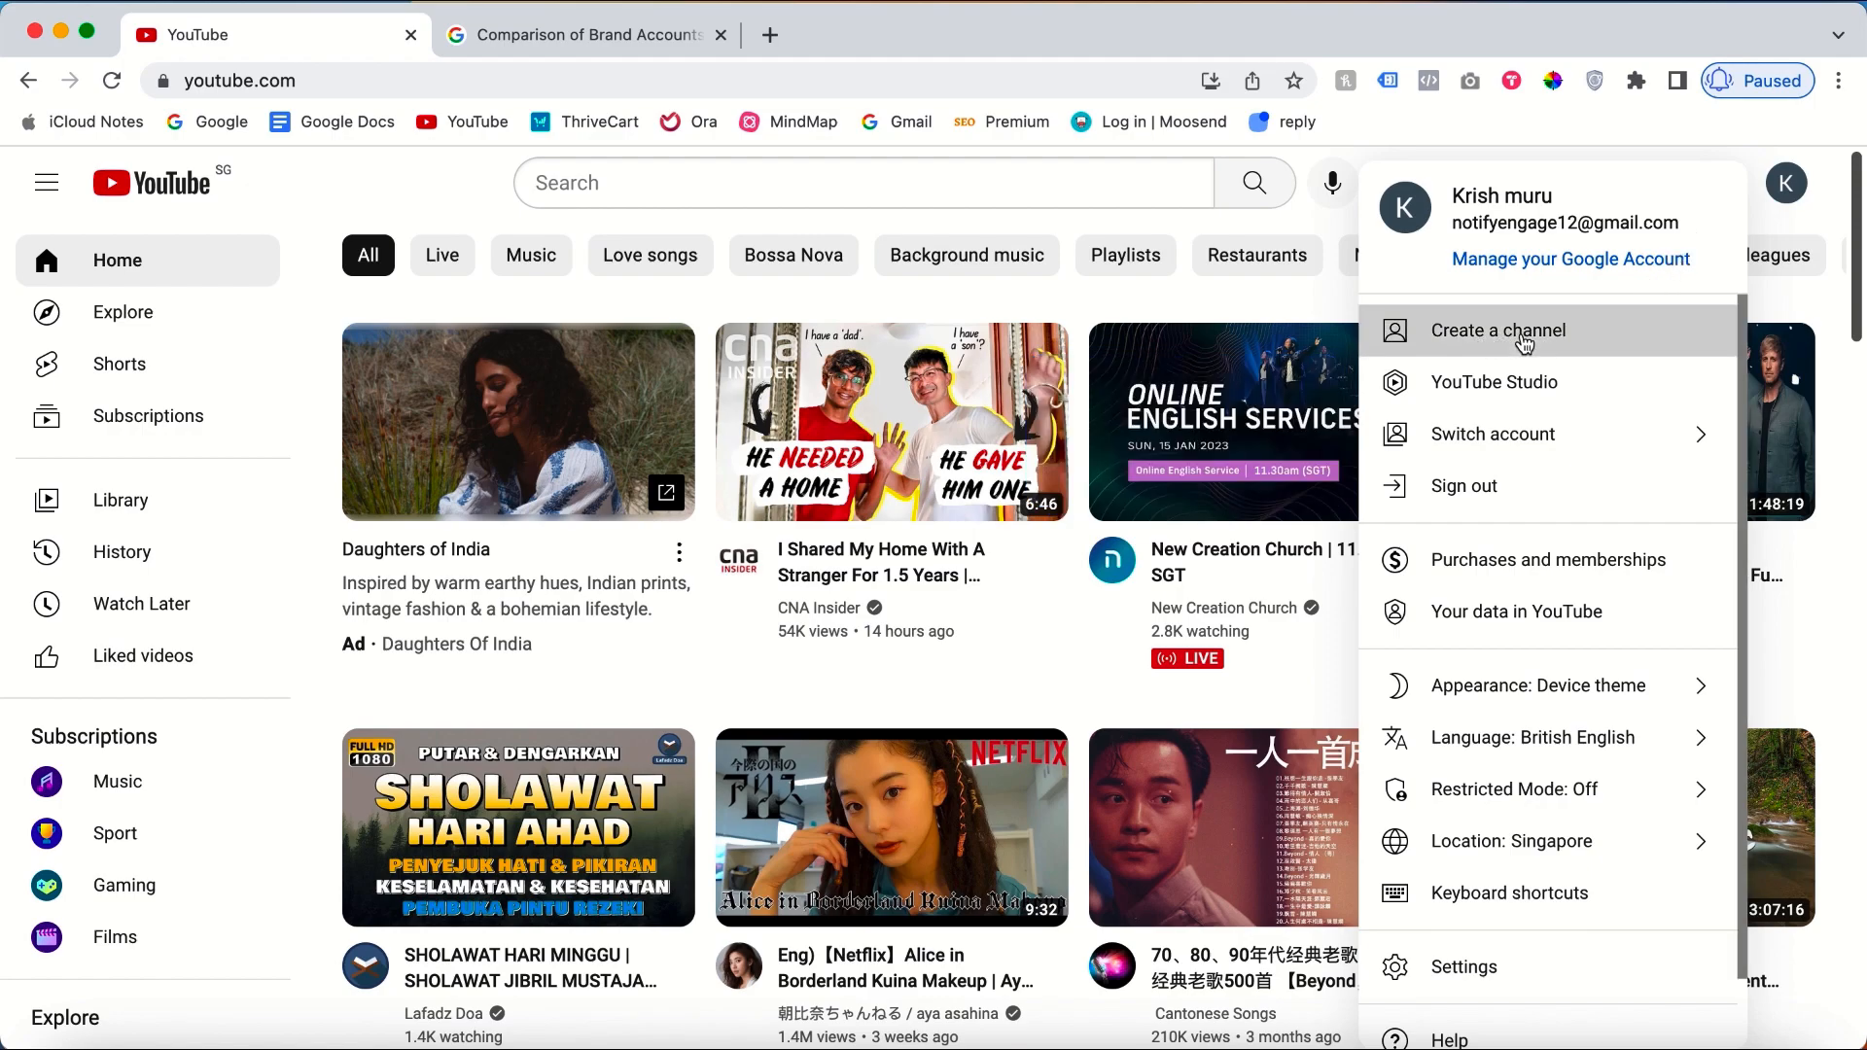
click(1497, 331)
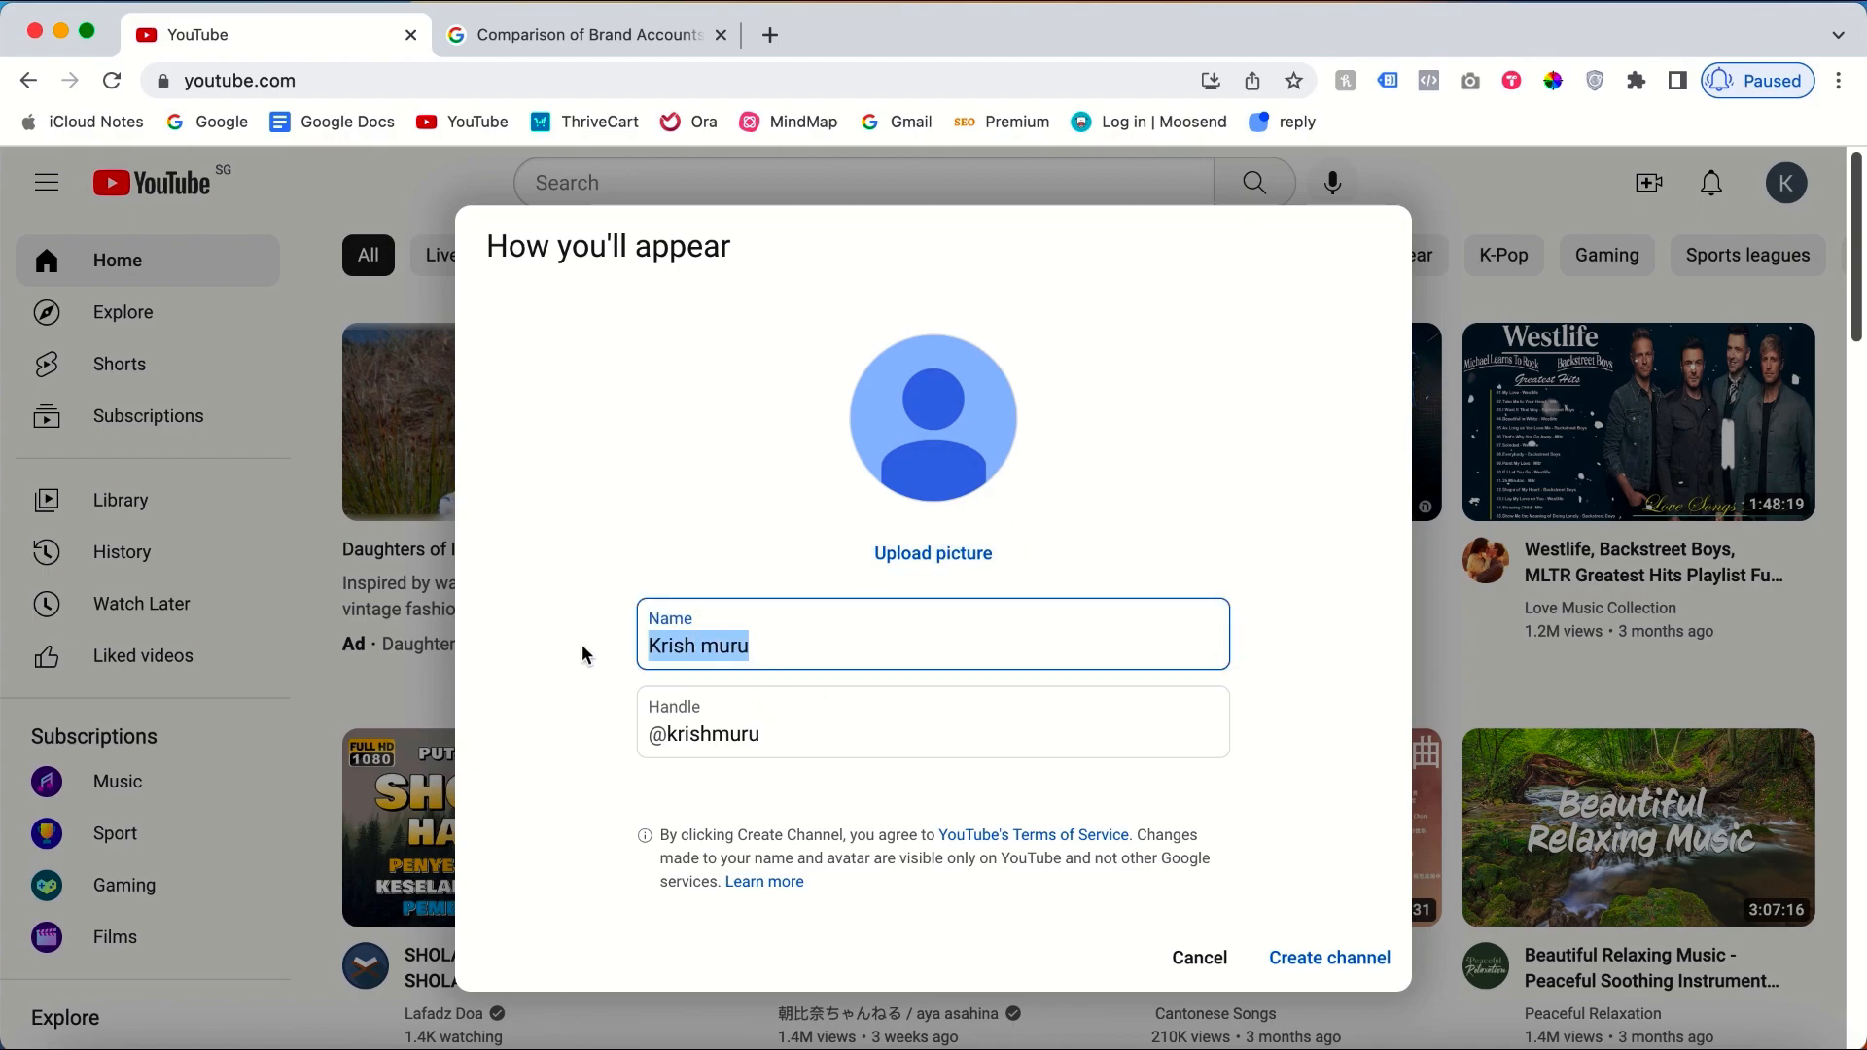
text(Mr NotifyEnage)
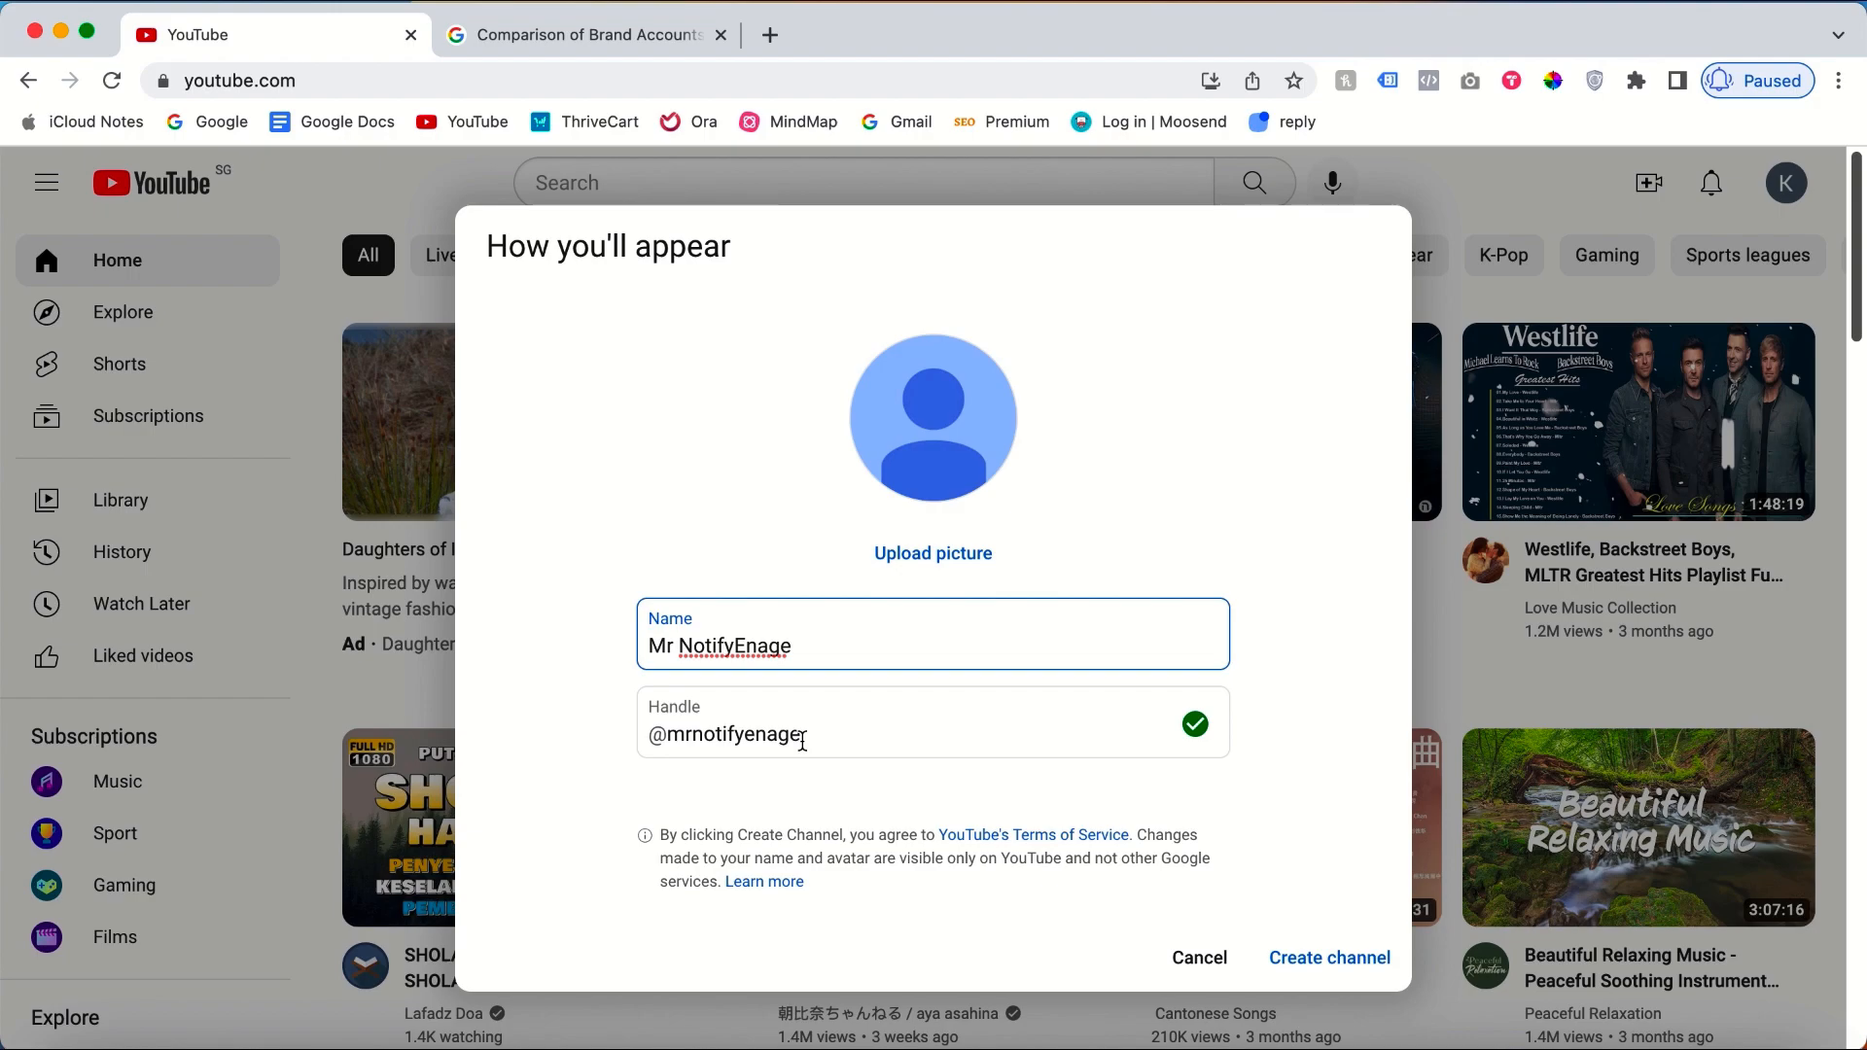
click(1329, 957)
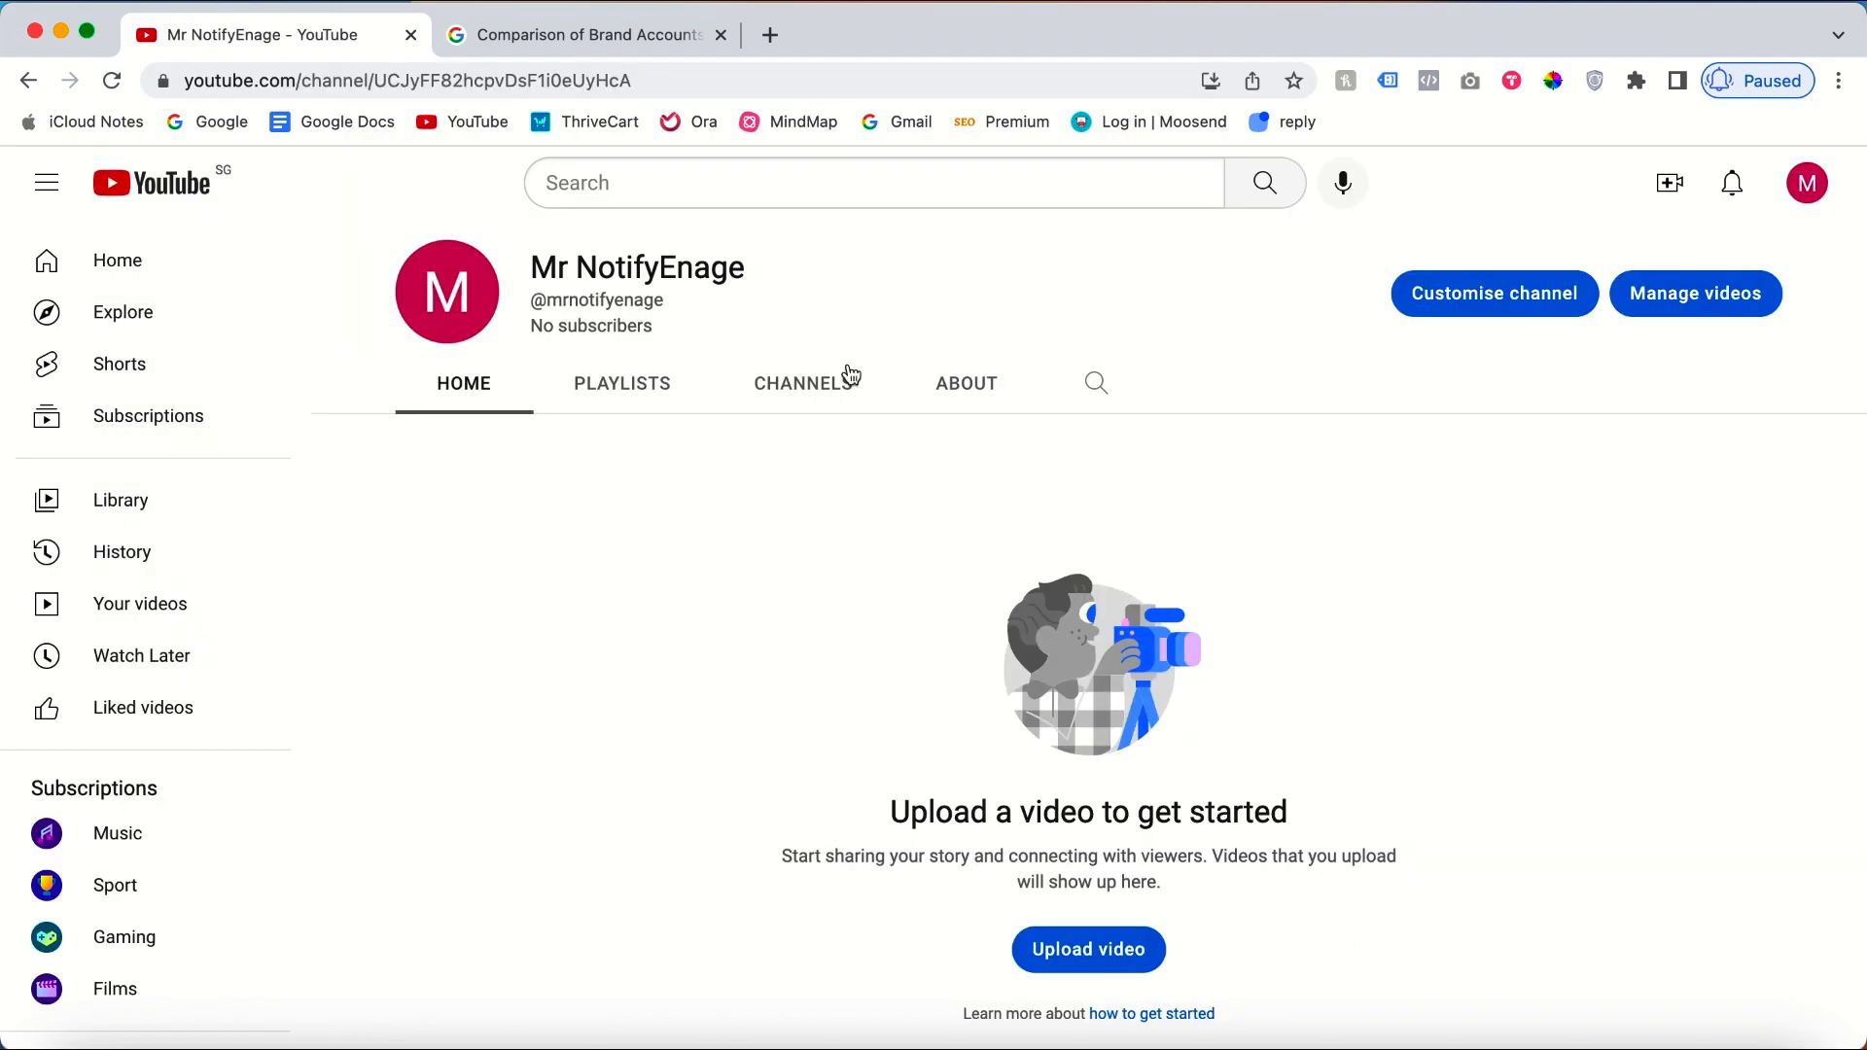
mouse_move(643, 275)
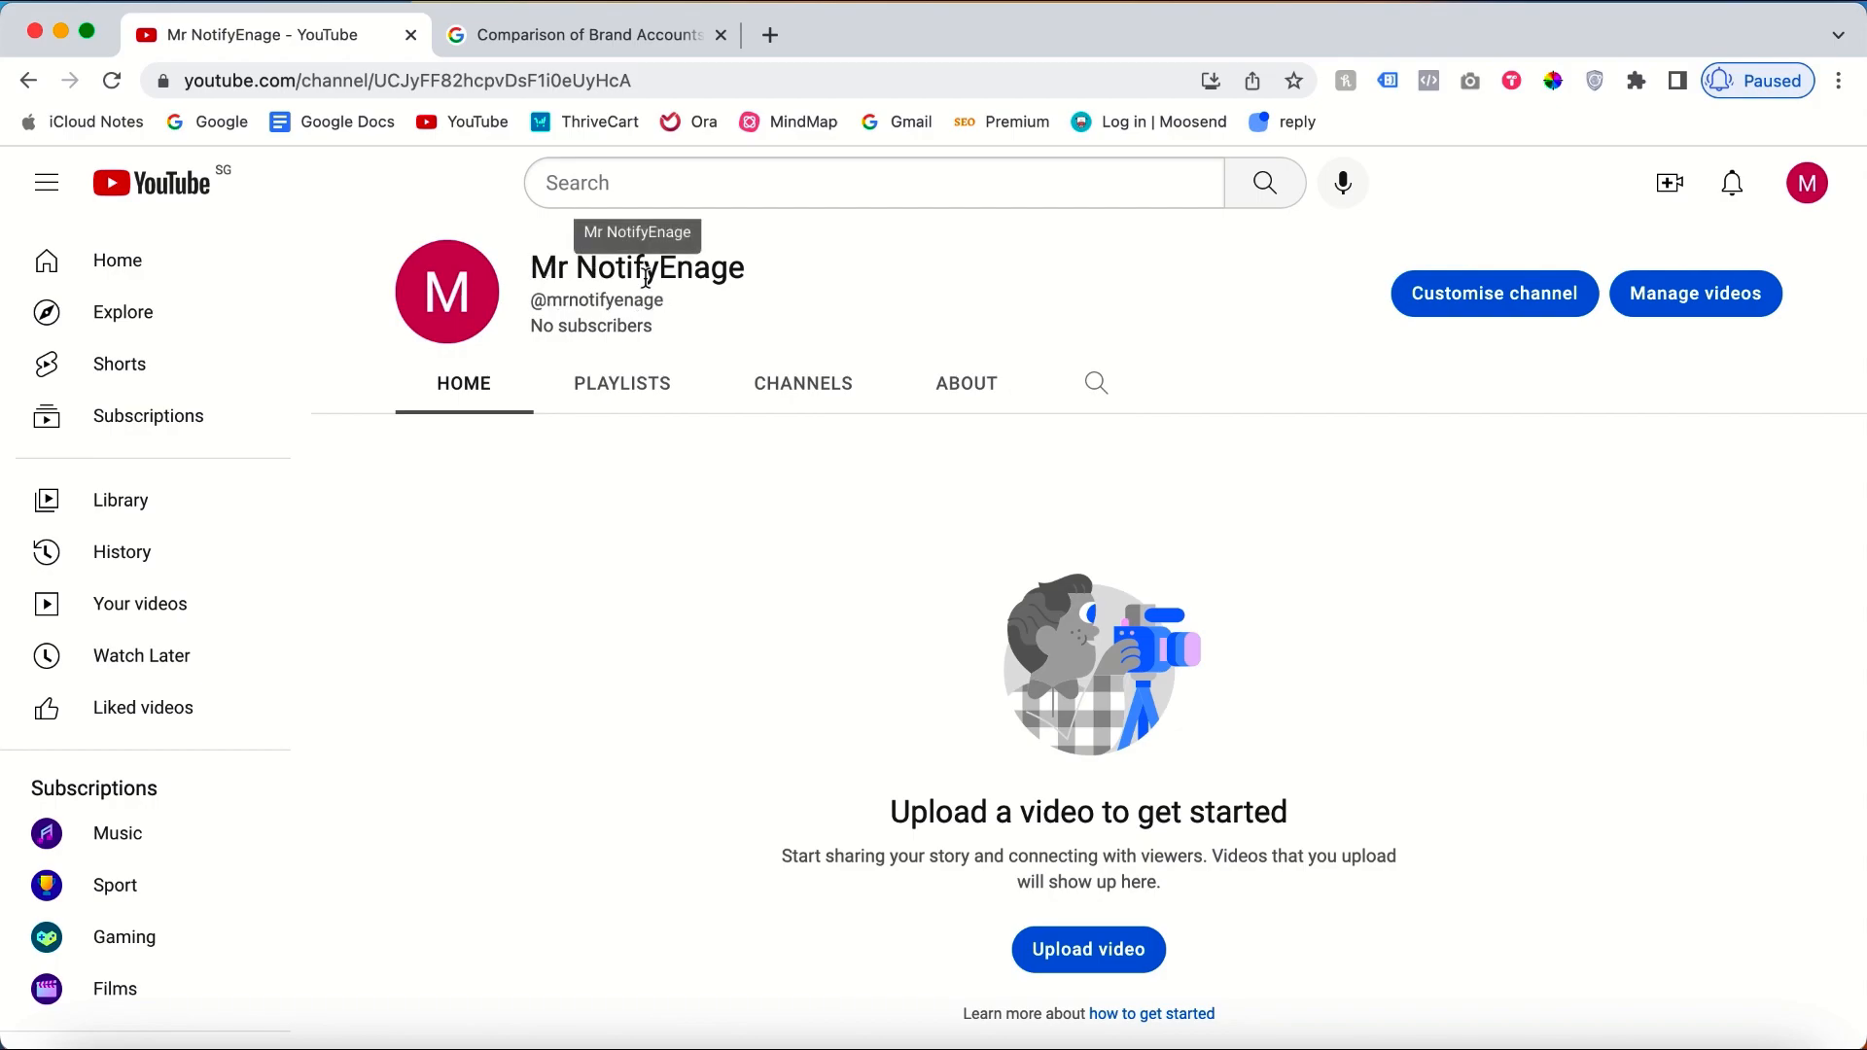
mouse_move(768, 290)
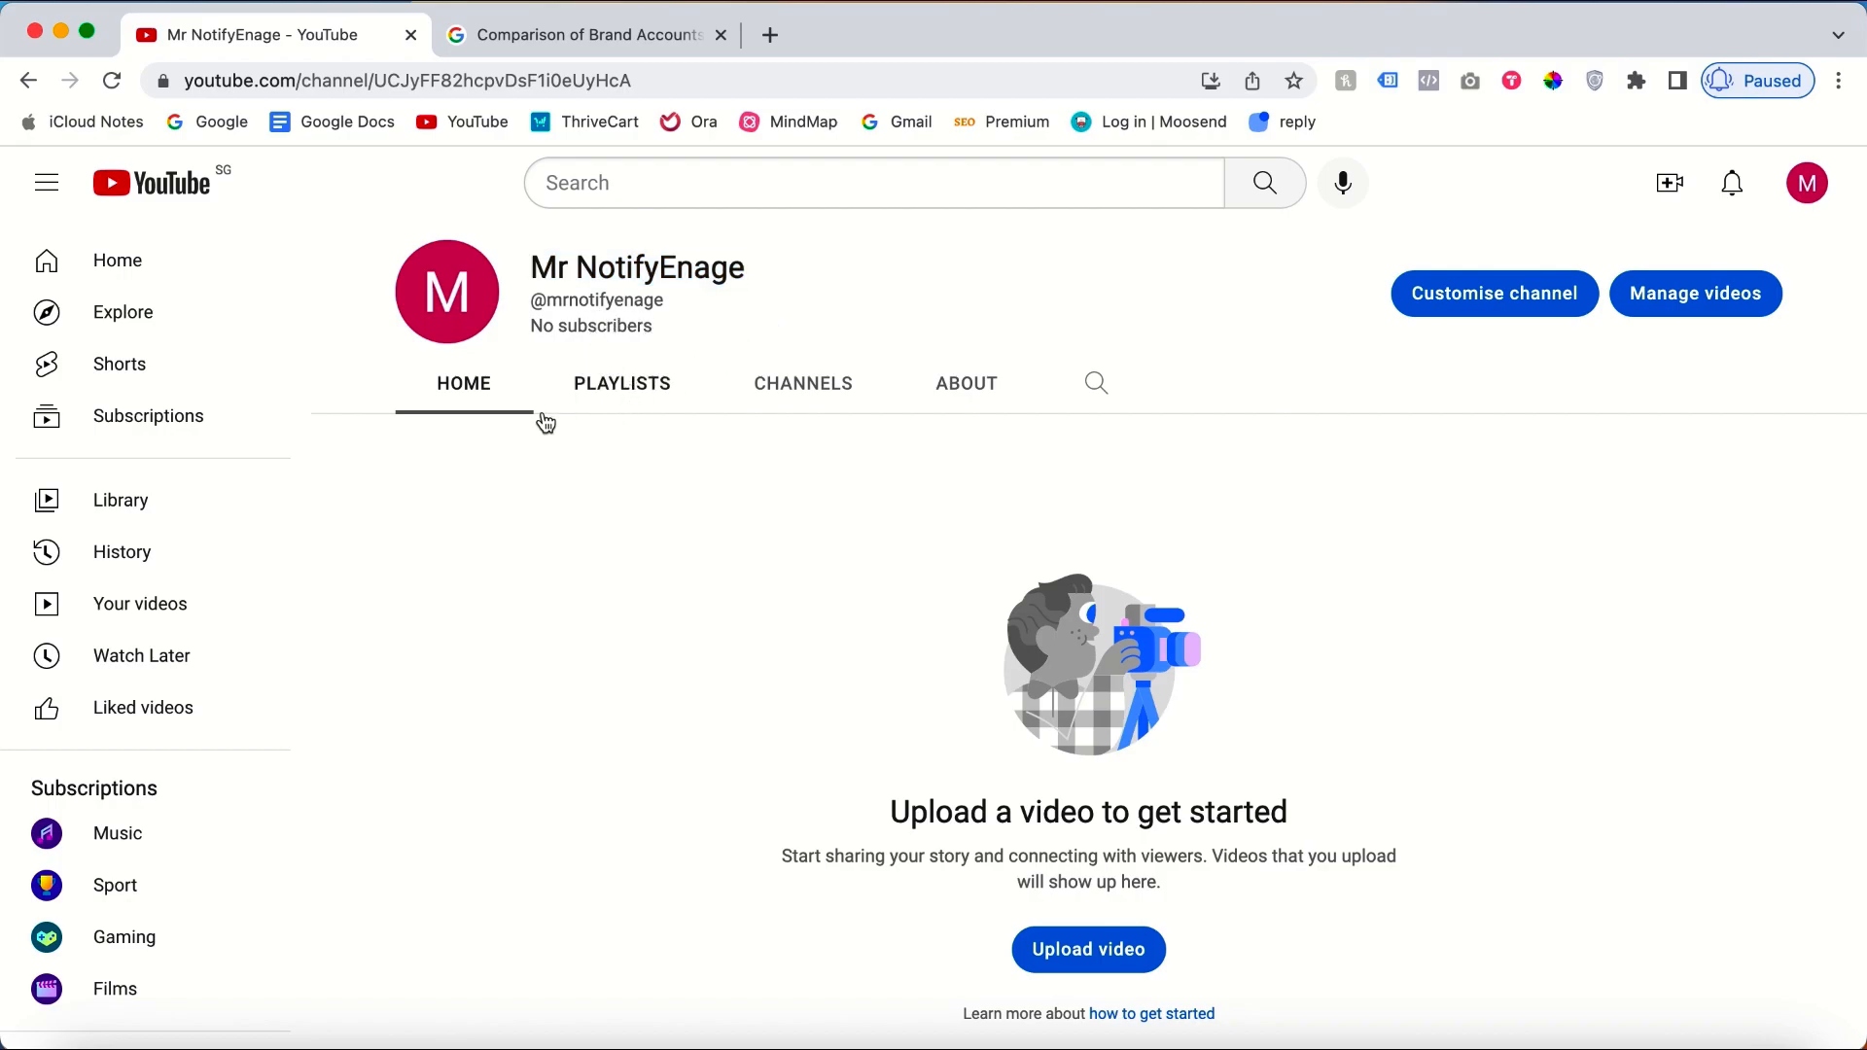
mouse_move(1820, 216)
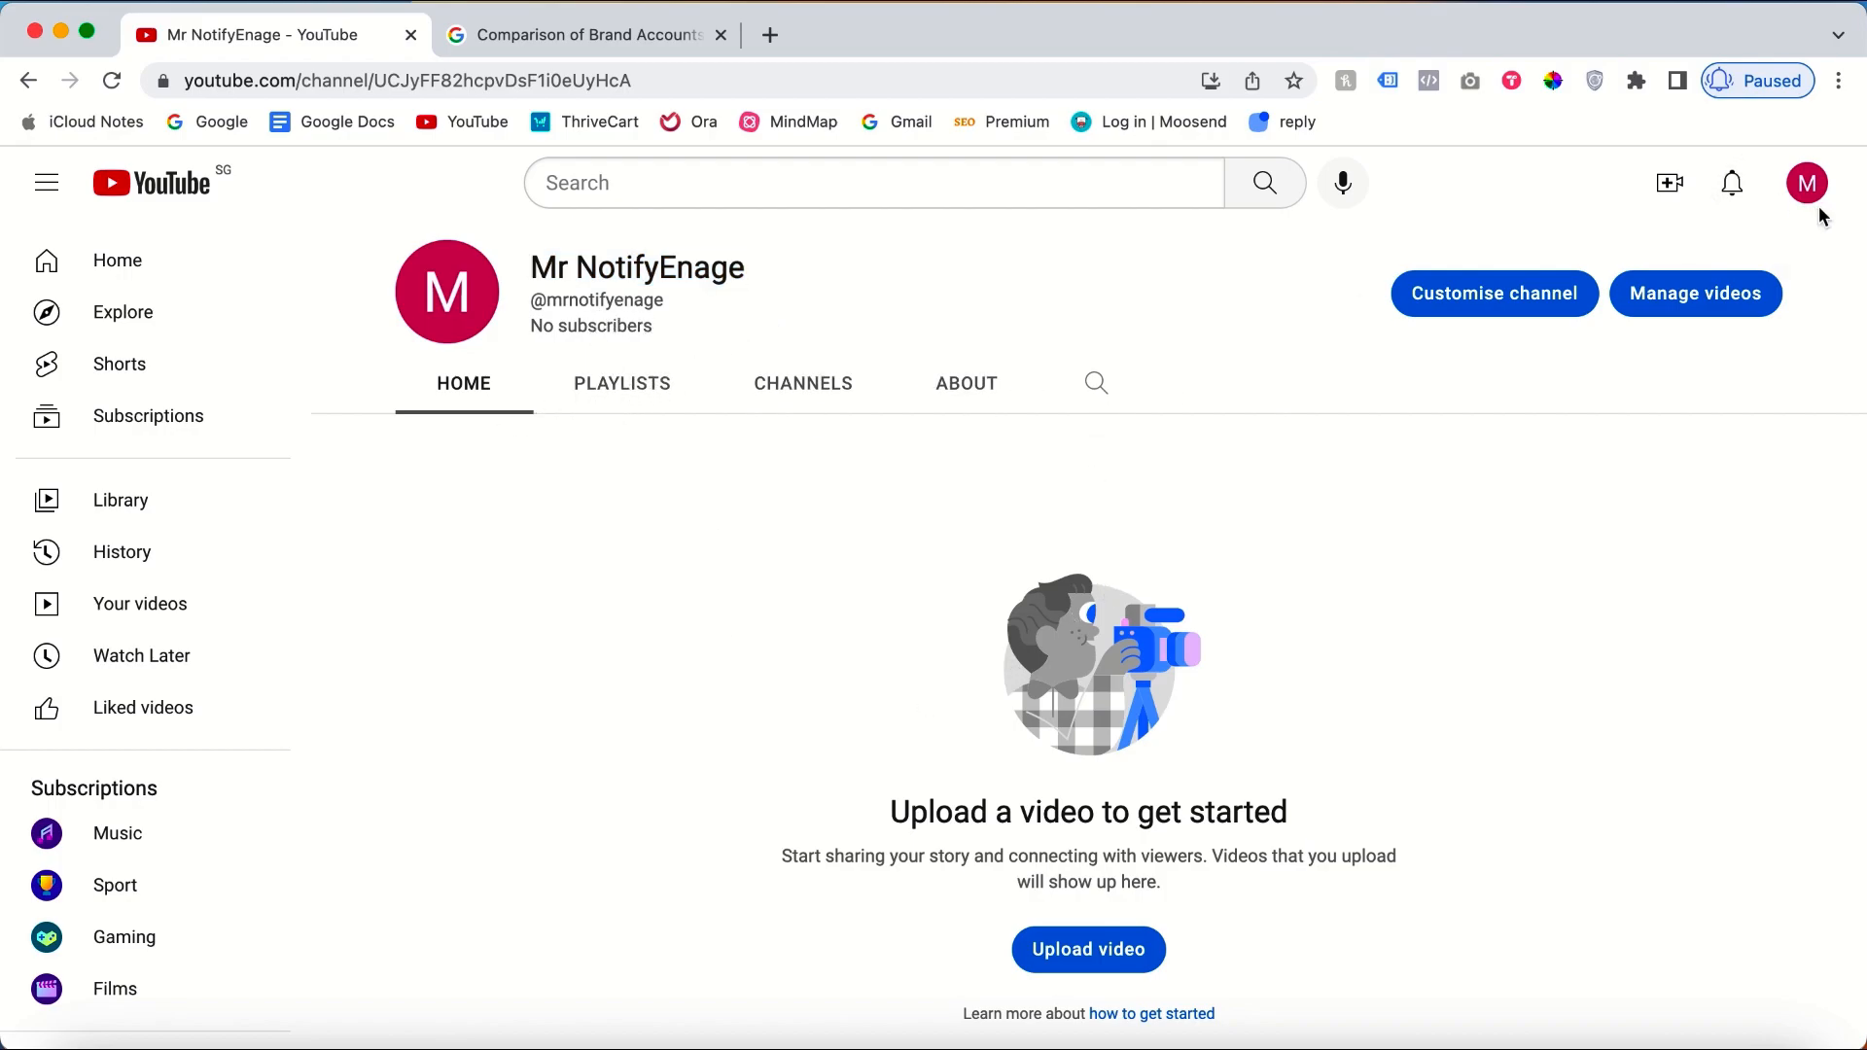
click(1805, 183)
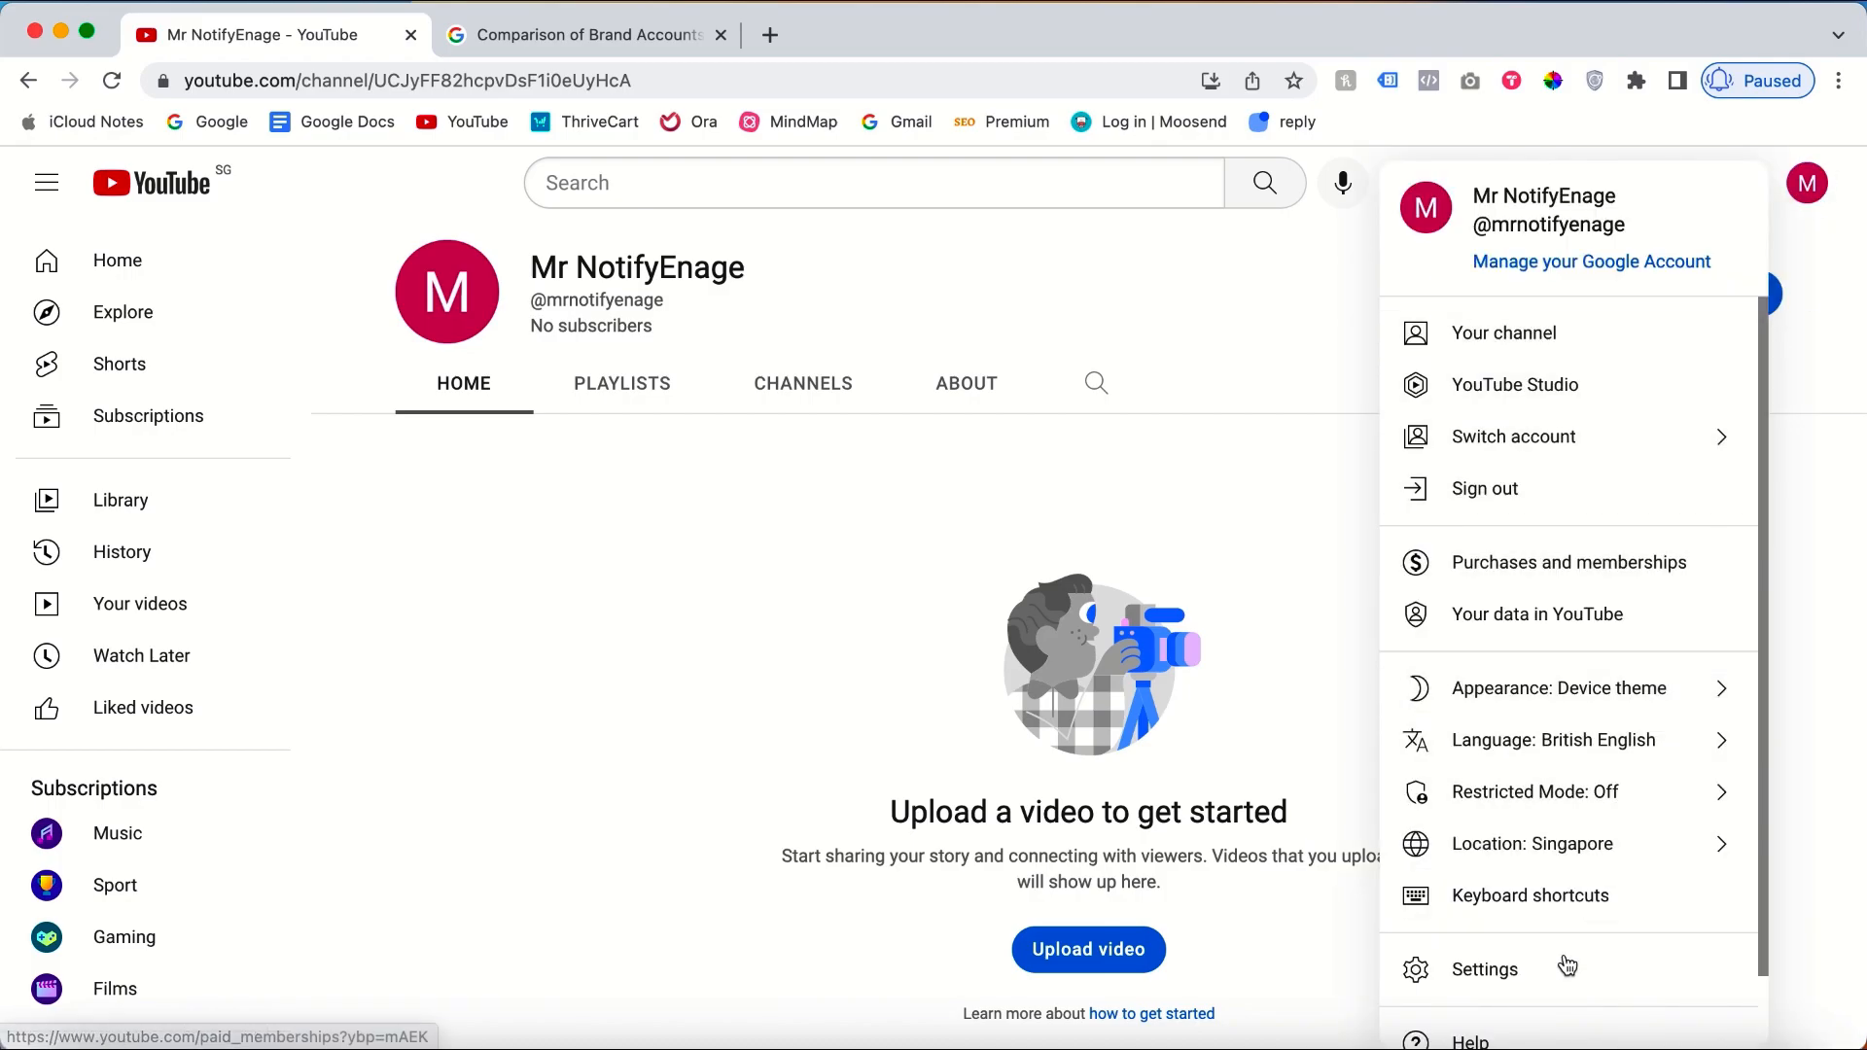
click(1484, 969)
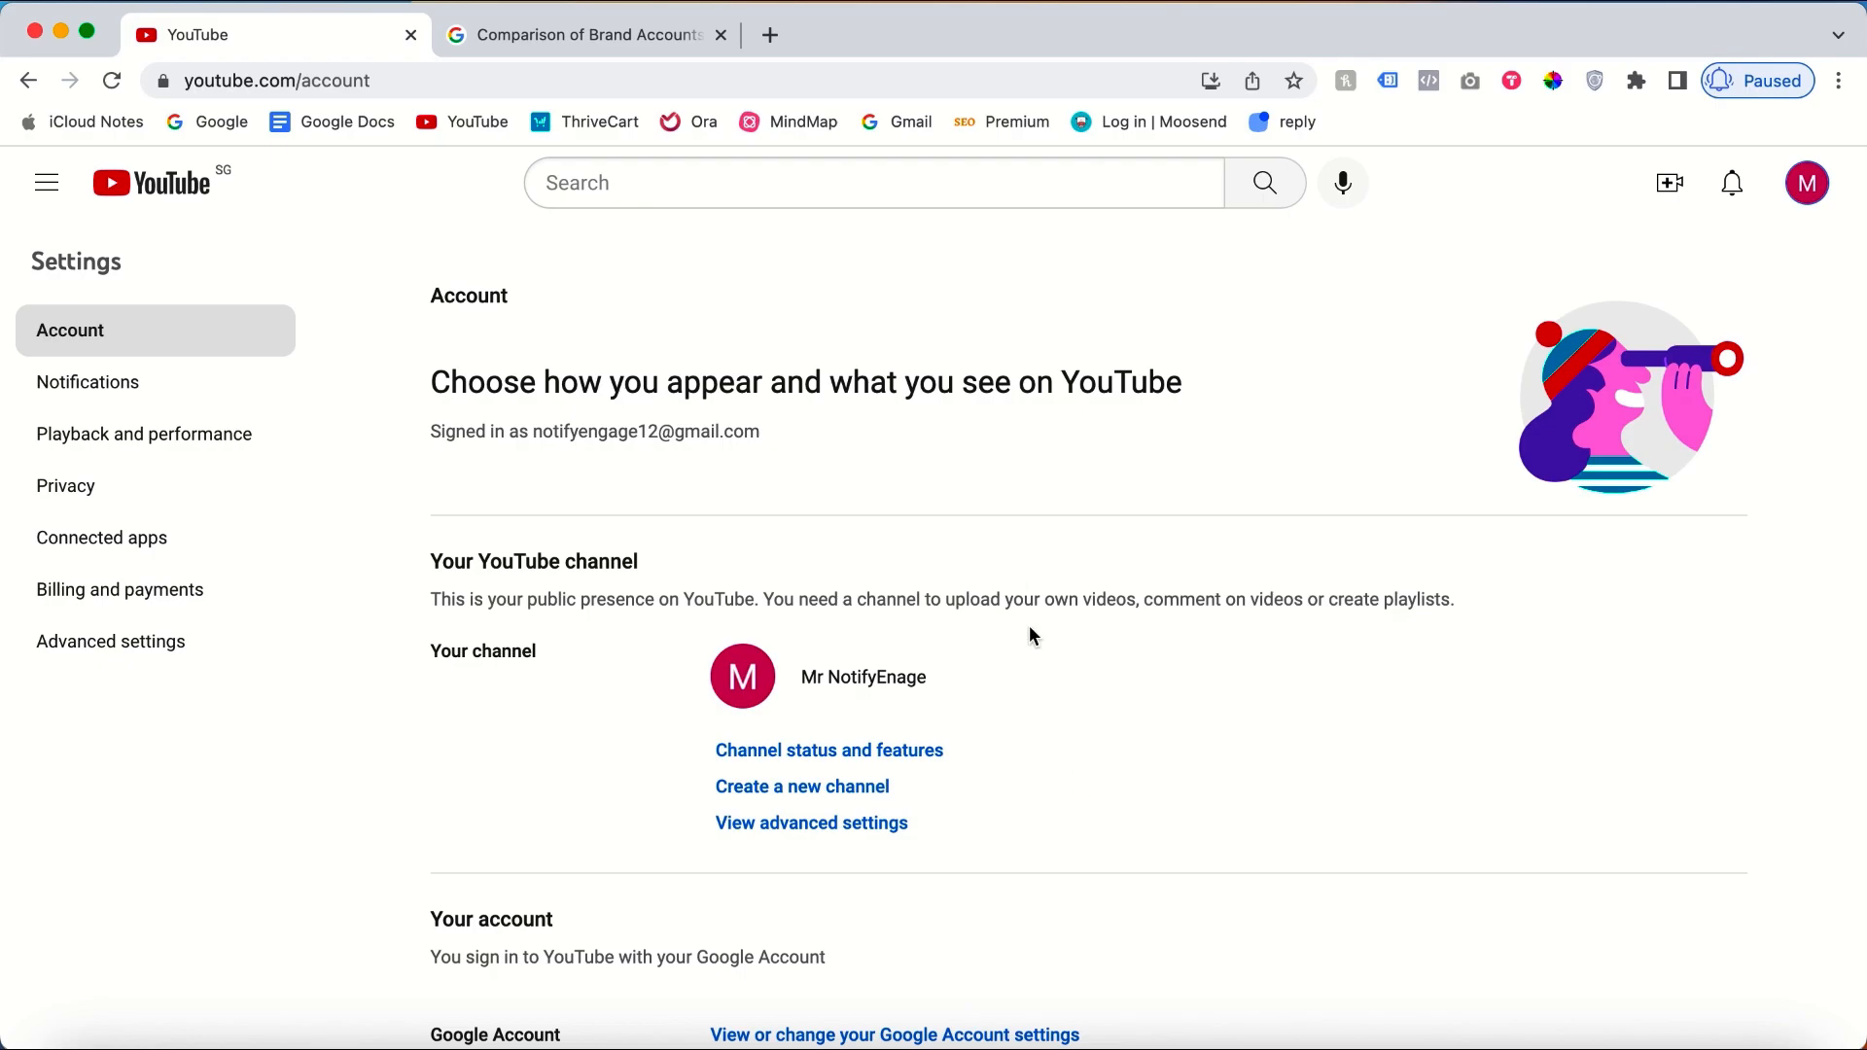
mouse_move(813, 791)
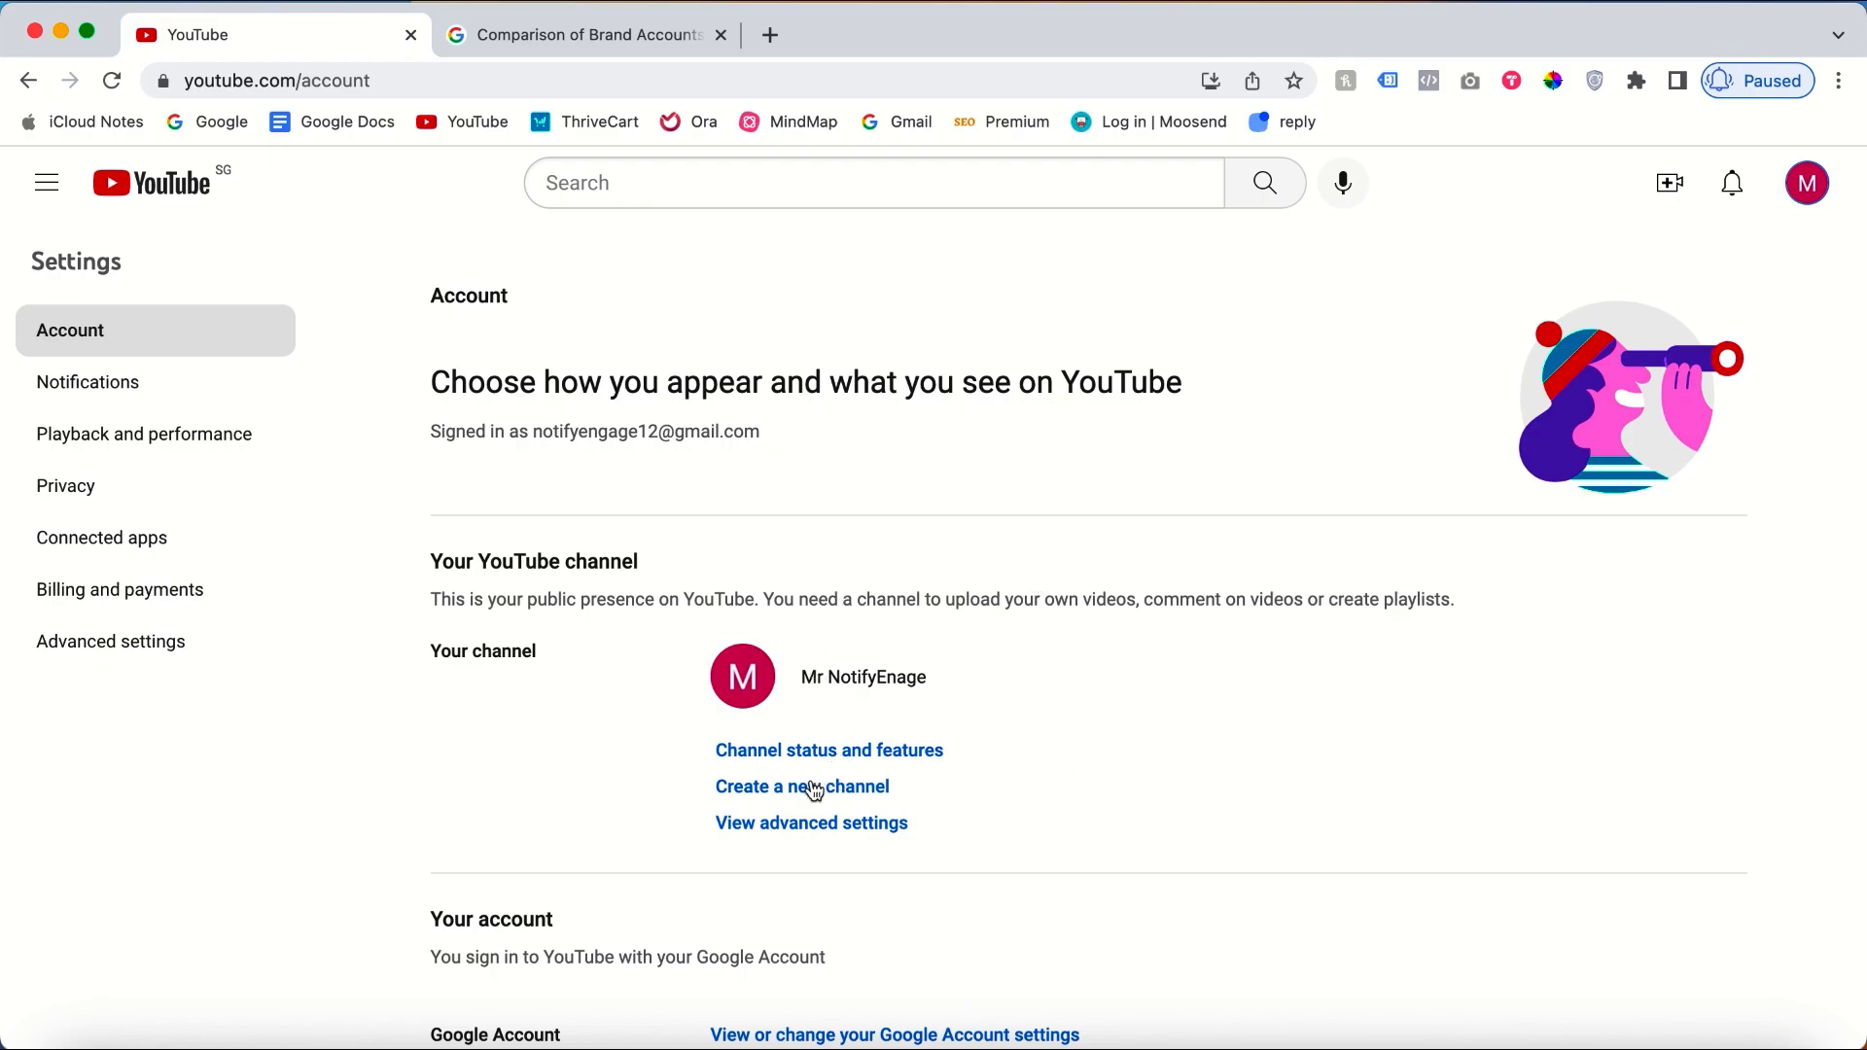
mouse_move(788, 796)
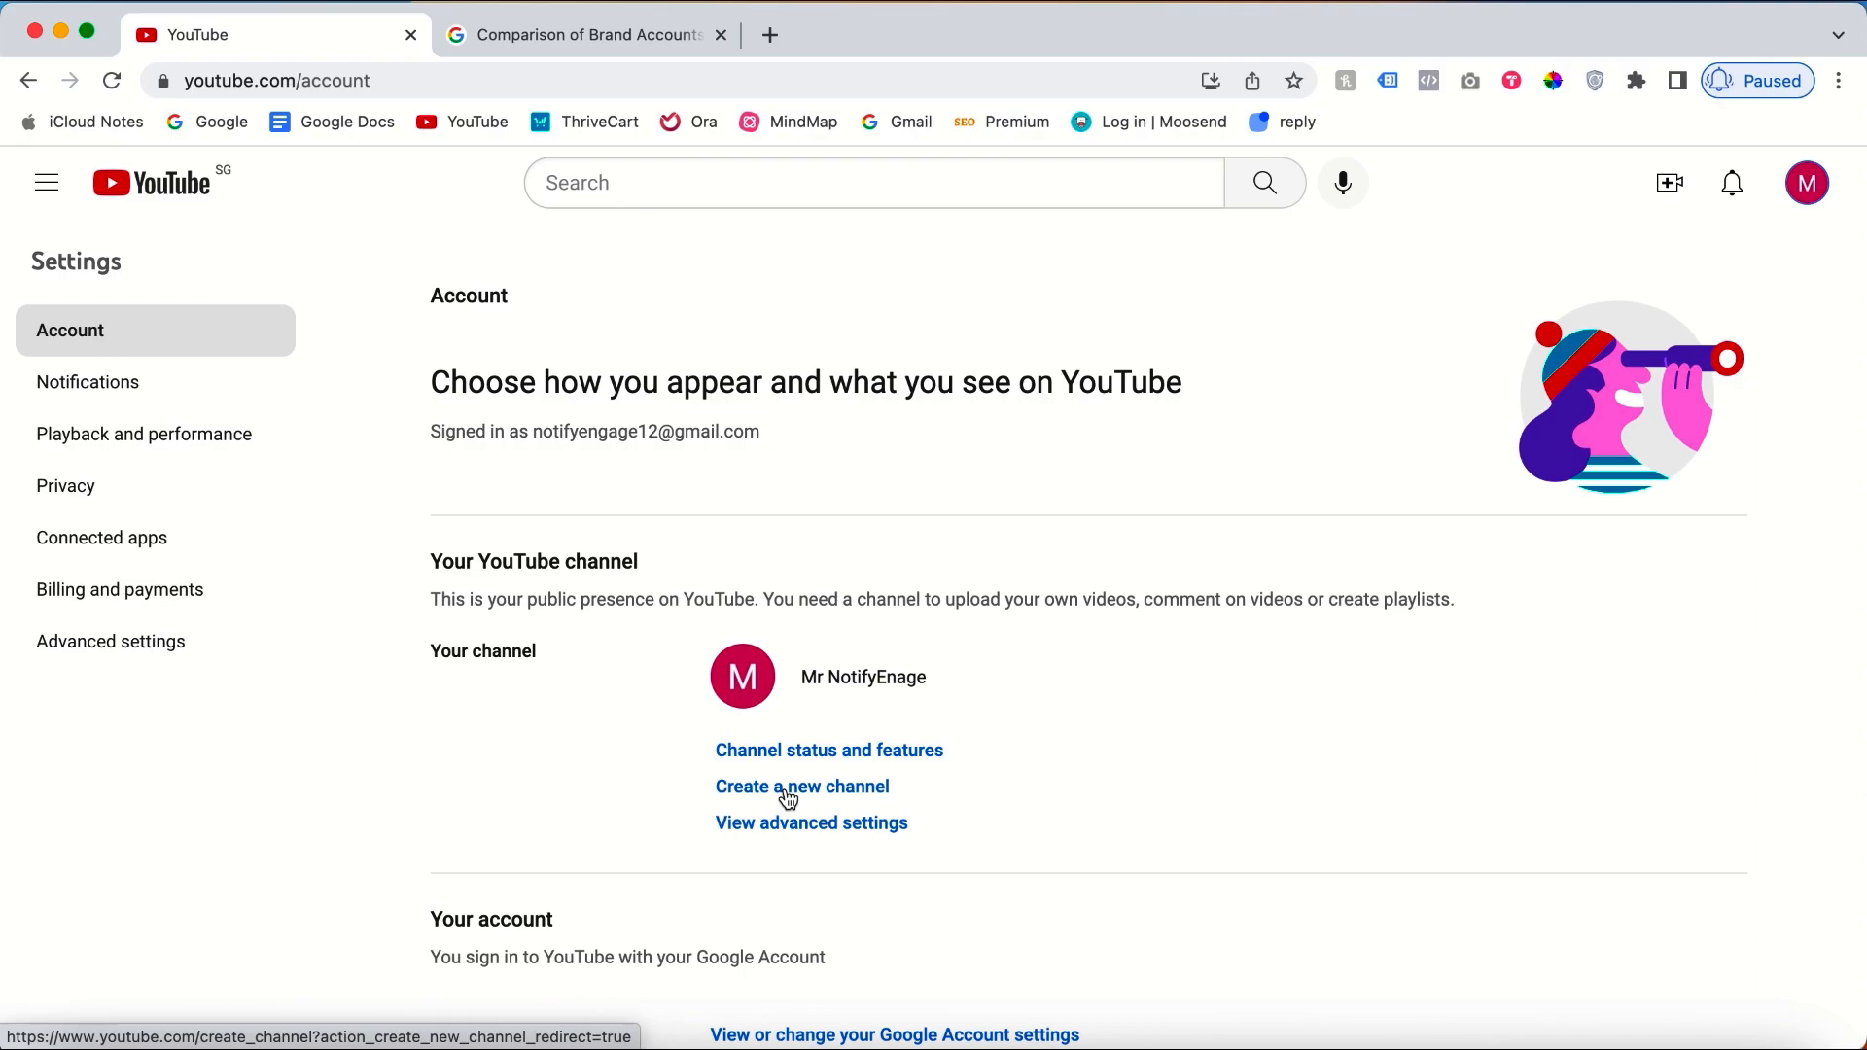
mouse_move(815, 649)
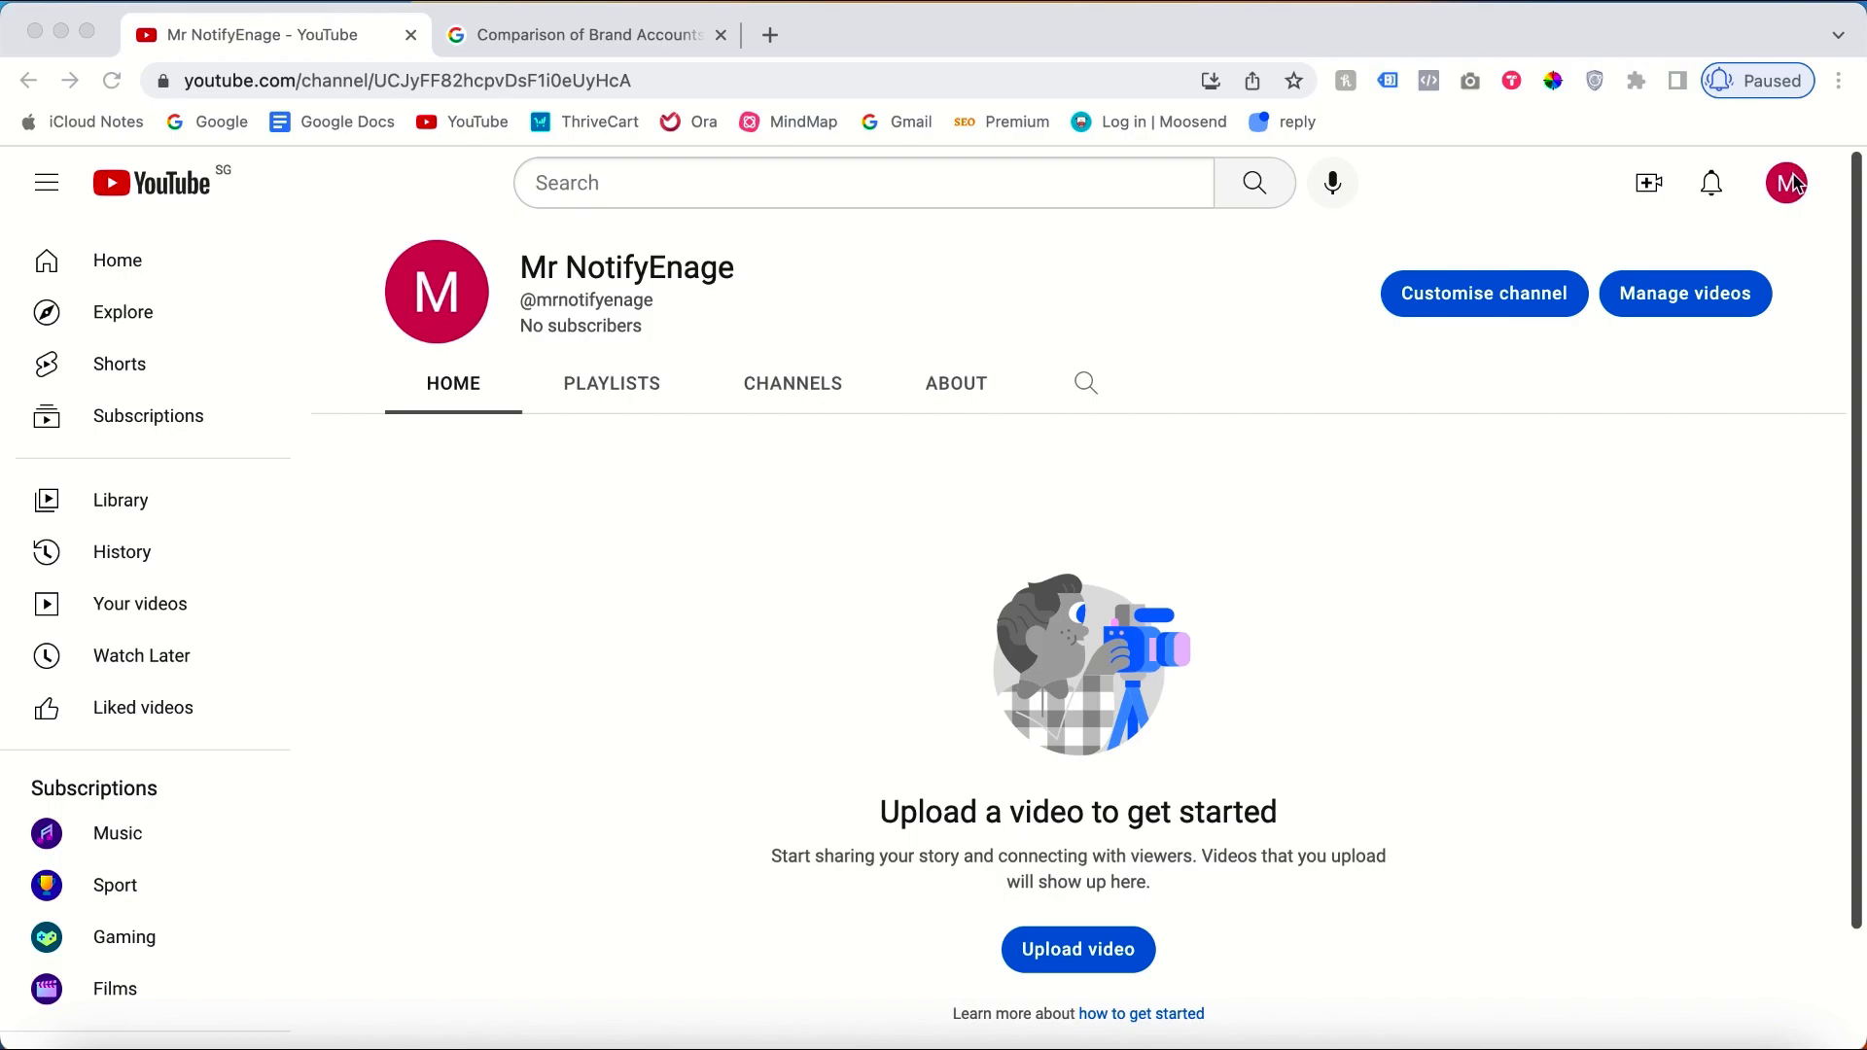
Go to the YouTube Studio dashboard from the avatar menu and bring up its Settings window
click(1785, 183)
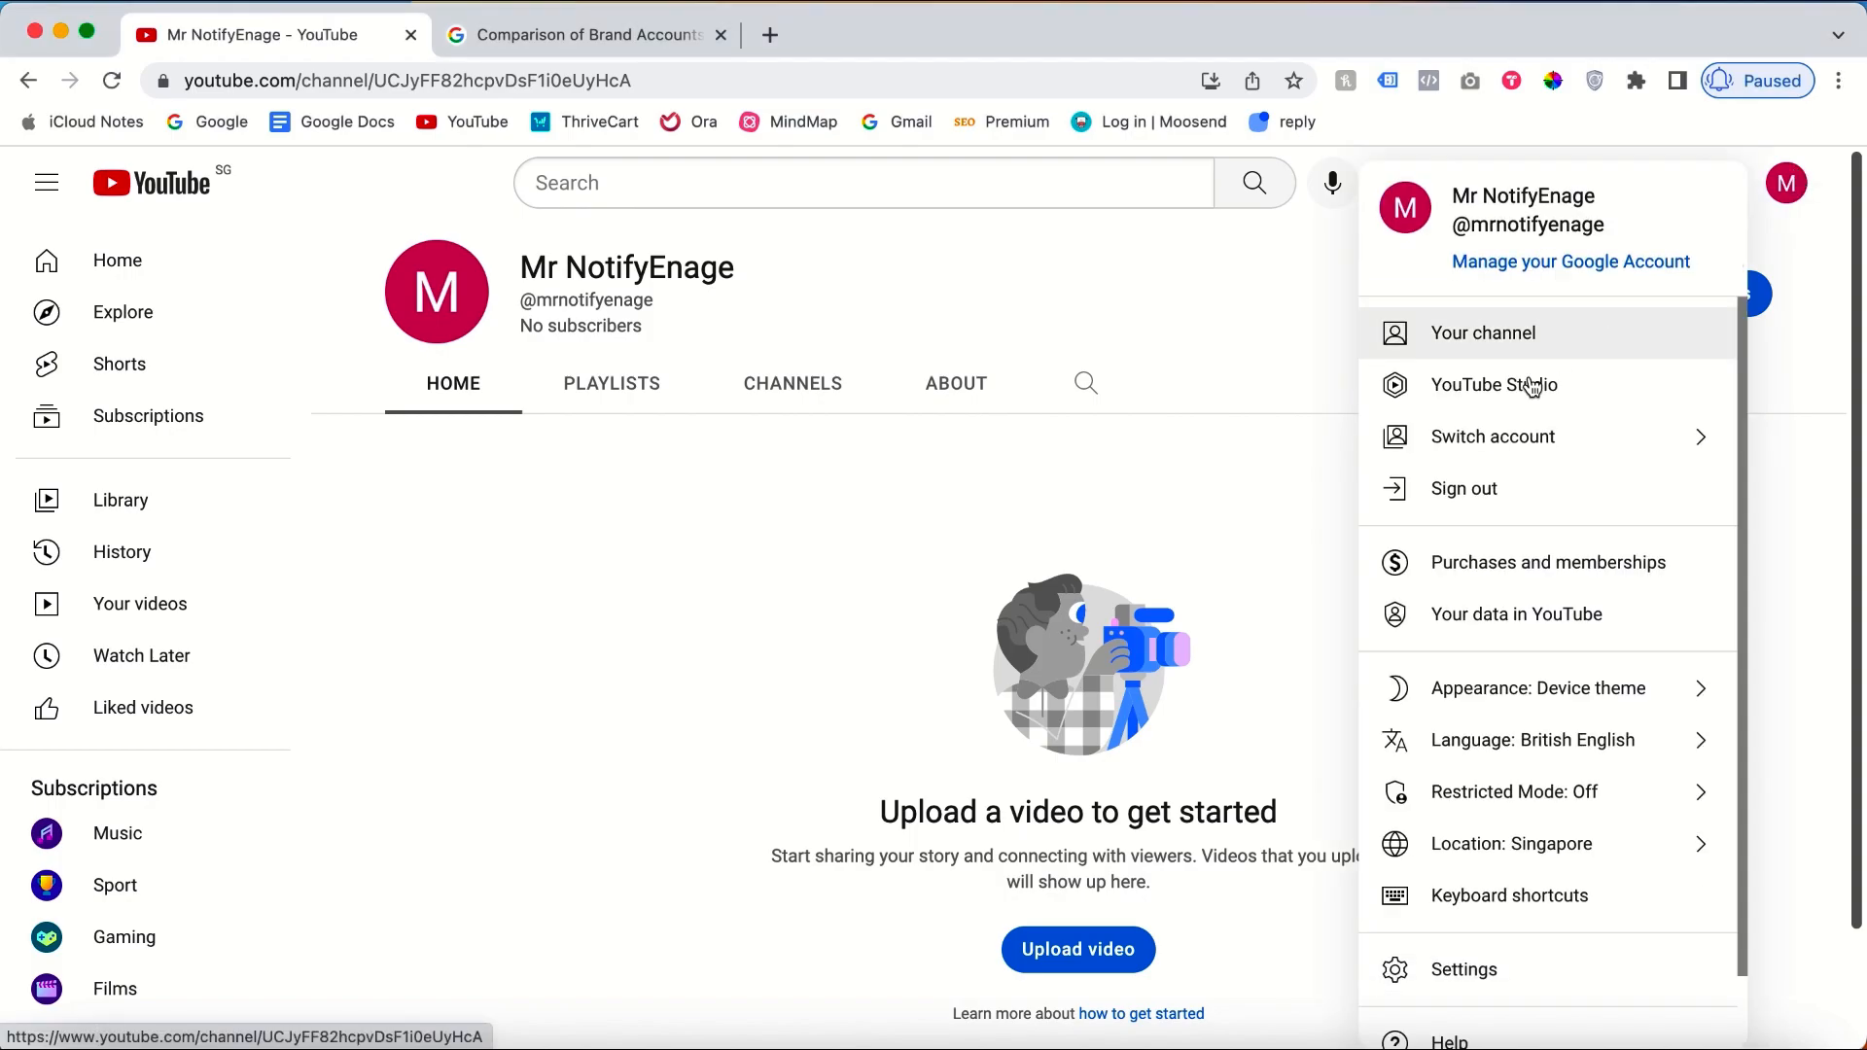
click(1494, 385)
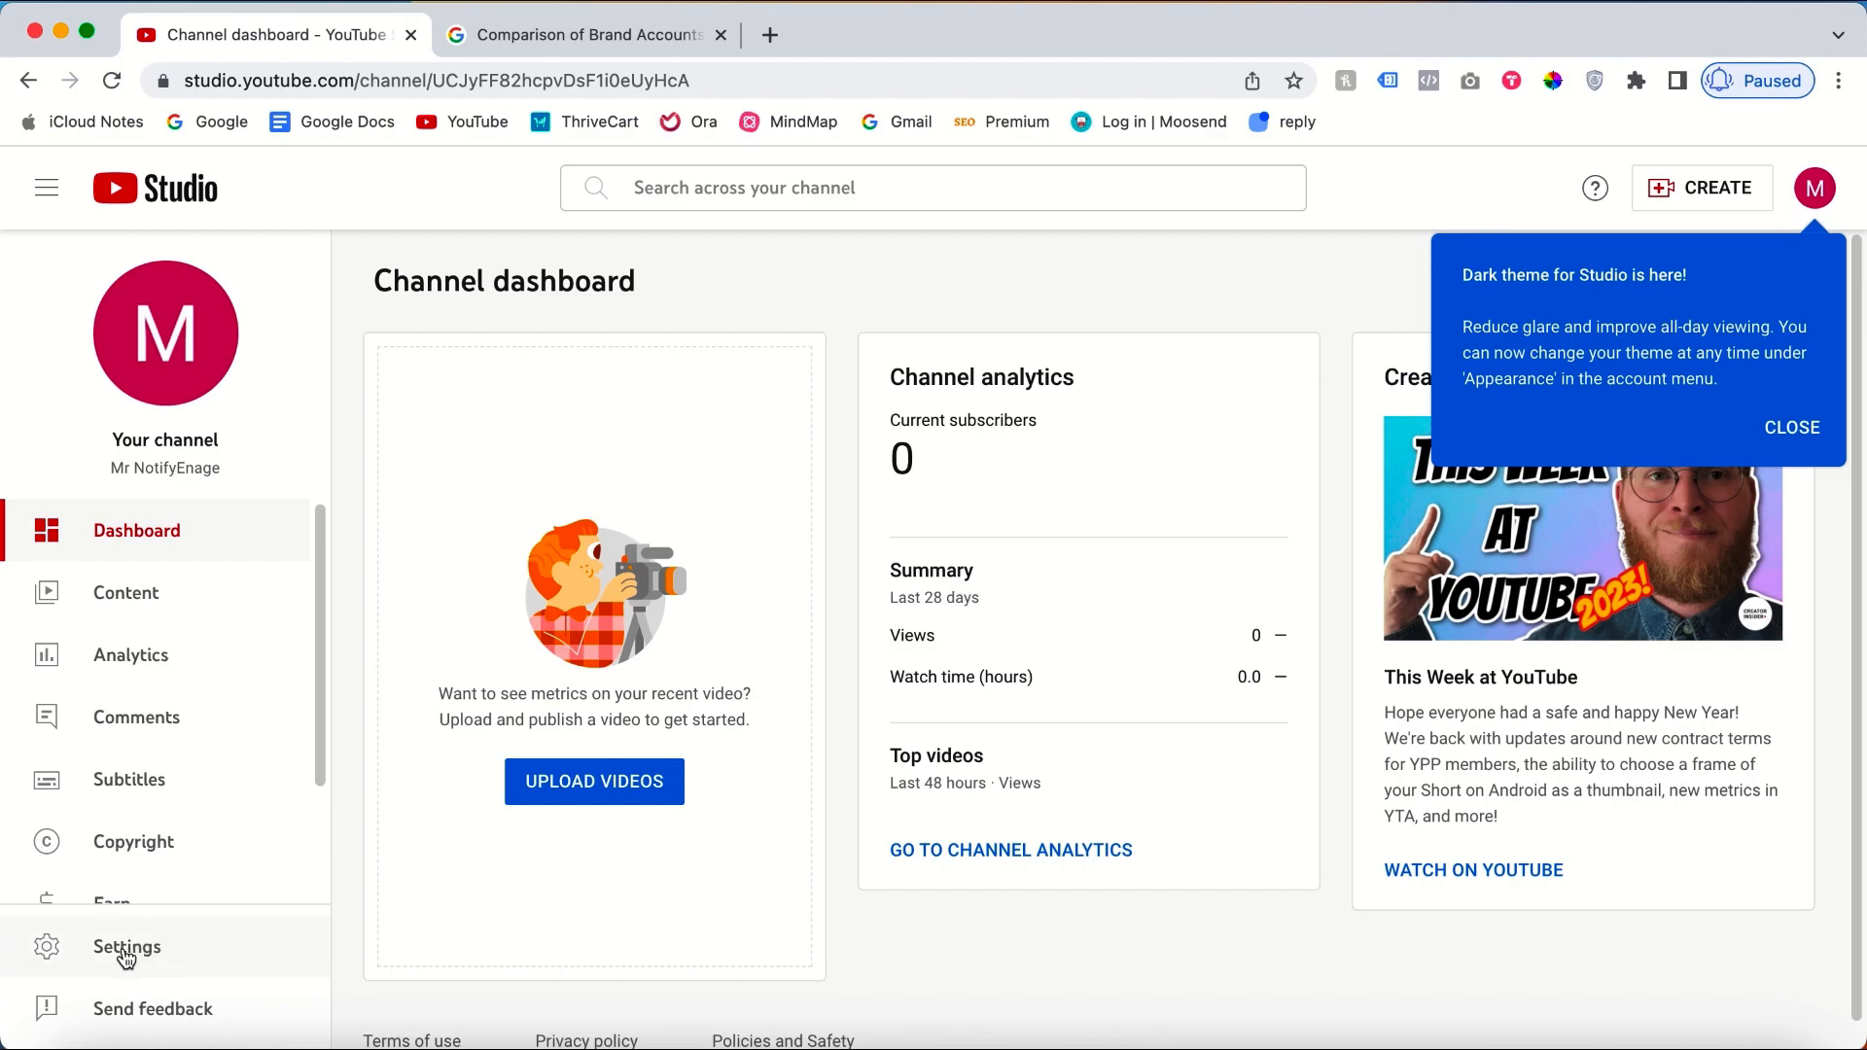
click(127, 947)
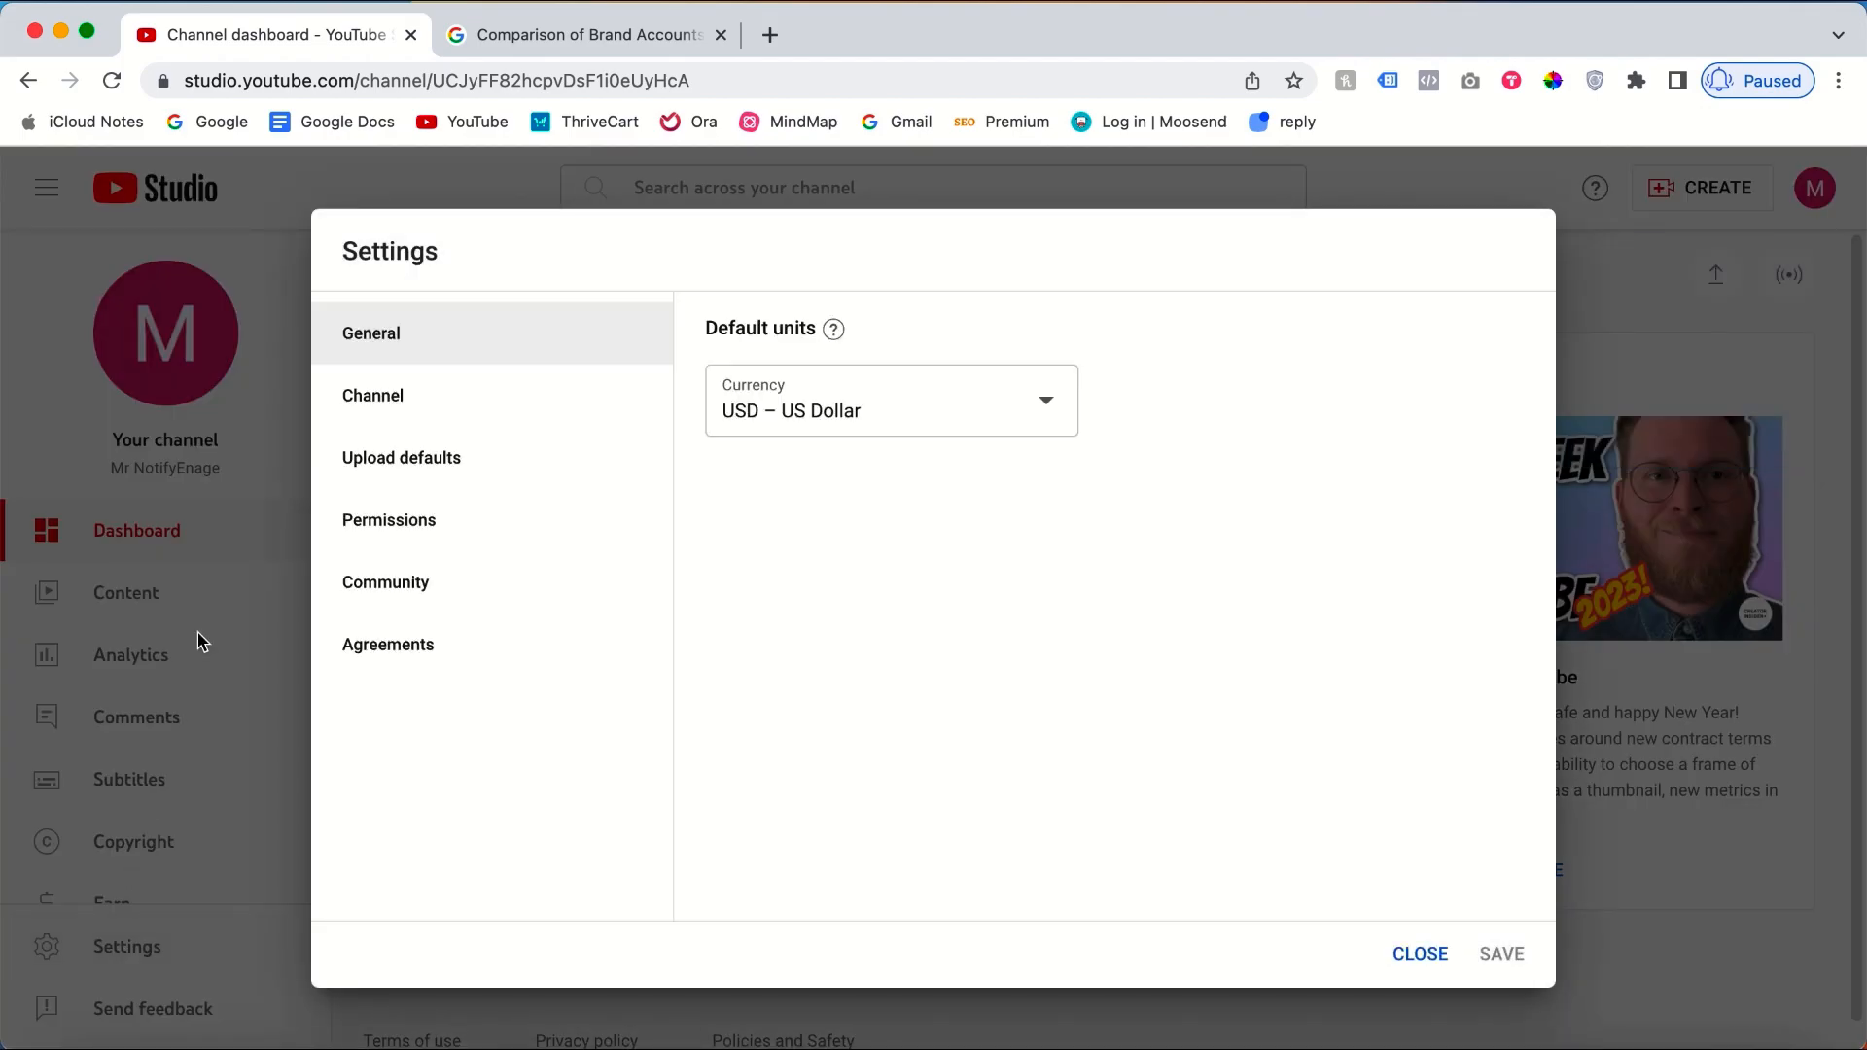
Review Channel > Feature eligibility, expanding Intermediate features to see the phone verification requirement
click(373, 395)
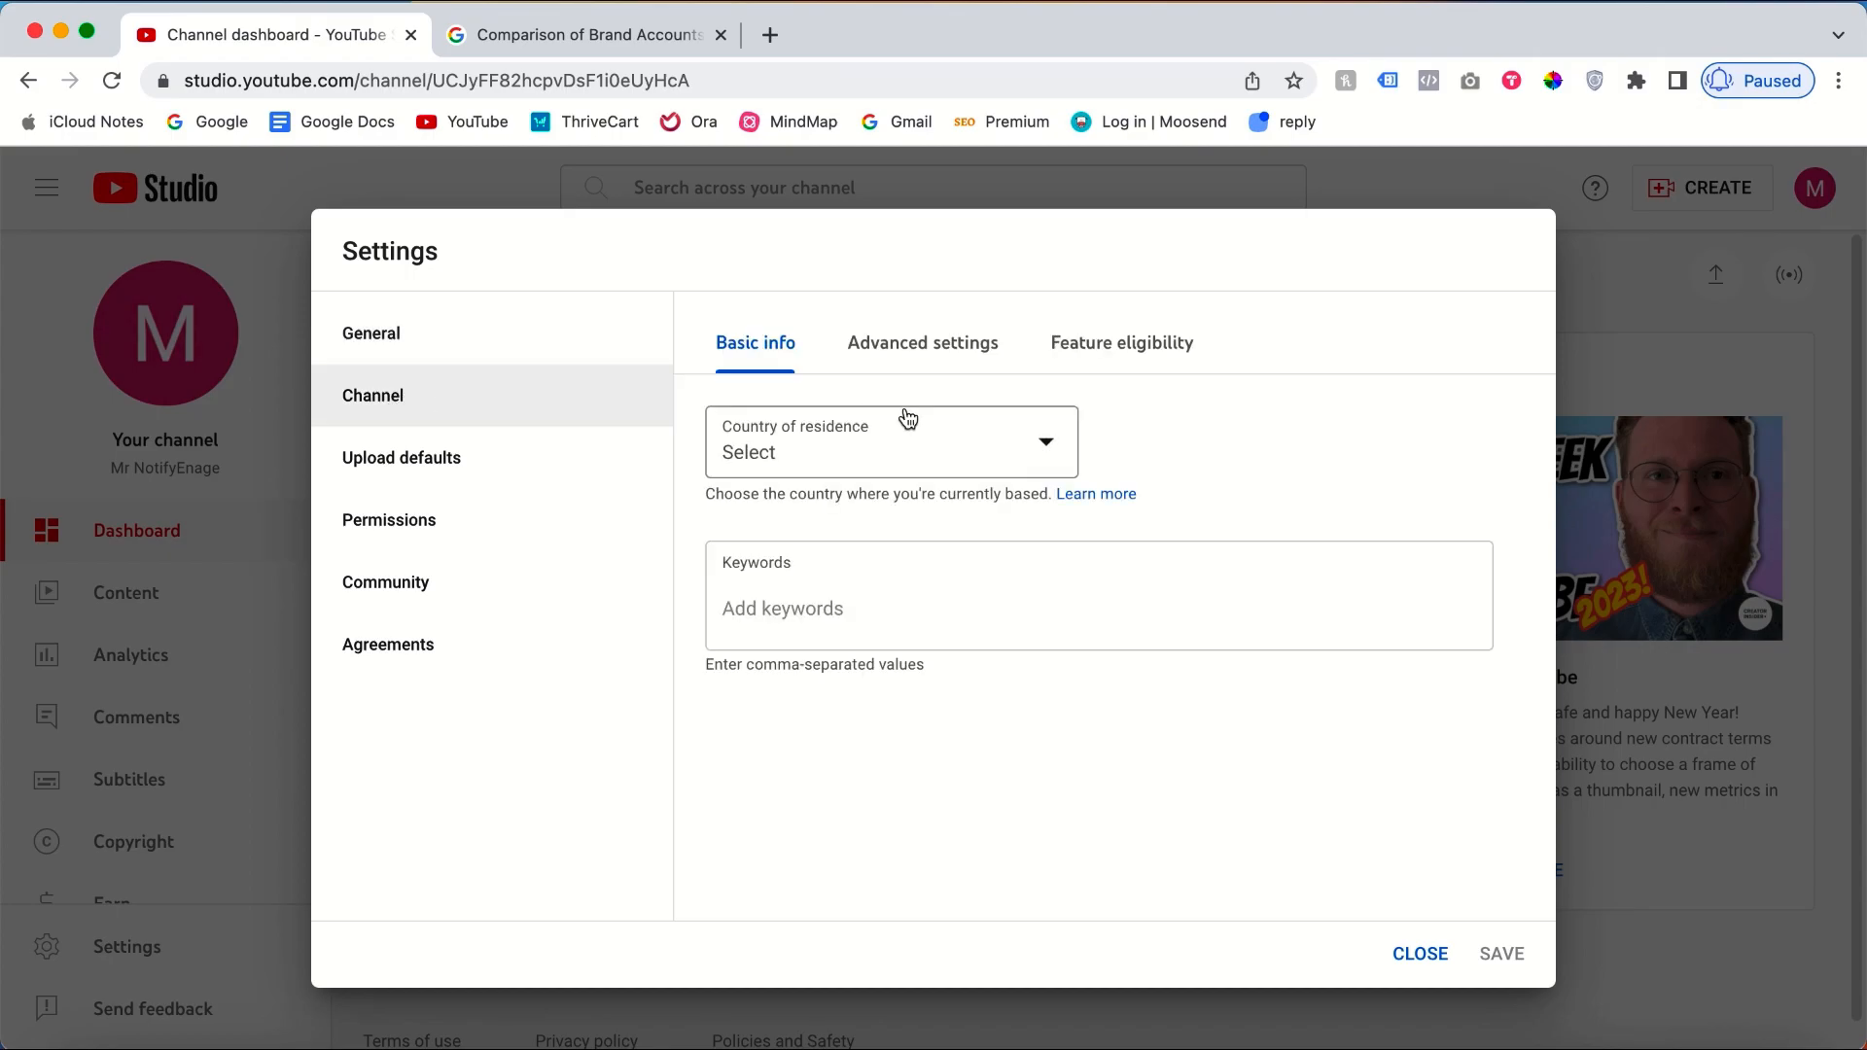
click(1120, 342)
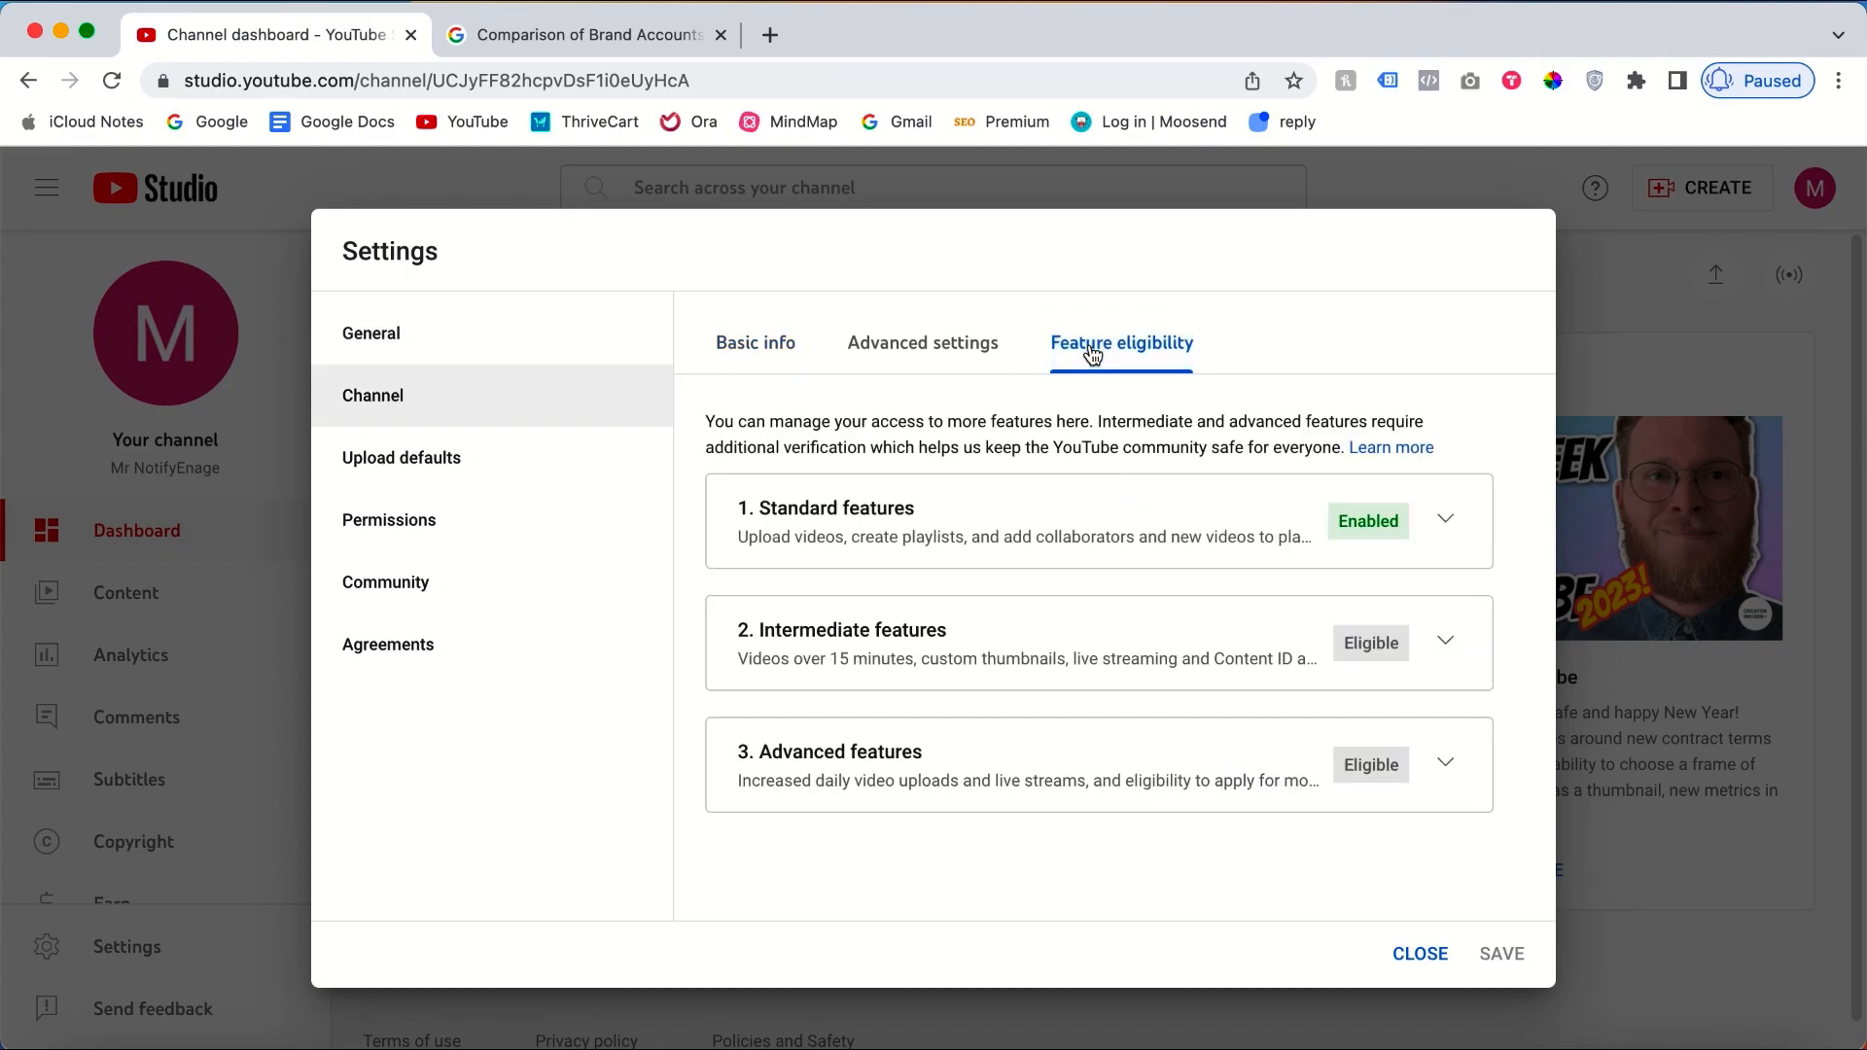
mouse_move(1112, 414)
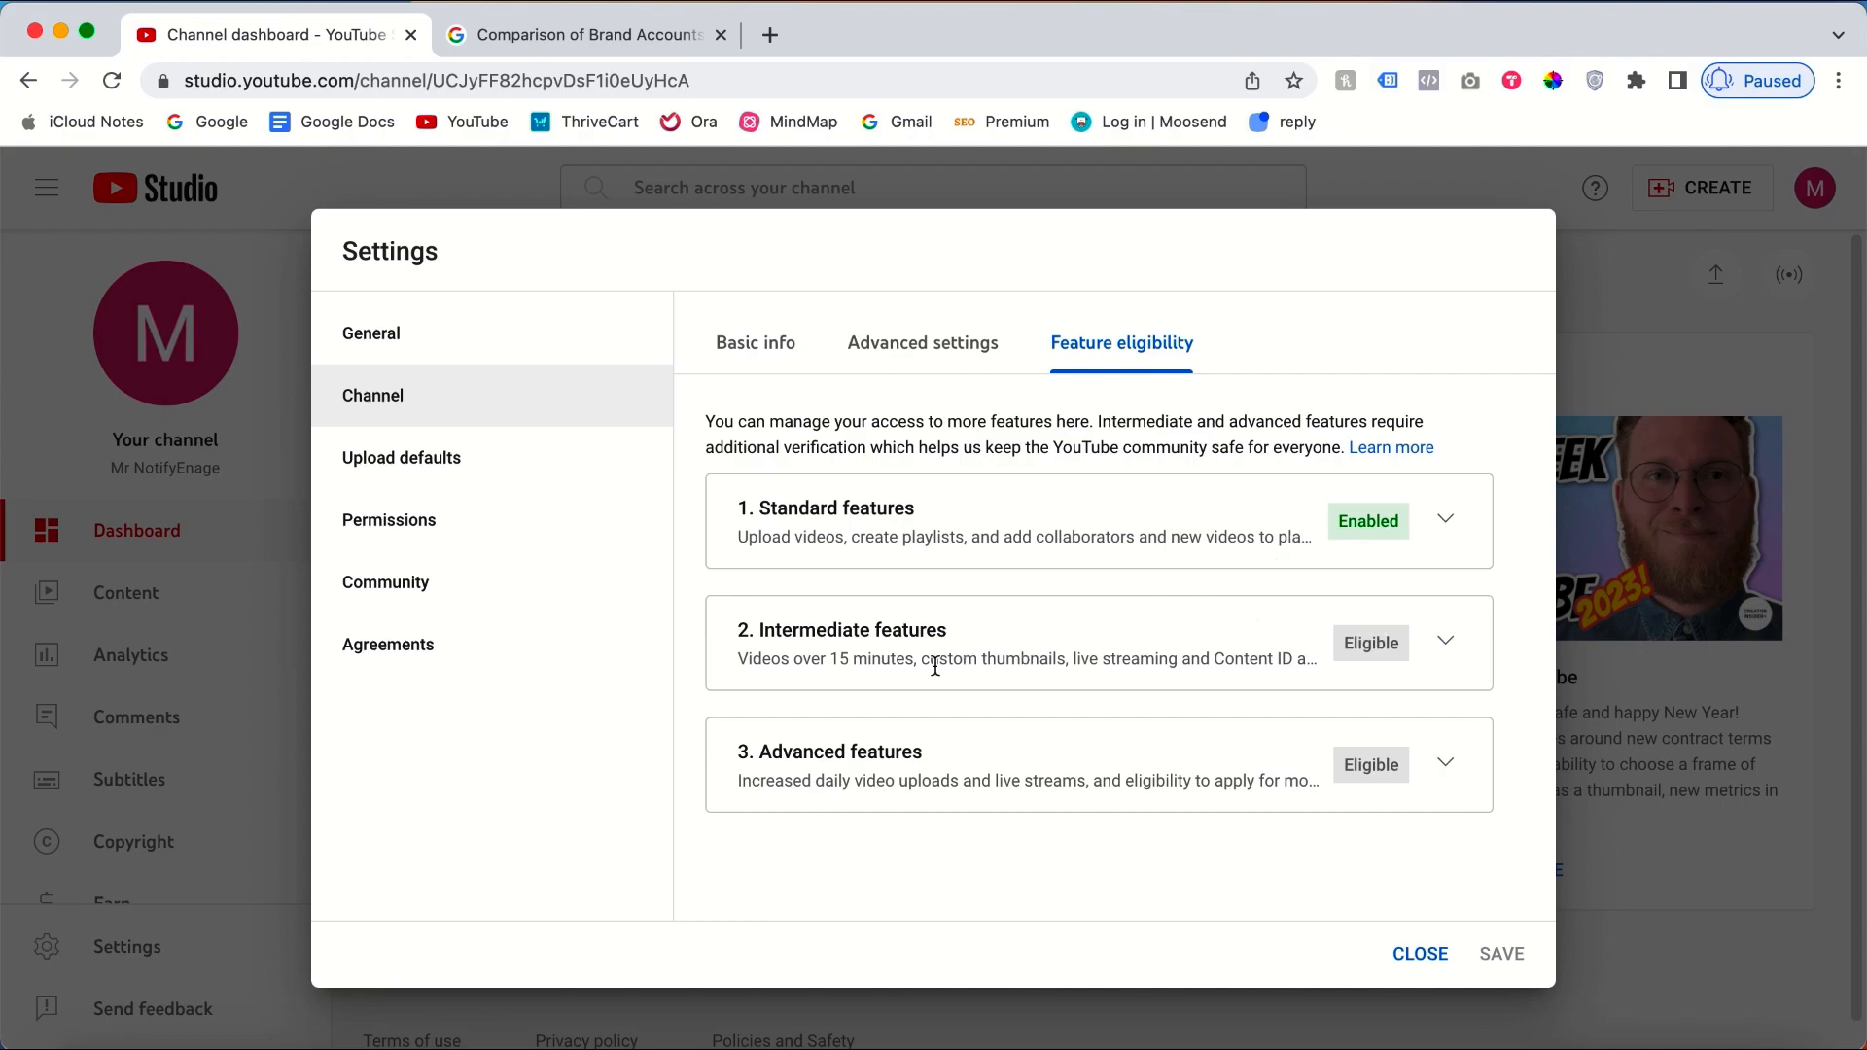
click(1445, 644)
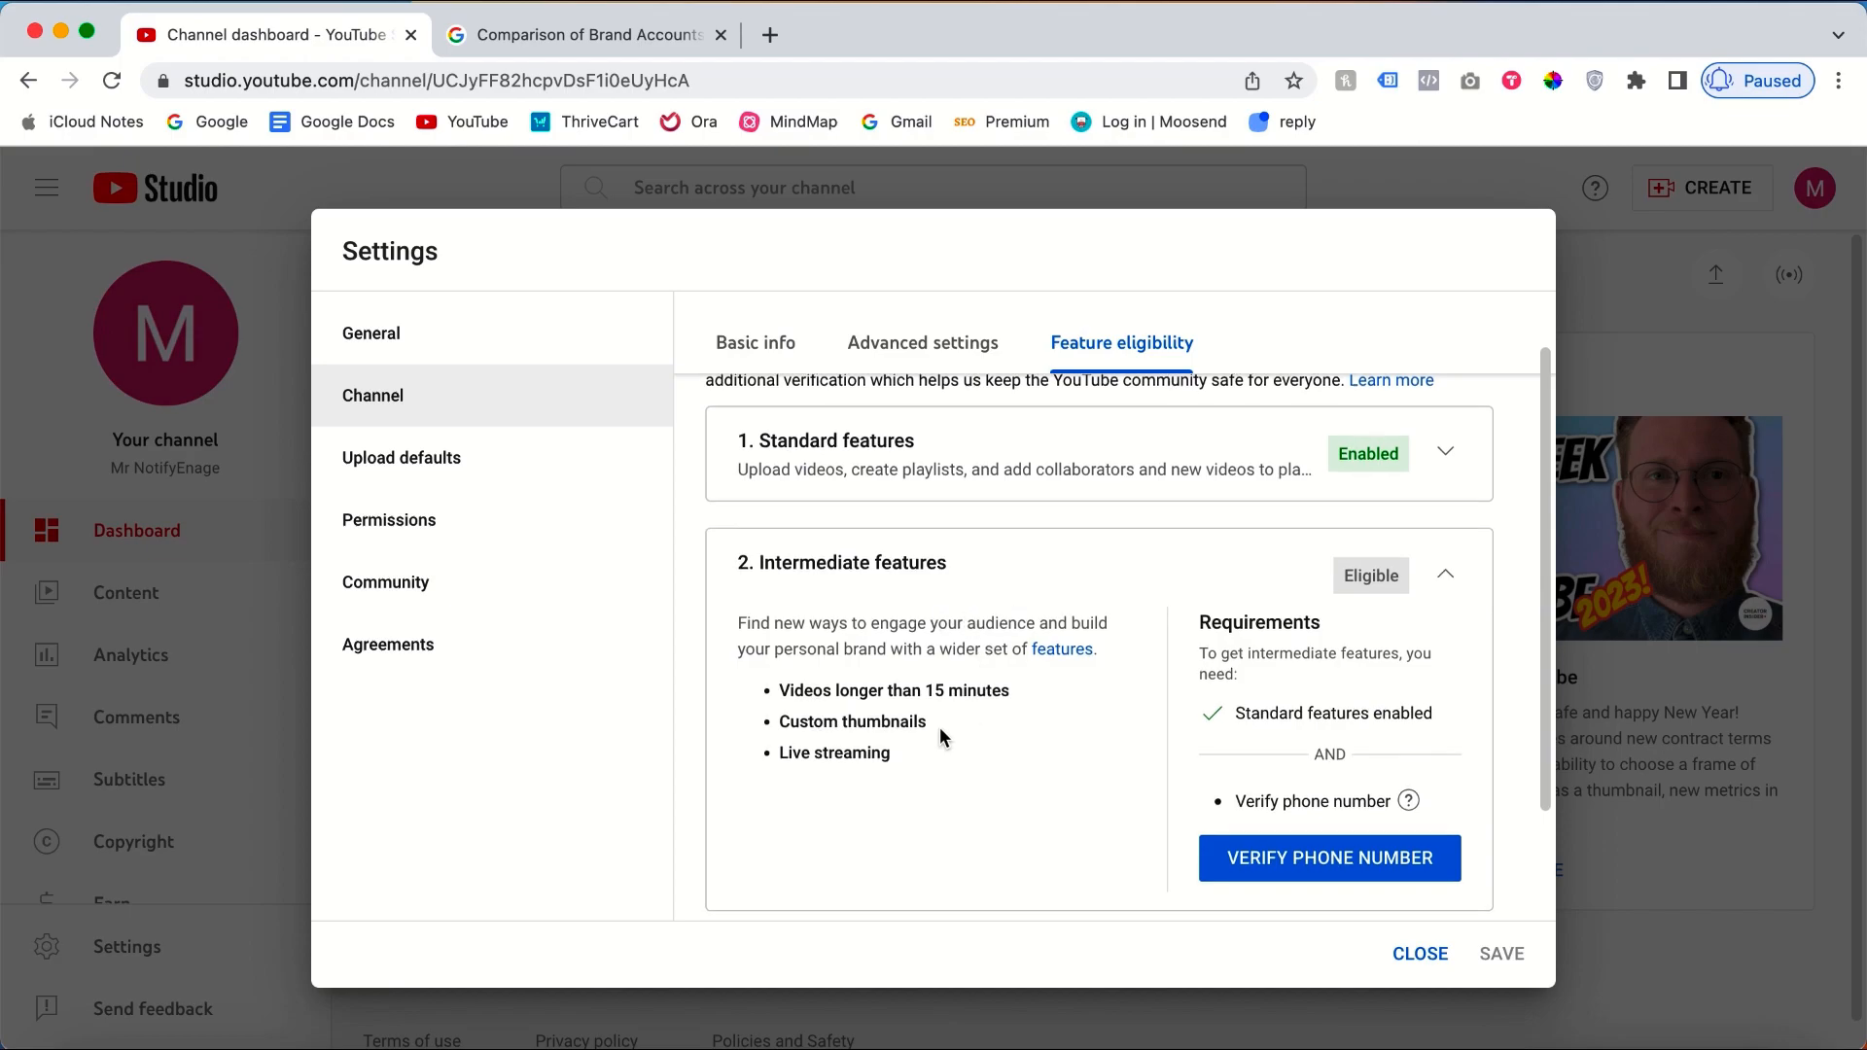
scroll(down, 3)
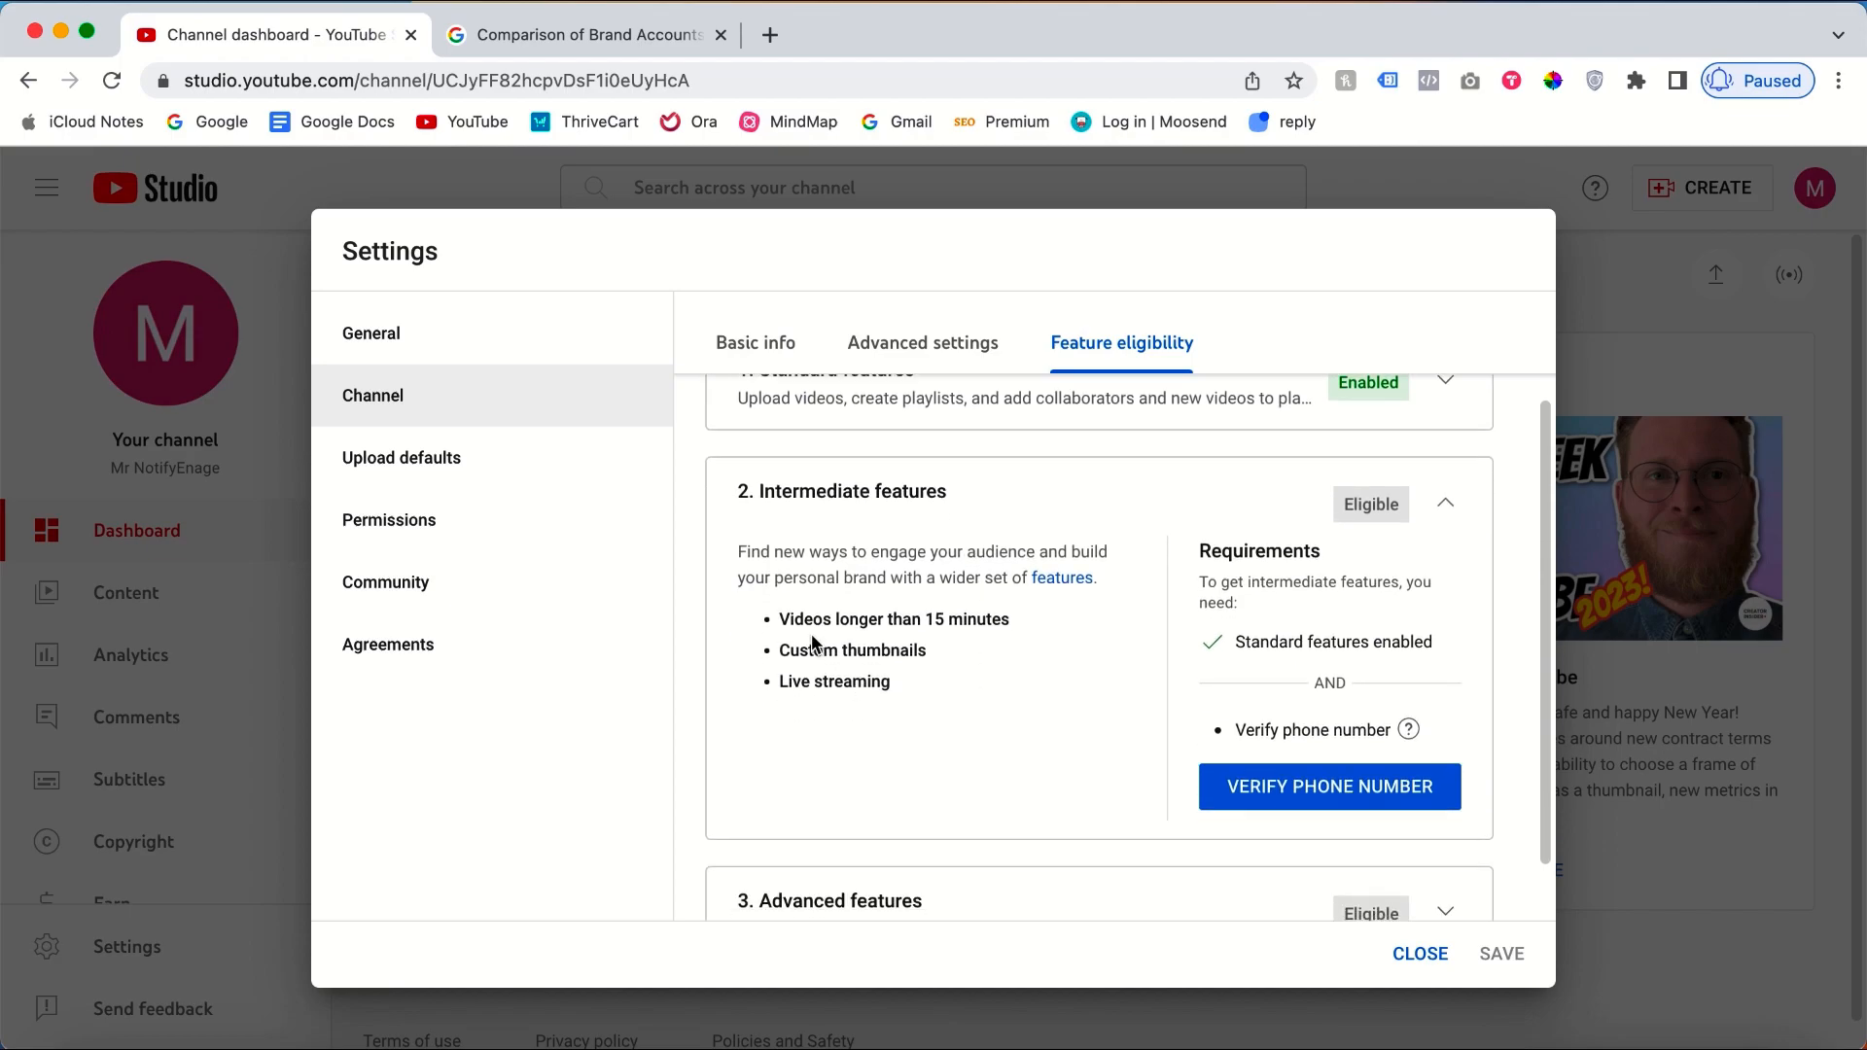
mouse_move(895, 669)
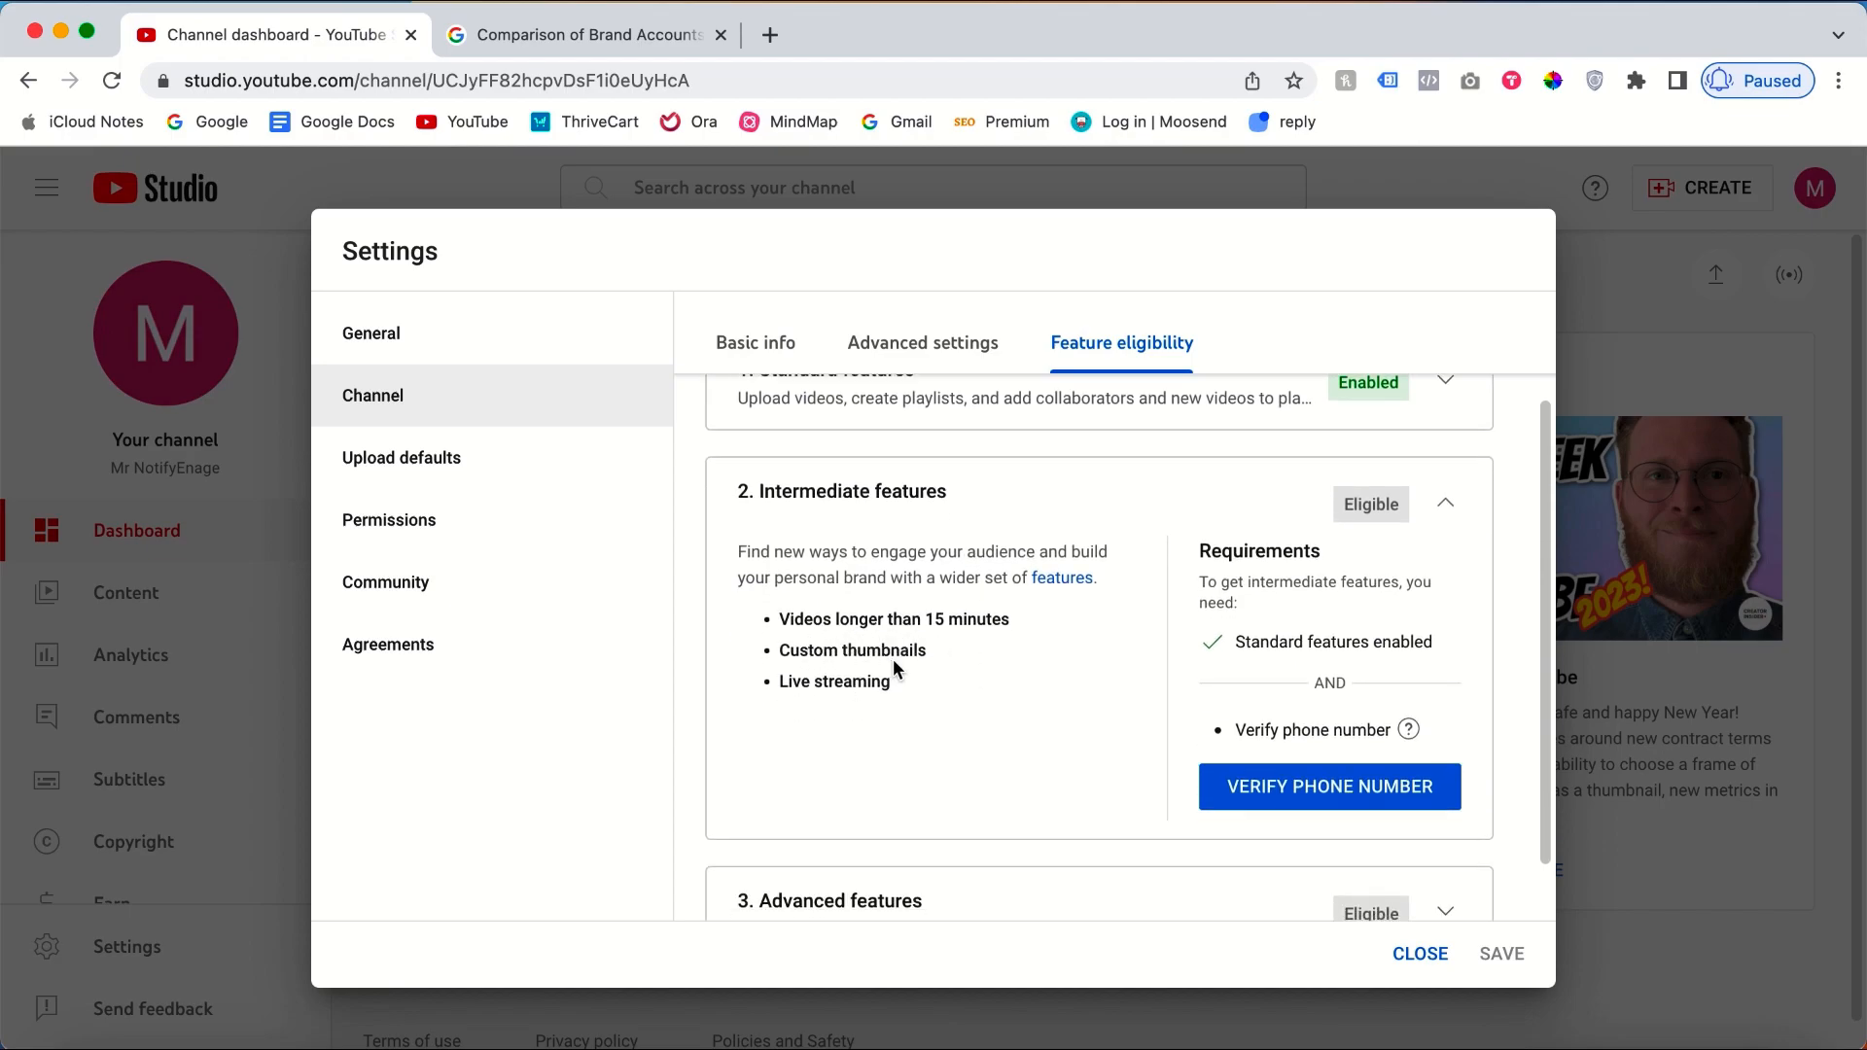
drag(780, 619, 905, 681)
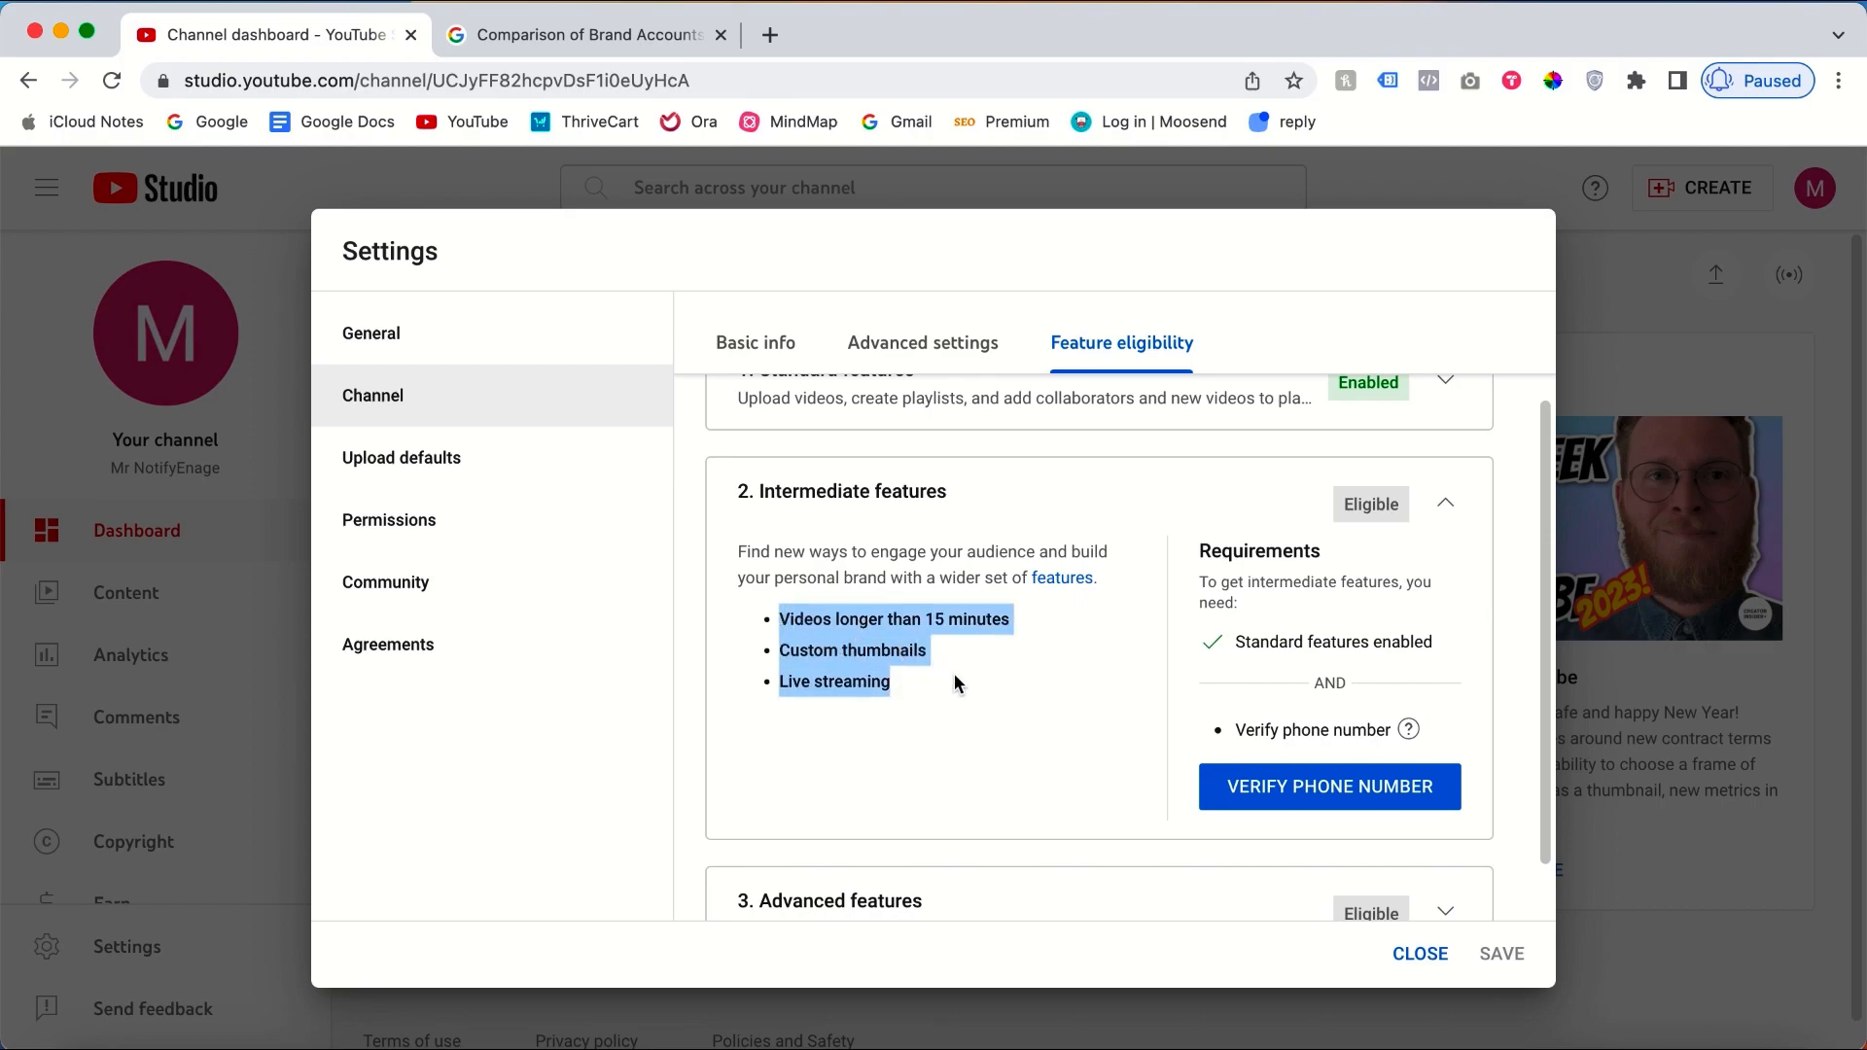
mouse_move(981, 683)
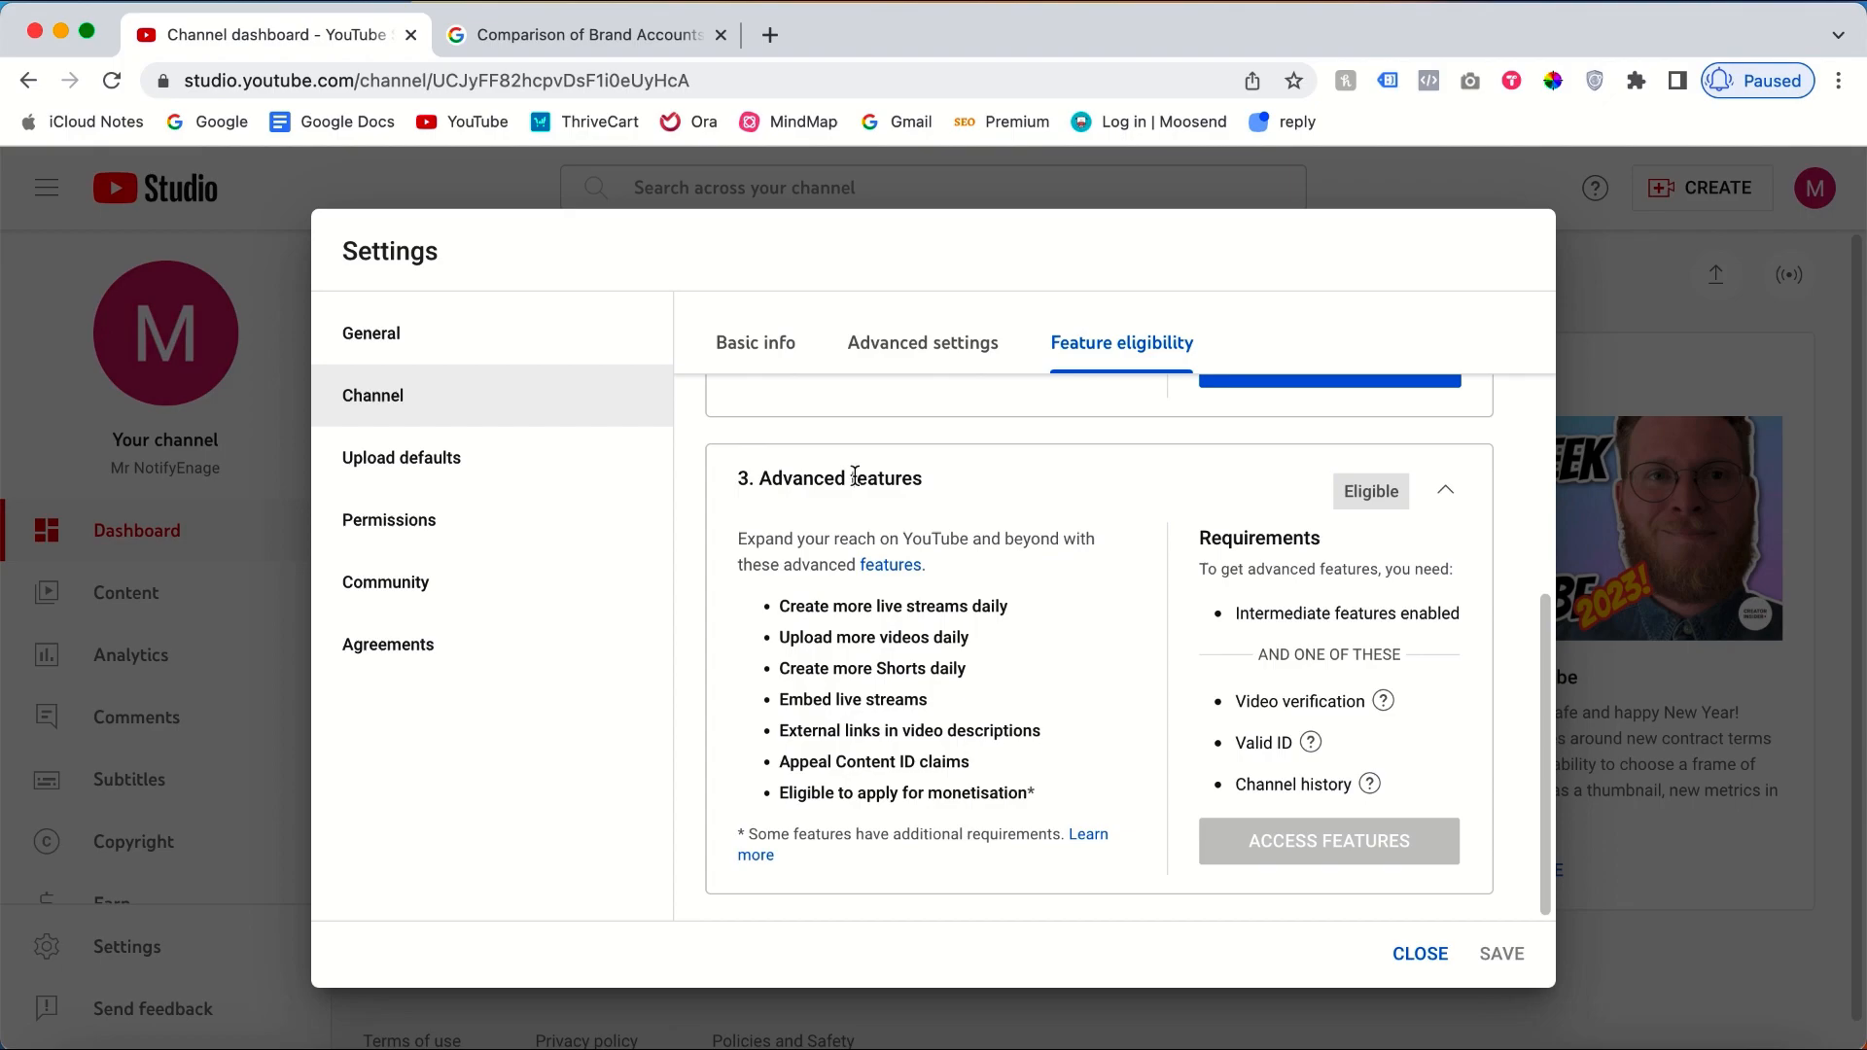
mouse_move(1204, 716)
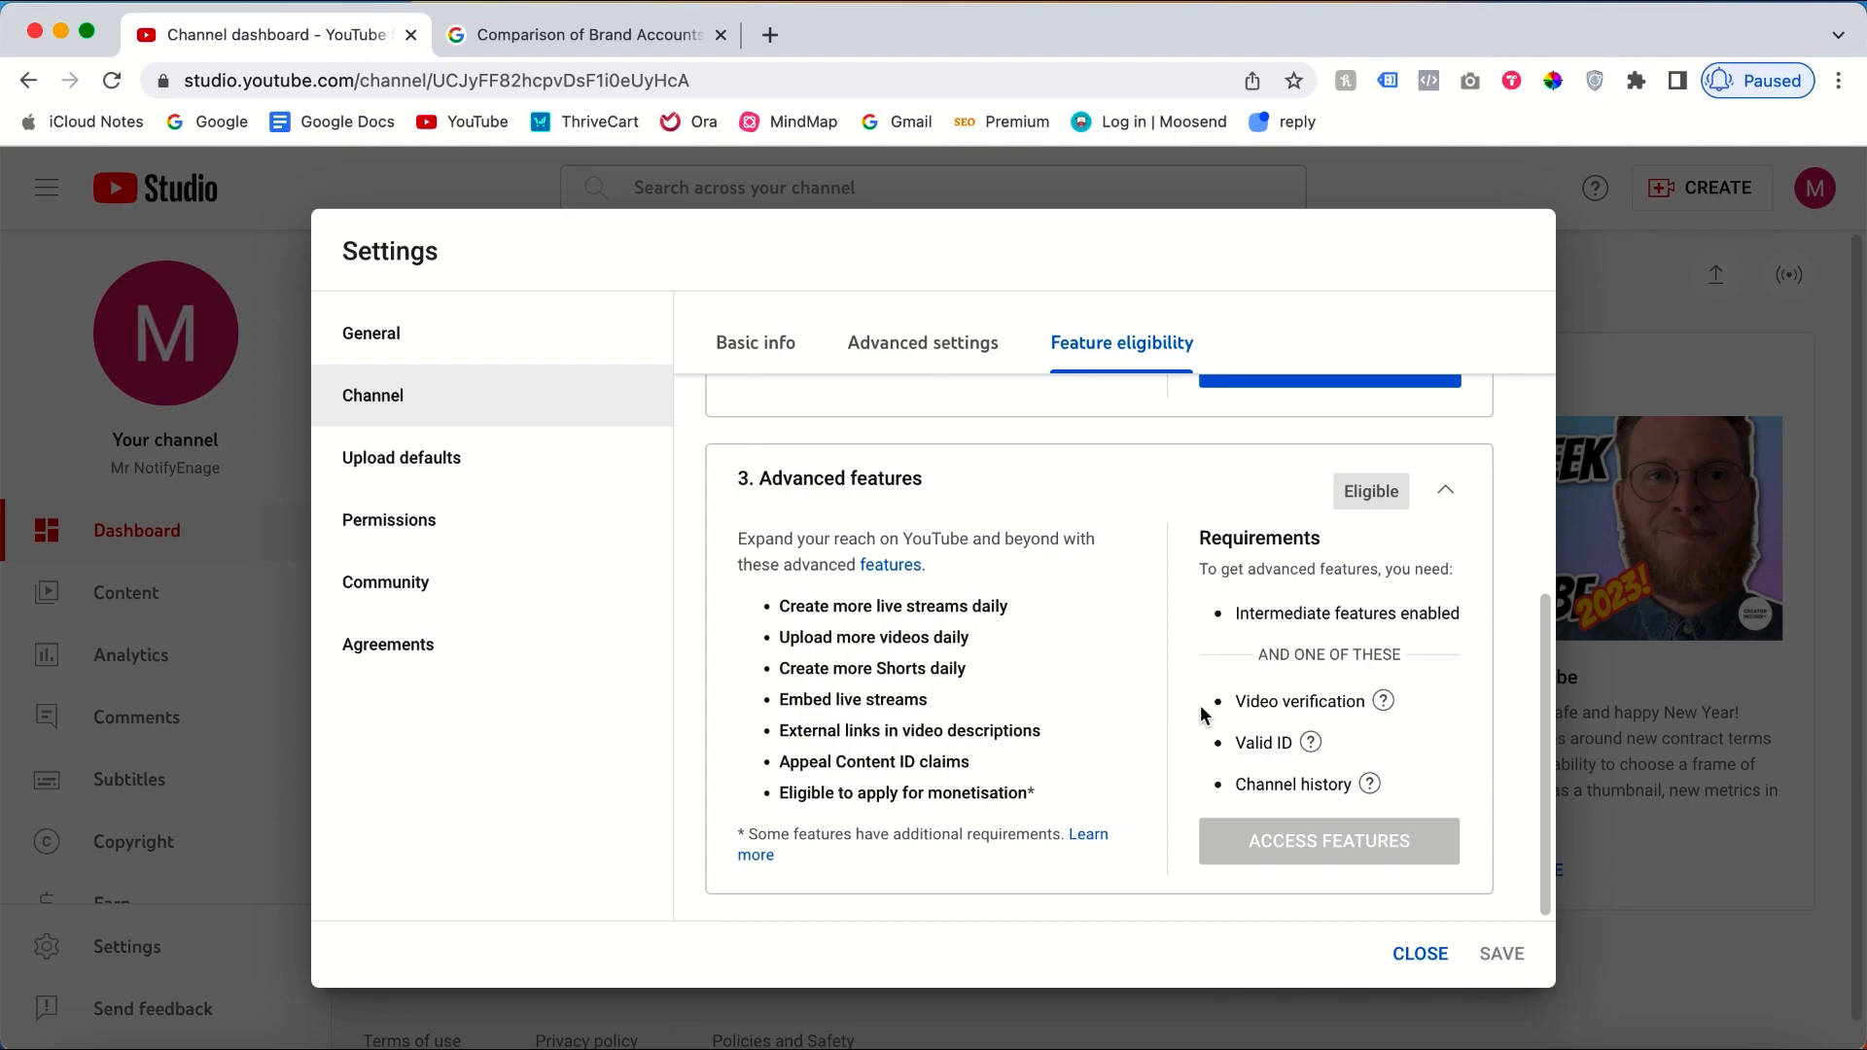
mouse_move(1309, 741)
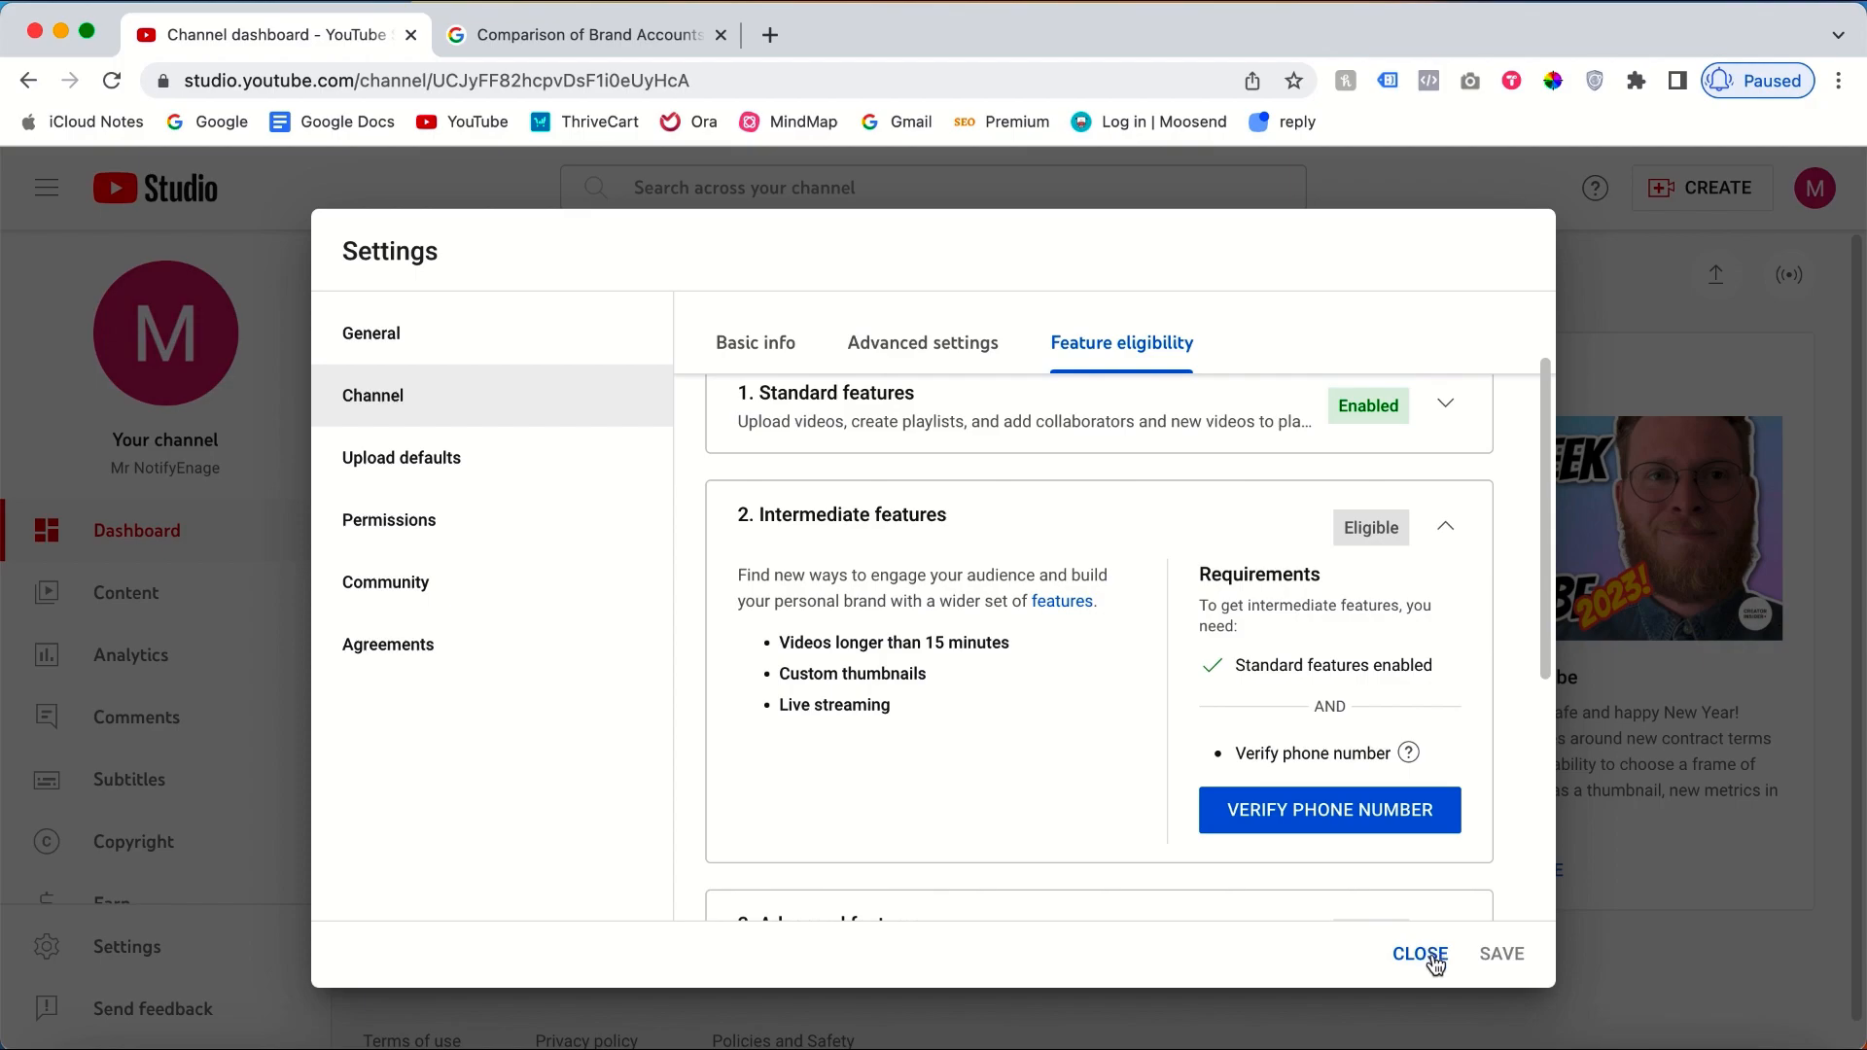
Close the settings window and return to the Mr NotifyEnage channel dashboard
click(1419, 953)
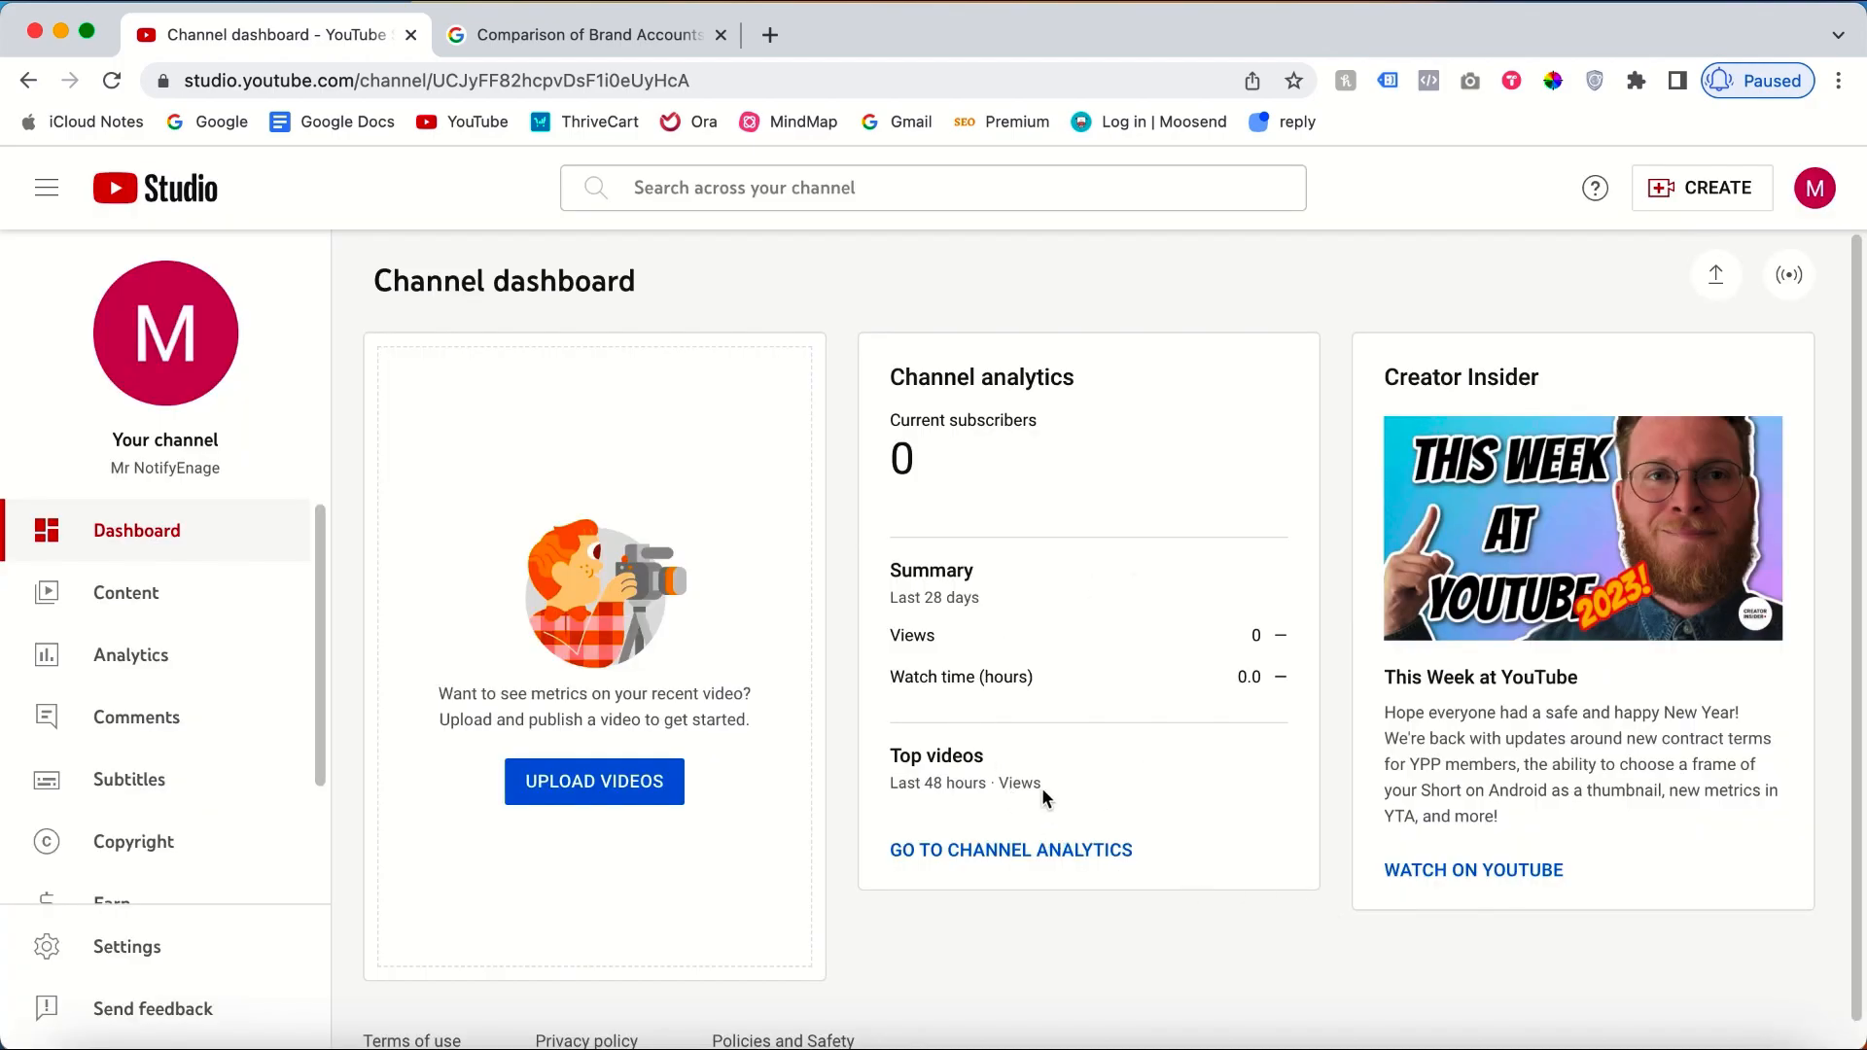
mouse_move(998, 616)
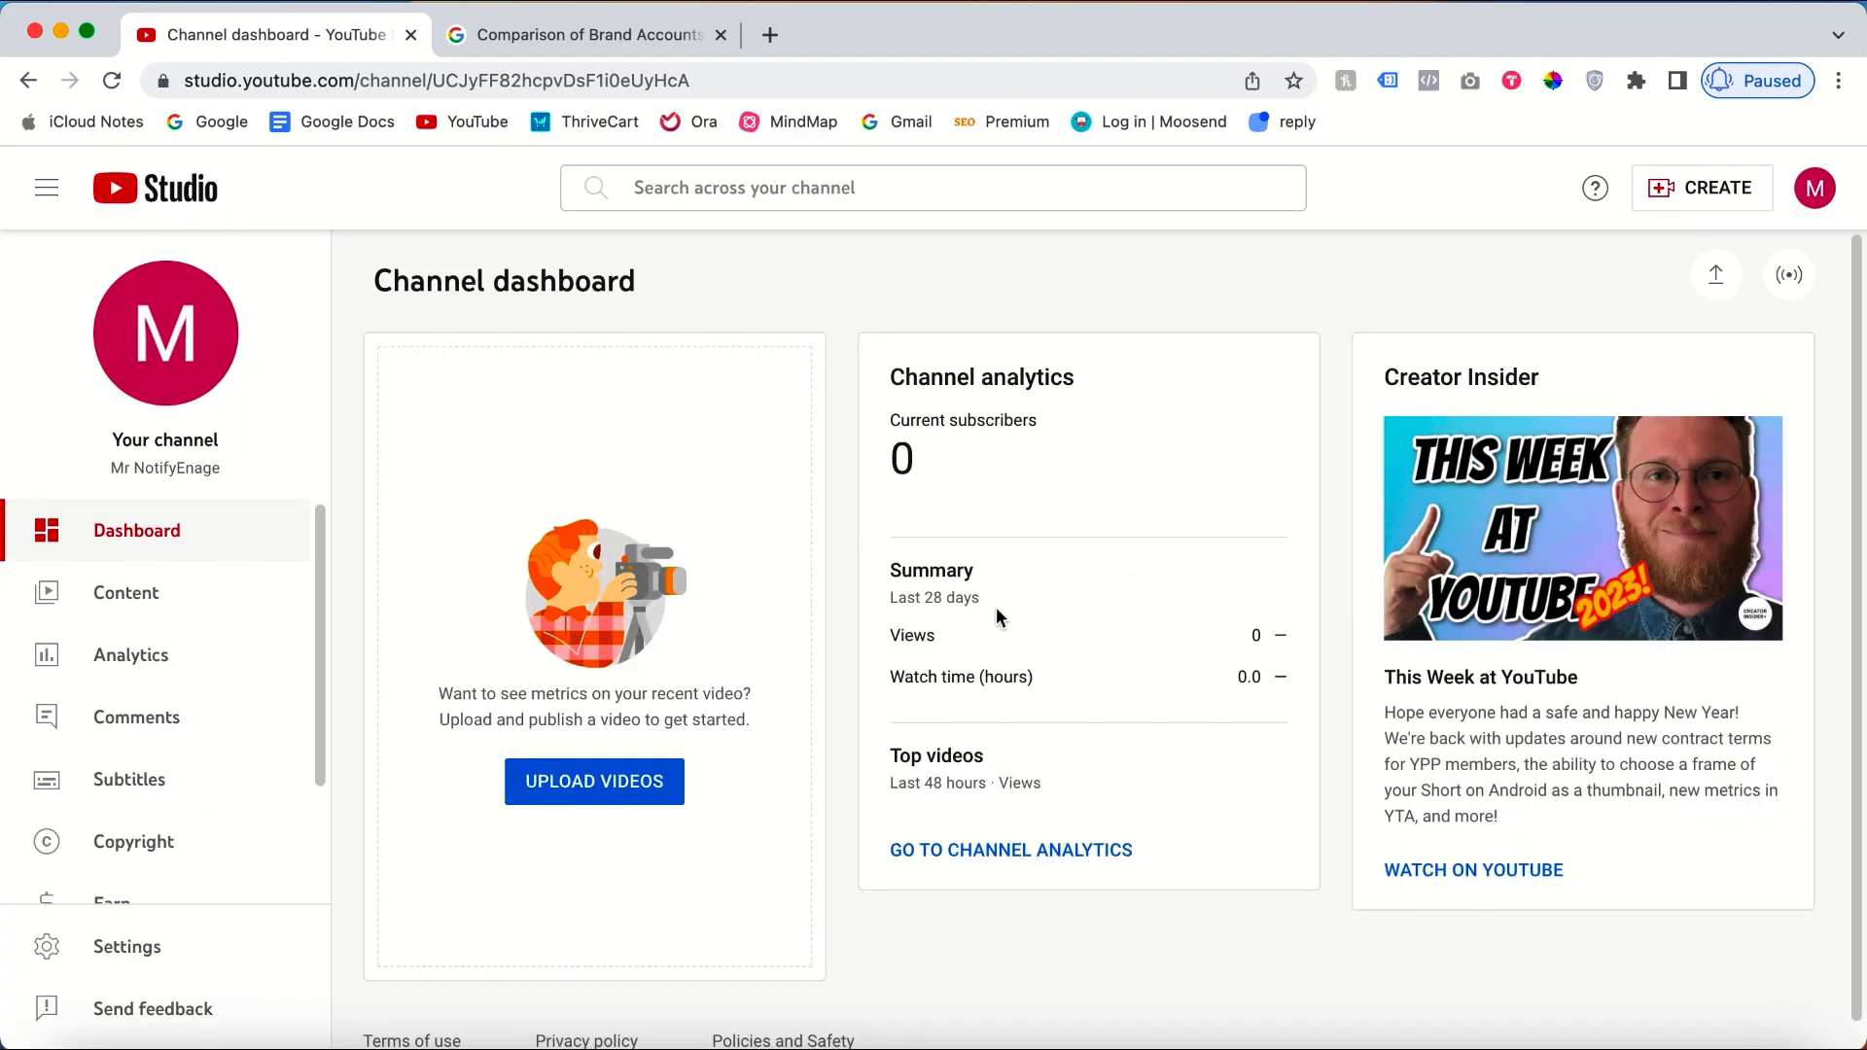